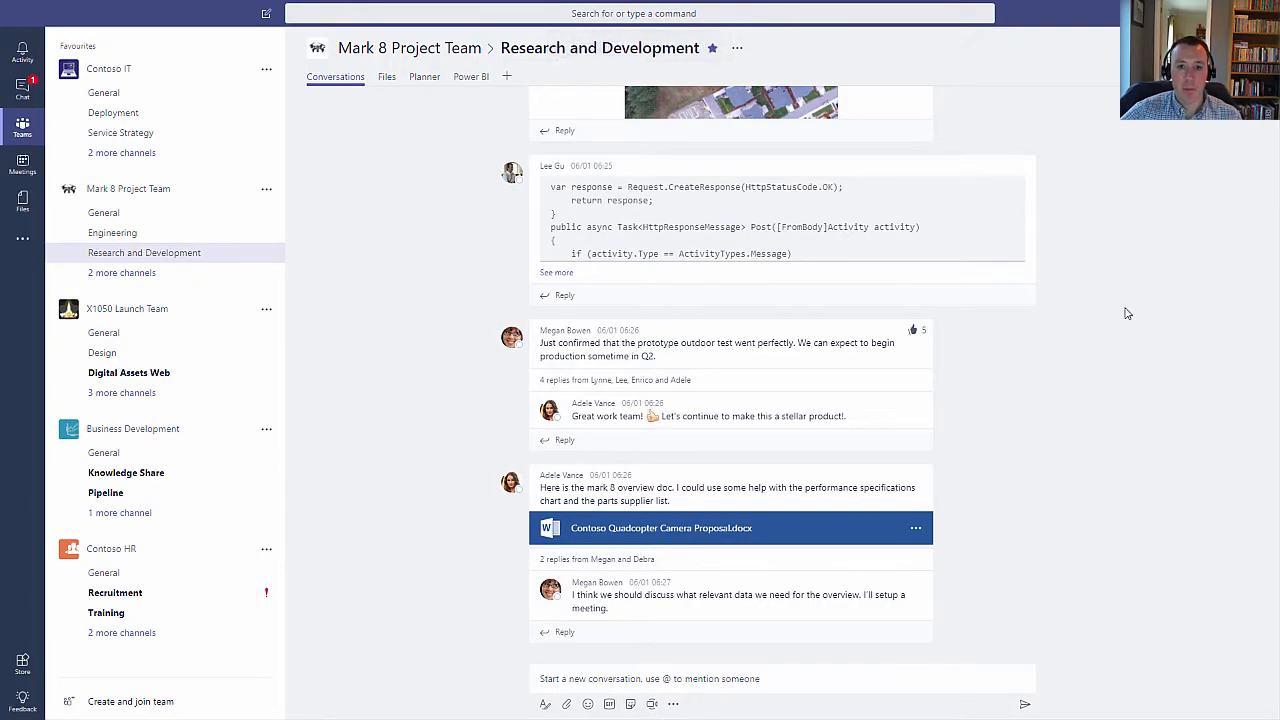
{"action": "mouse_move", "coordinate": [1134, 304]}
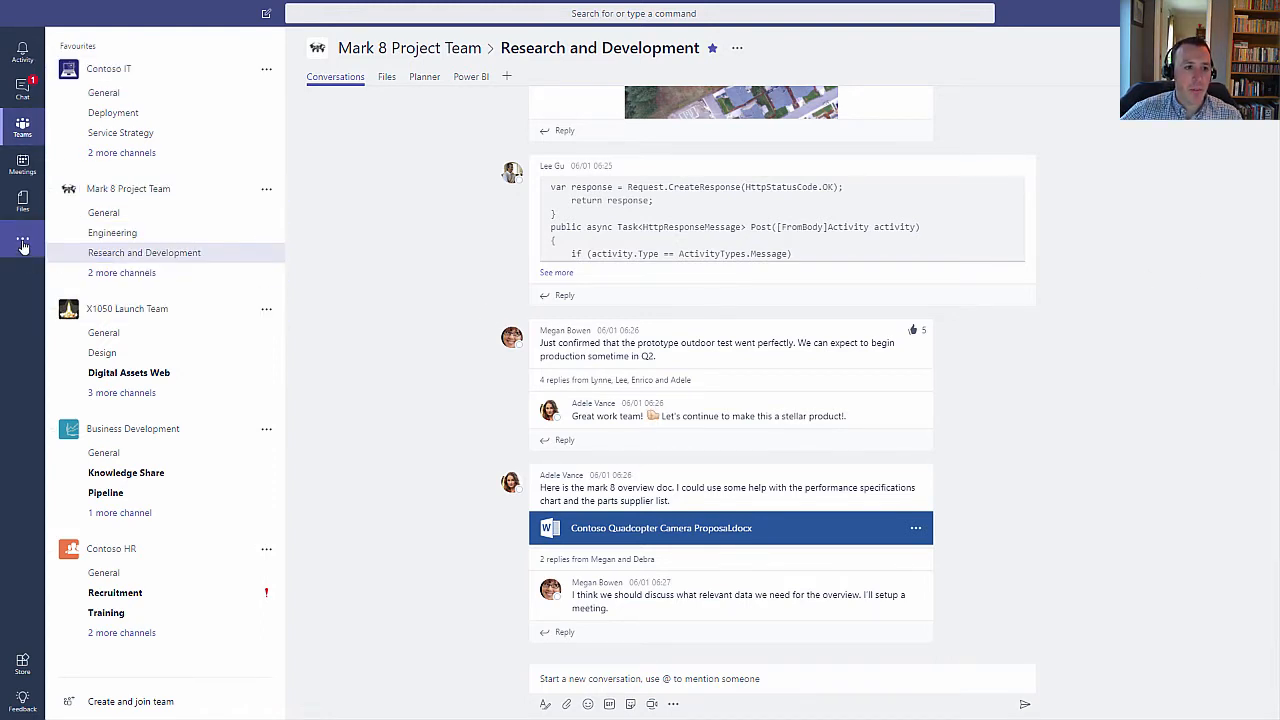
- Show the flyout of additional apps (OneNote, Planner, Stream, Wiki) from the left app bar
{"action": "left_click", "coordinate": [22, 244]}
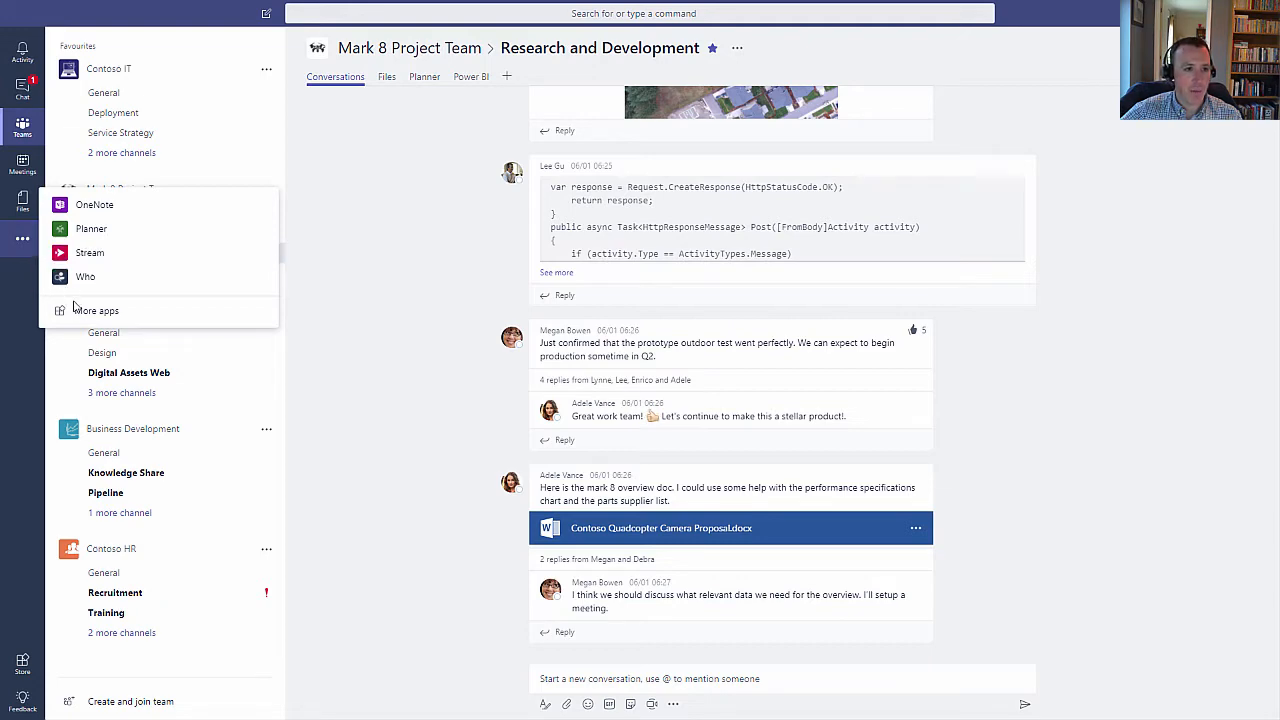
- Search the Store for 'team' and install Teams App Studio (Preview) for personal use
{"action": "left_click", "coordinate": [96, 310]}
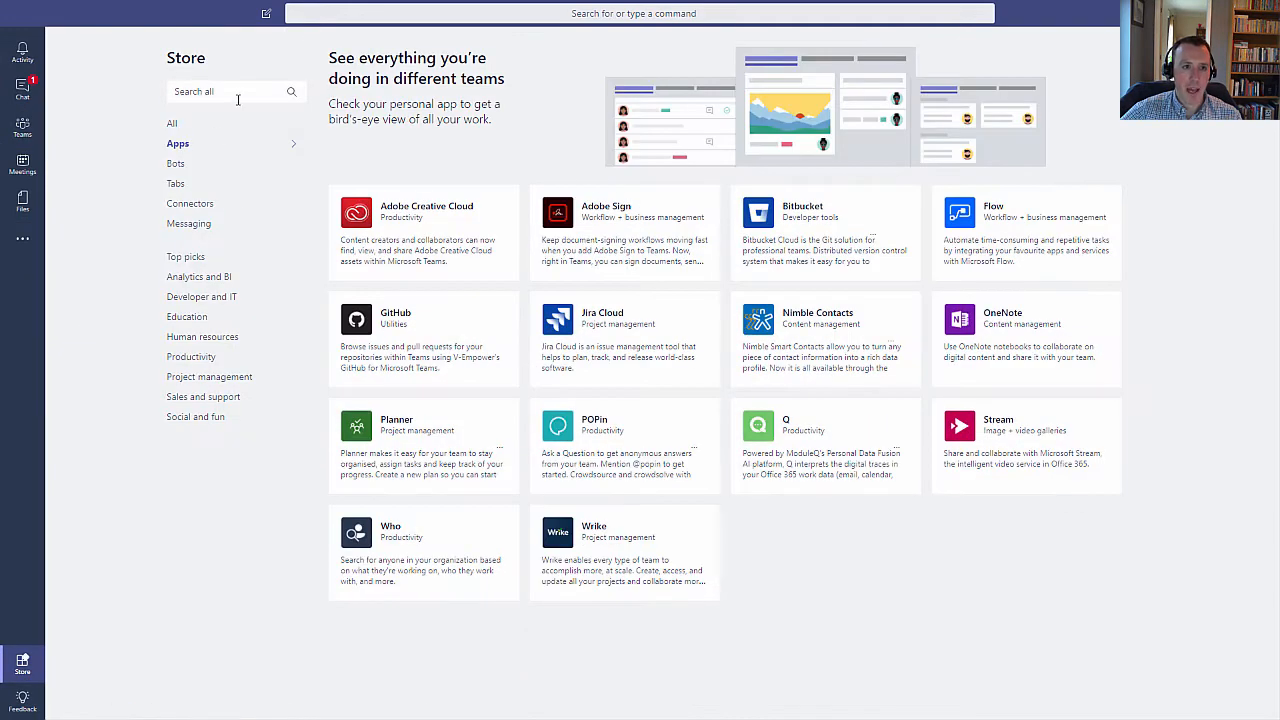
{"action": "type", "text": "teams app"}
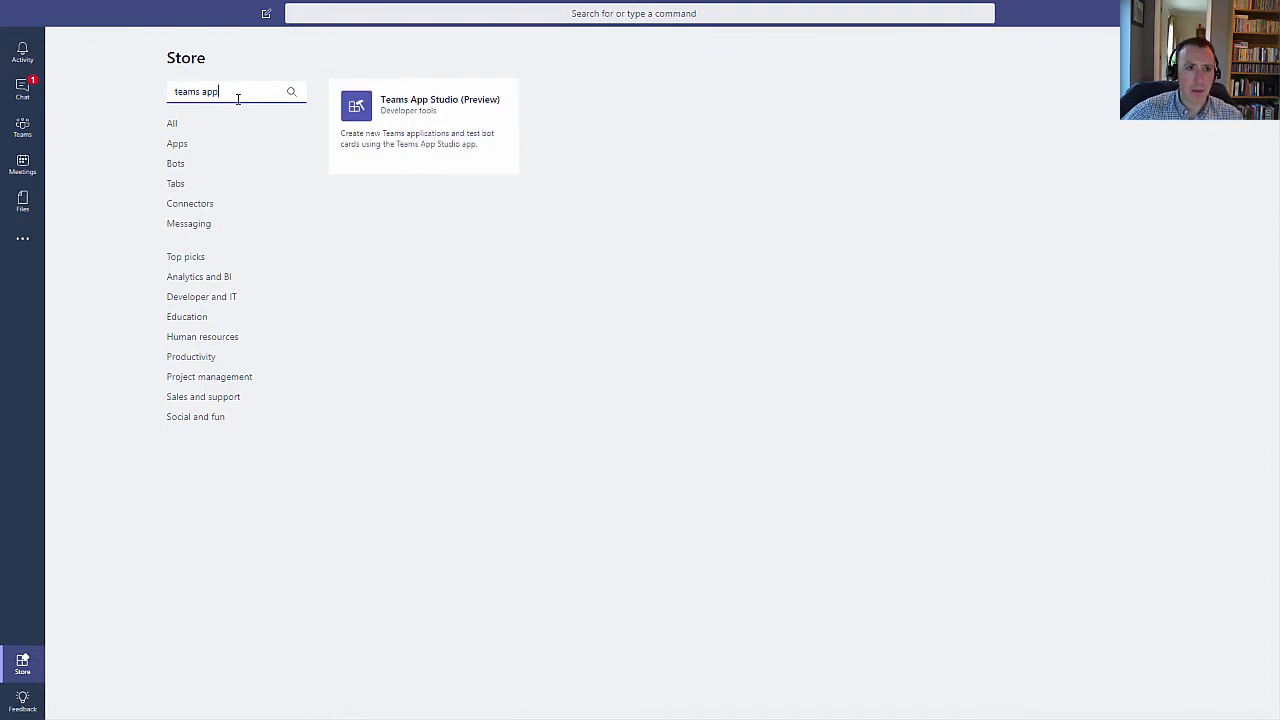
{"action": "mouse_move", "coordinate": [436, 108]}
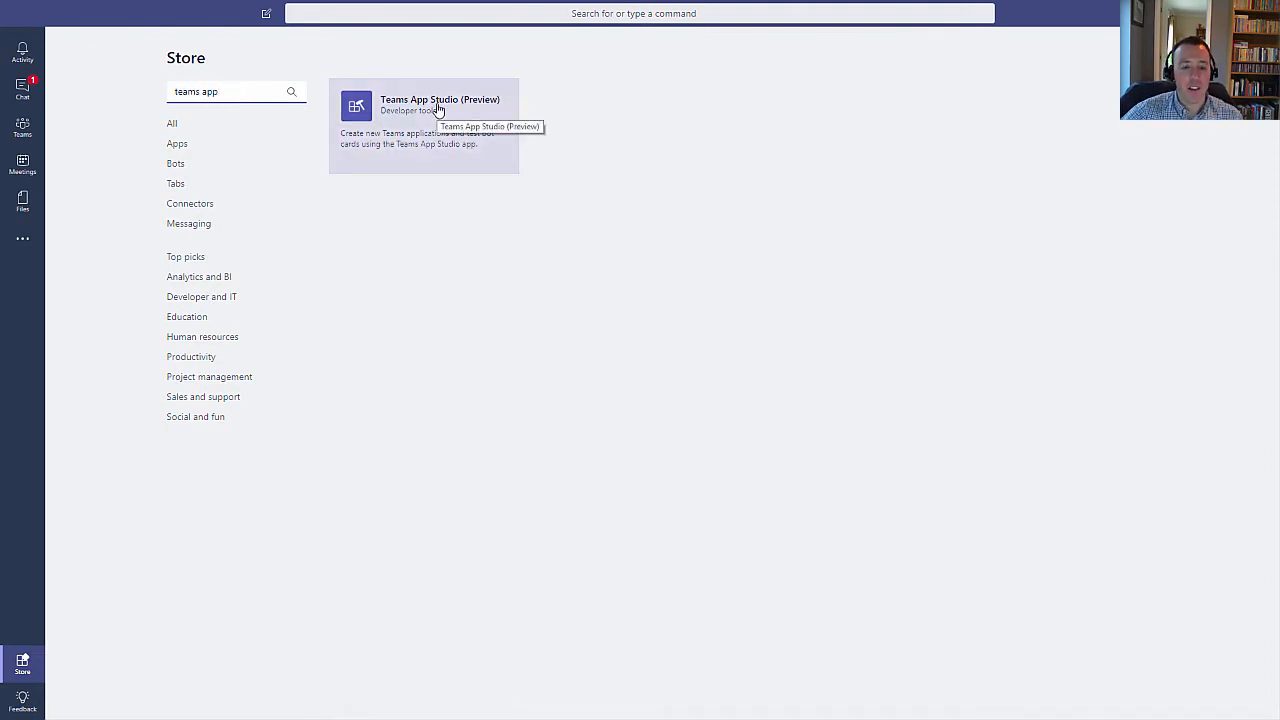
{"action": "left_click", "coordinate": [424, 120]}
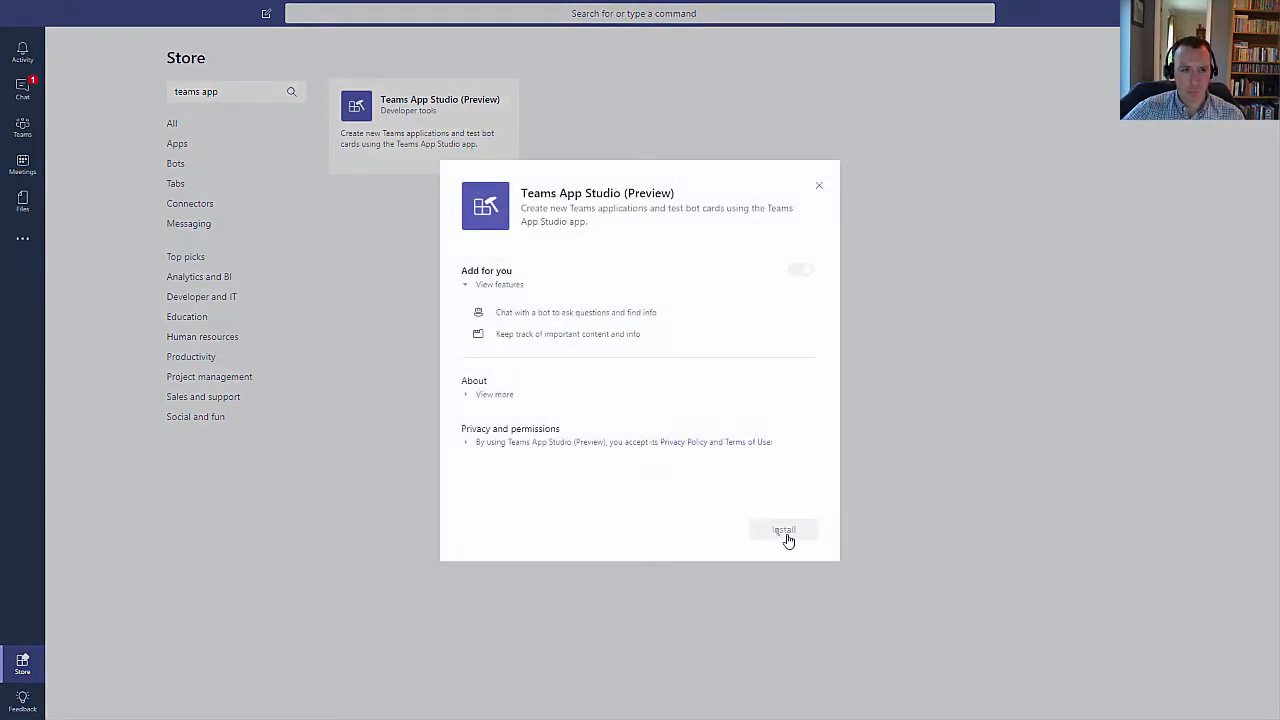
{"action": "left_click", "coordinate": [784, 528]}
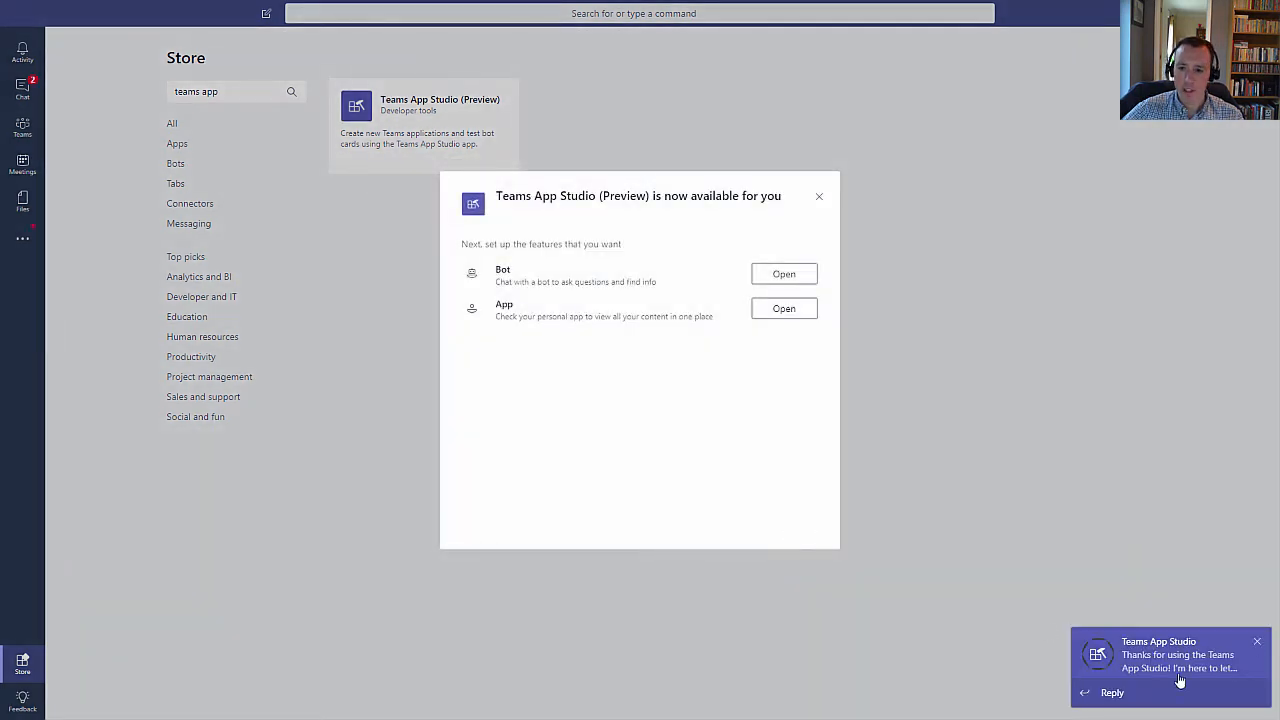
{"action": "mouse_move", "coordinate": [1156, 656]}
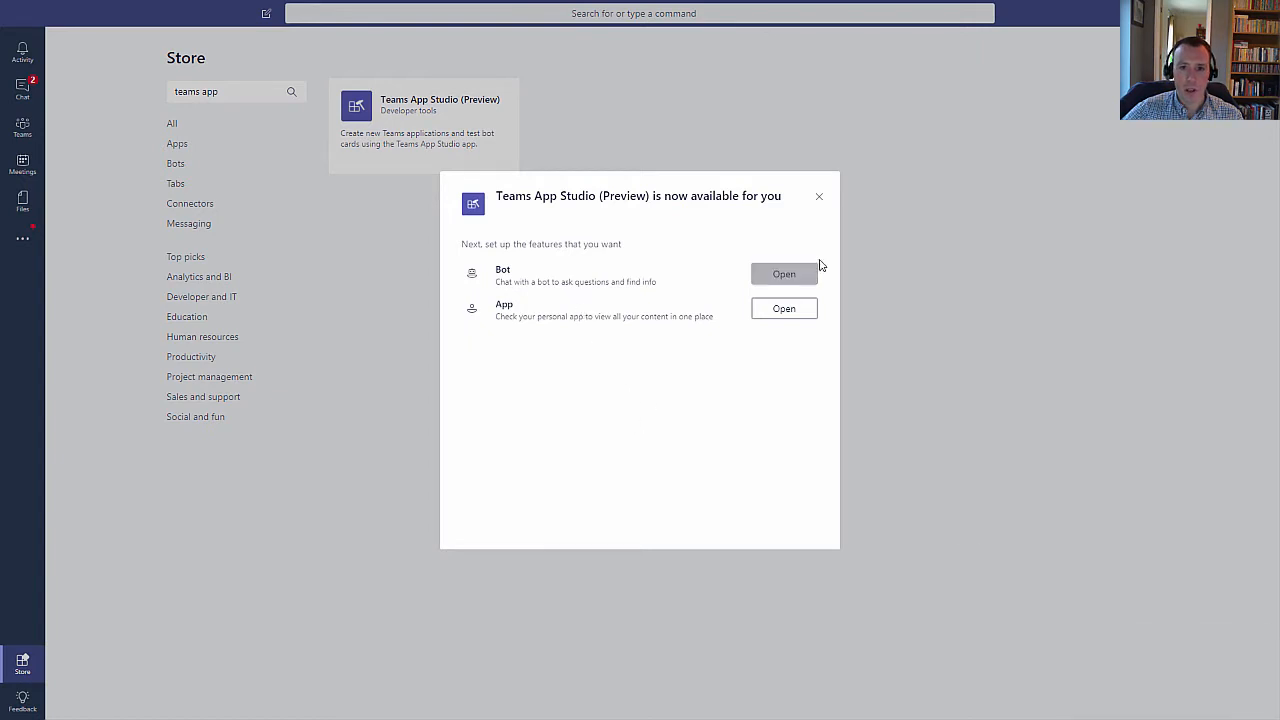
{"action": "left_click", "coordinate": [820, 196]}
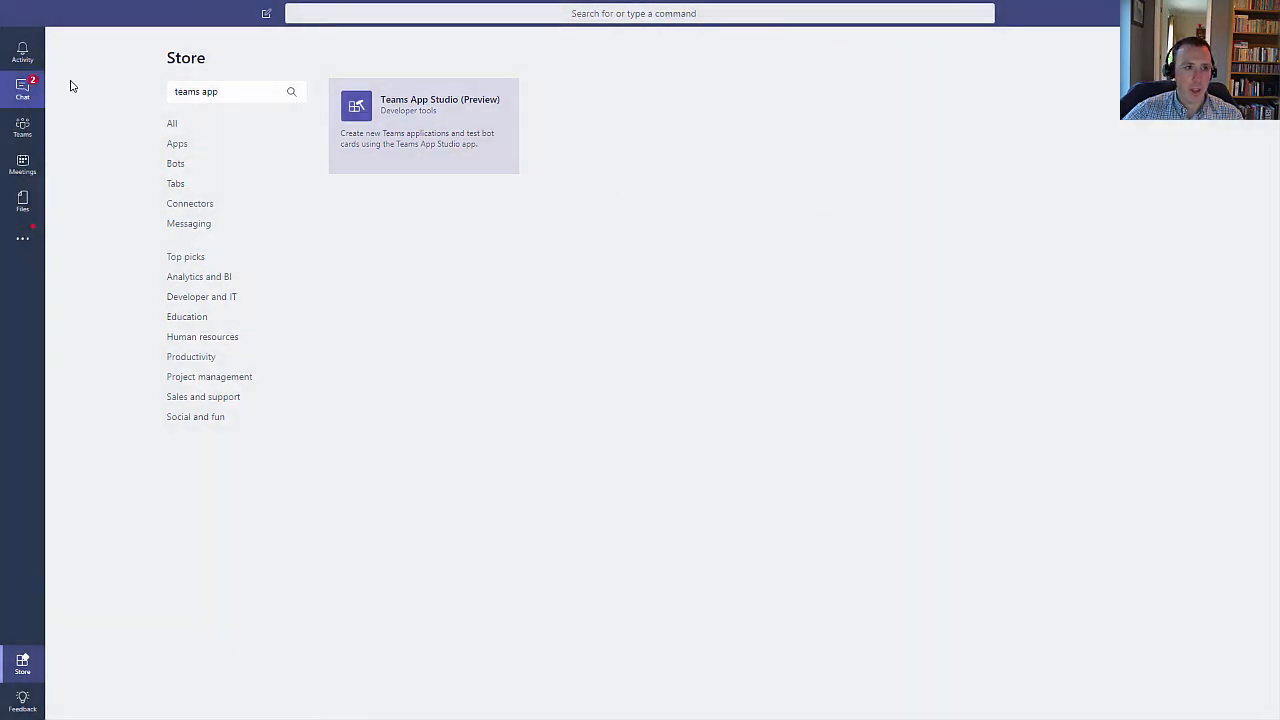
- Open the Teams App Studio conversation from the recent chats list
{"action": "left_click", "coordinate": [22, 90]}
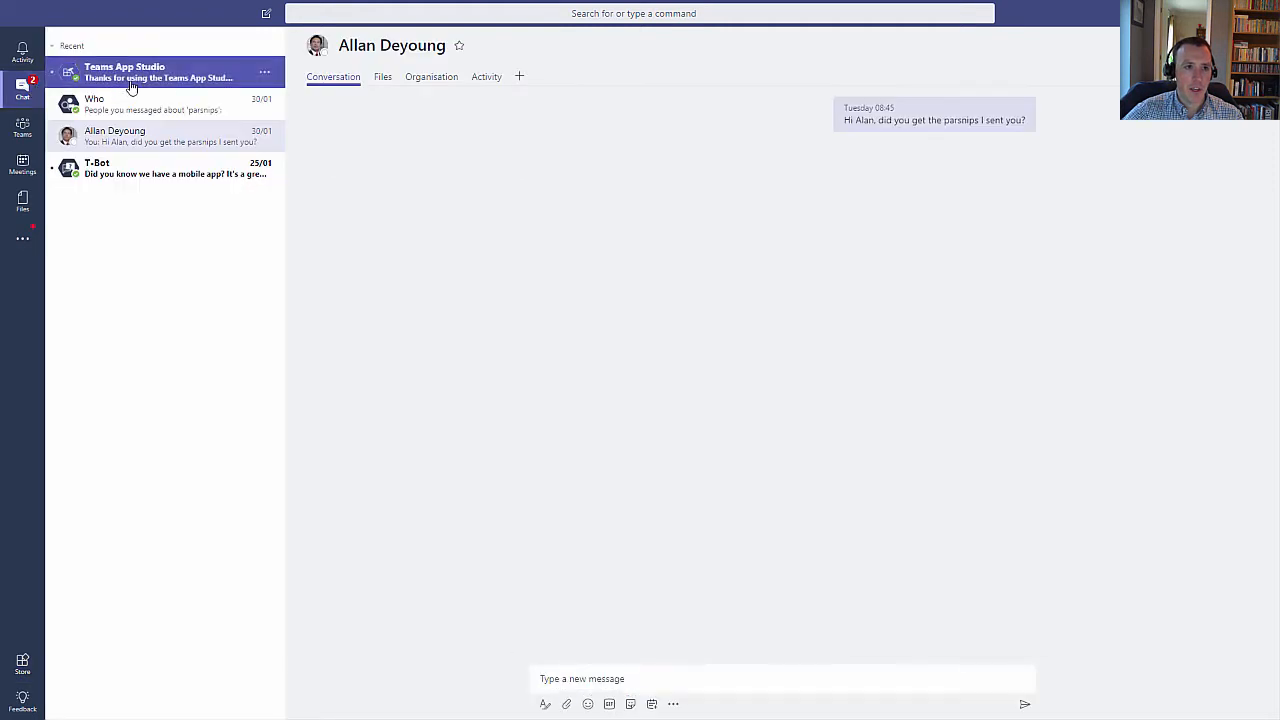
{"action": "left_click", "coordinate": [156, 72]}
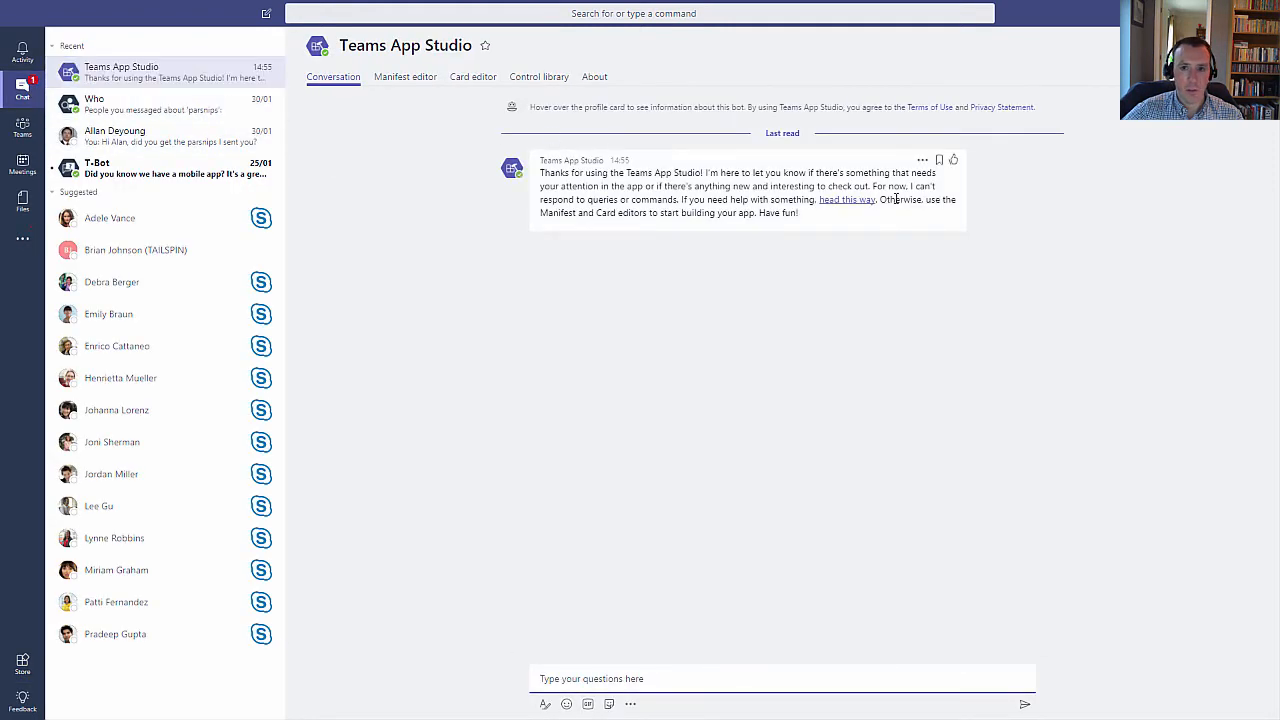
{"action": "mouse_move", "coordinate": [1020, 200]}
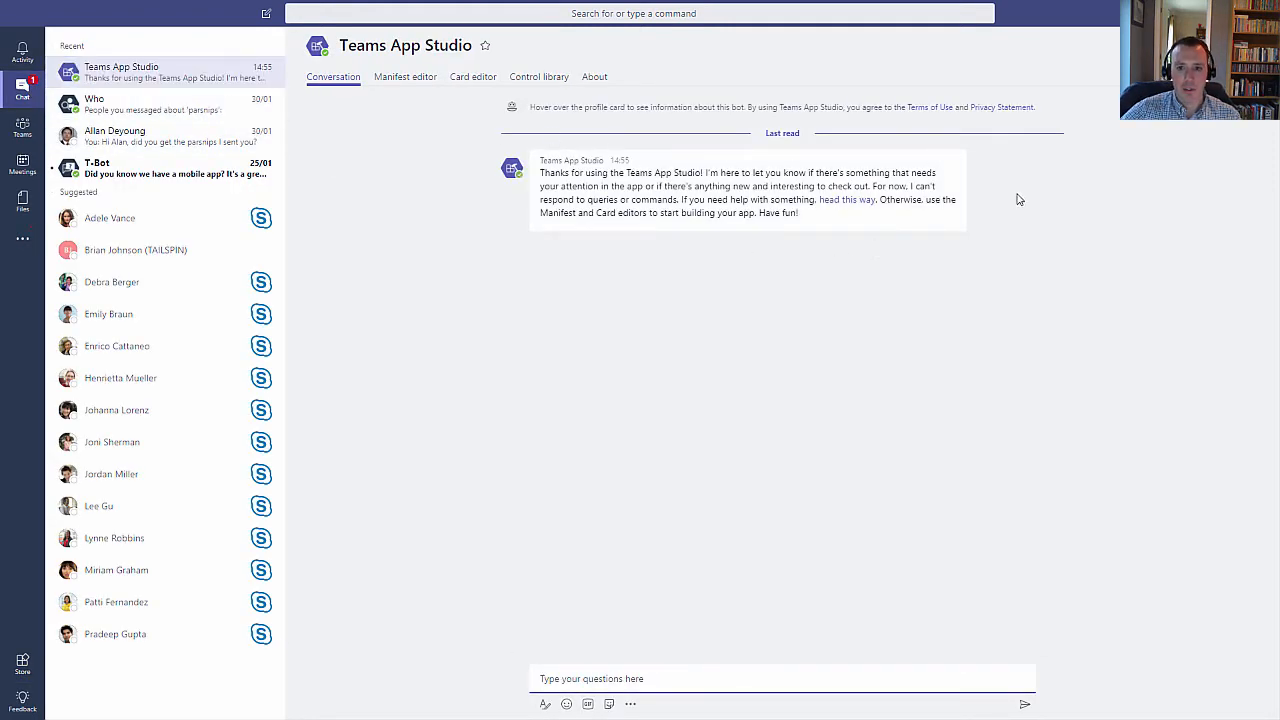
{"action": "mouse_move", "coordinate": [660, 244]}
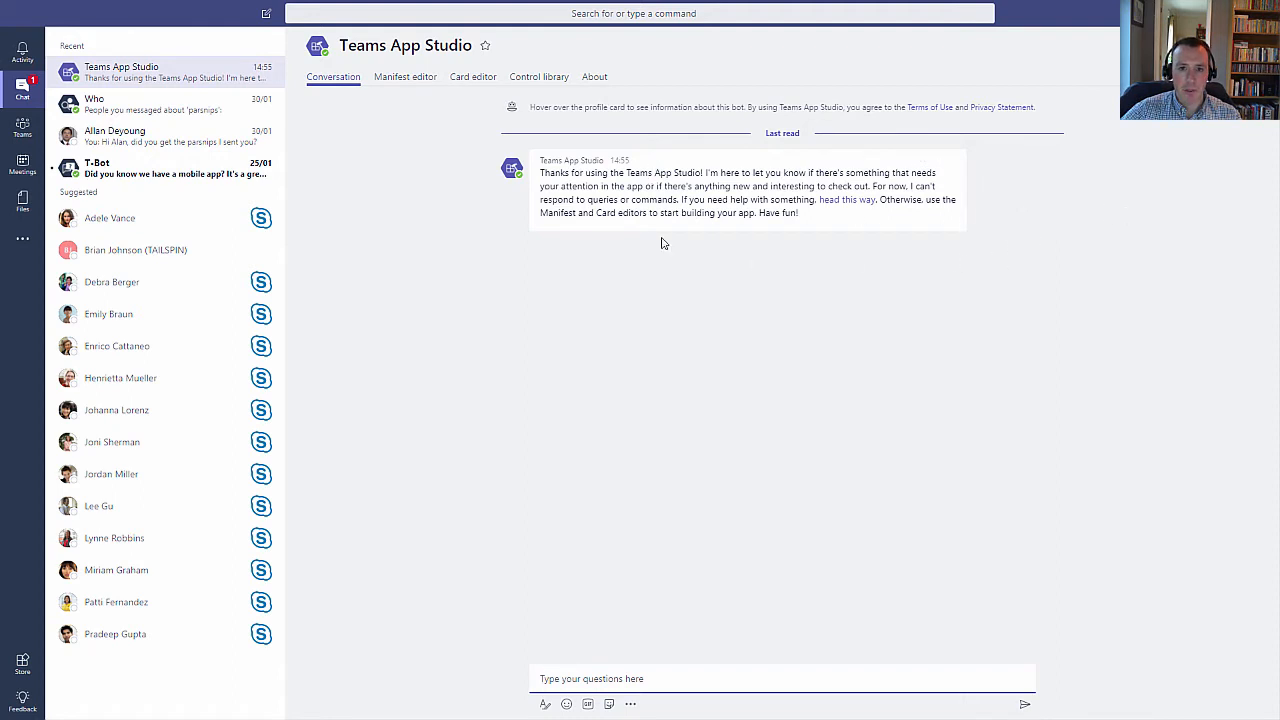
{"action": "mouse_move", "coordinate": [662, 210]}
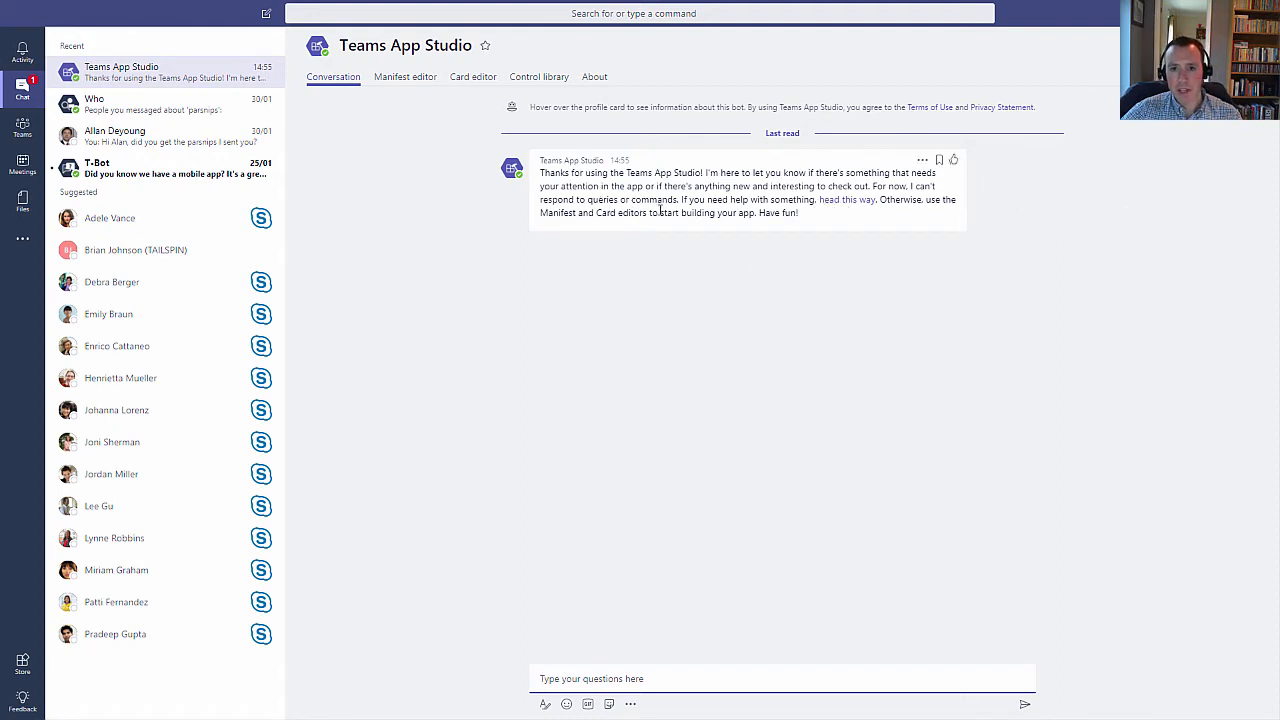
{"action": "mouse_move", "coordinate": [796, 336]}
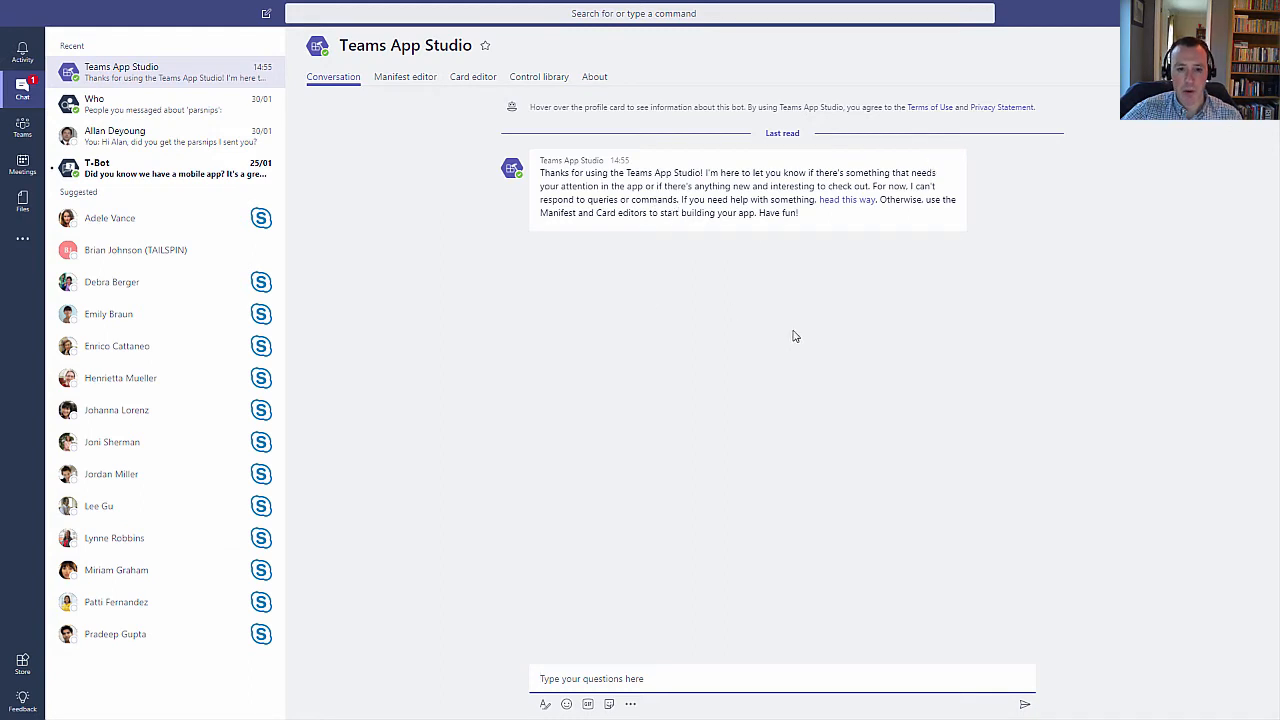
{"action": "mouse_move", "coordinate": [846, 200]}
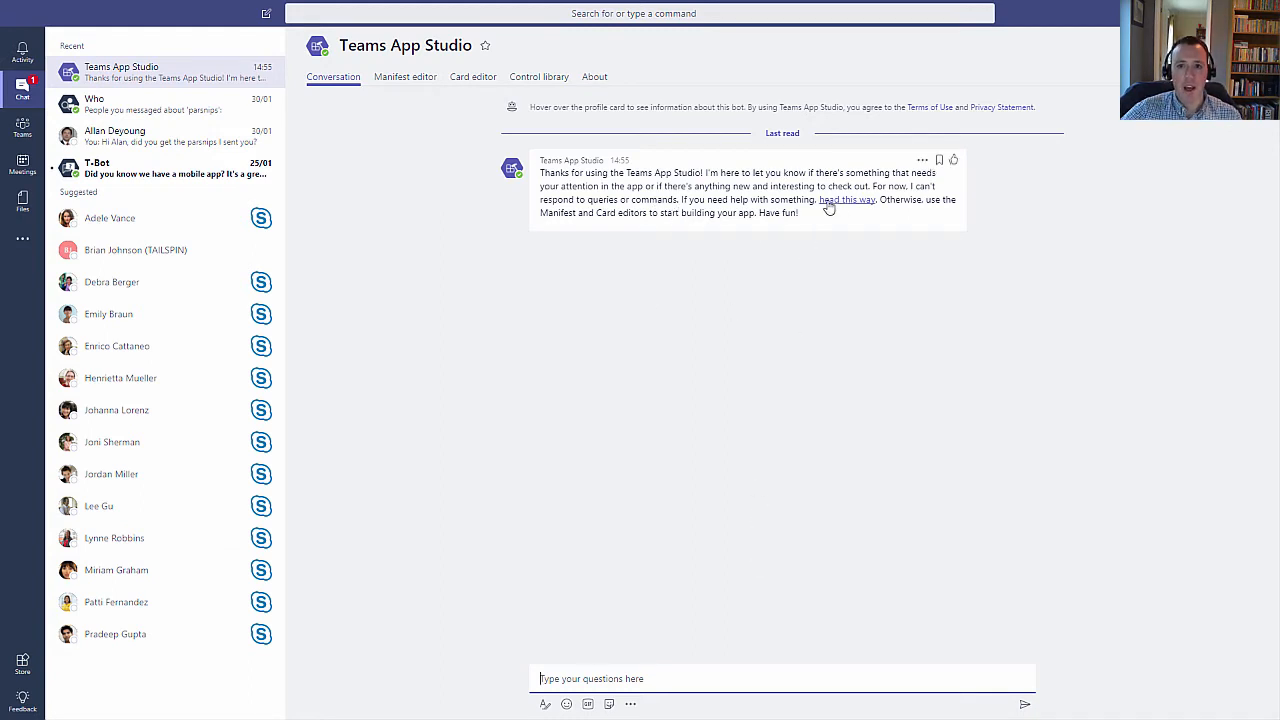
{"action": "mouse_move", "coordinate": [848, 200]}
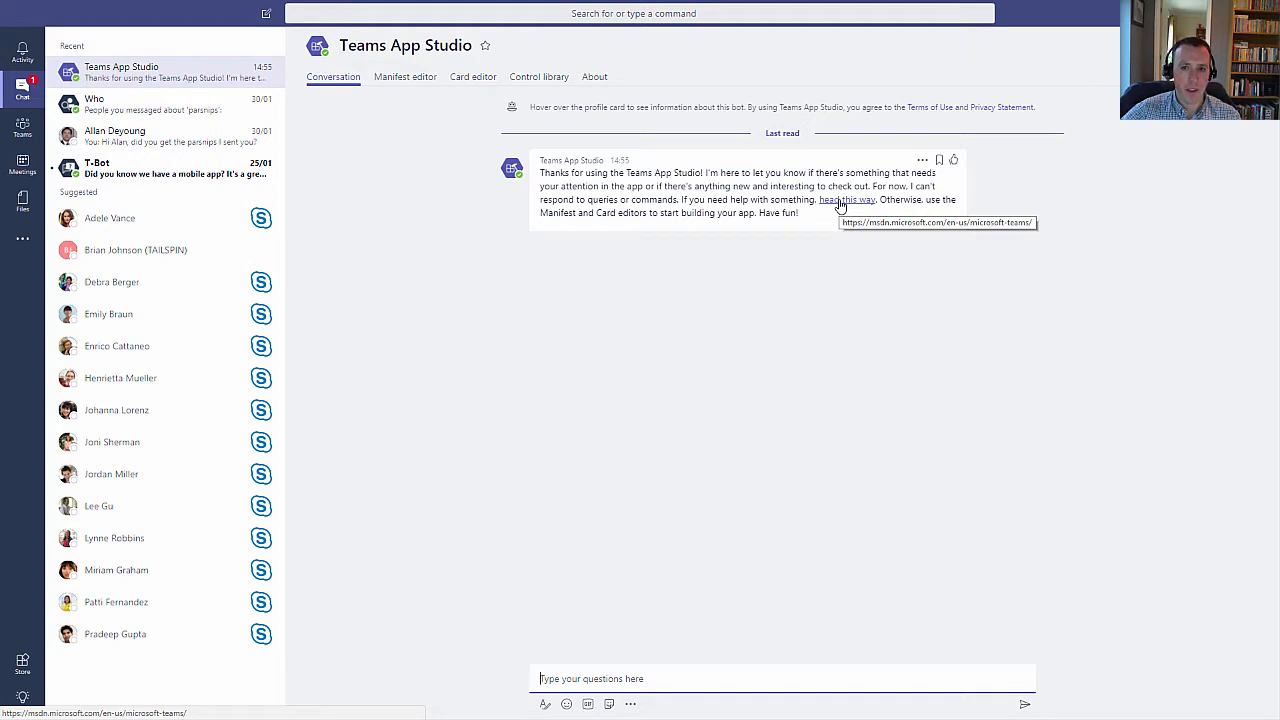
{"action": "mouse_move", "coordinate": [372, 114]}
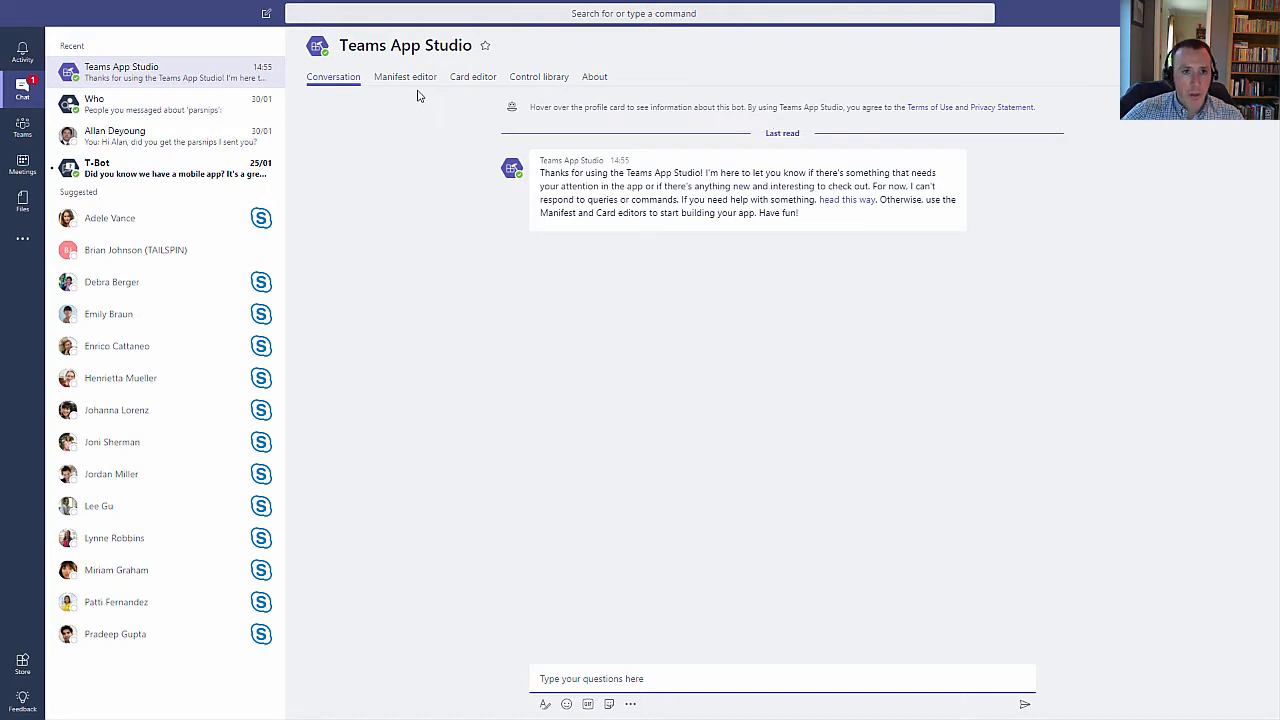
- Switch to the Manifest editor showing the create or import app welcome page
{"action": "left_click", "coordinate": [404, 76]}
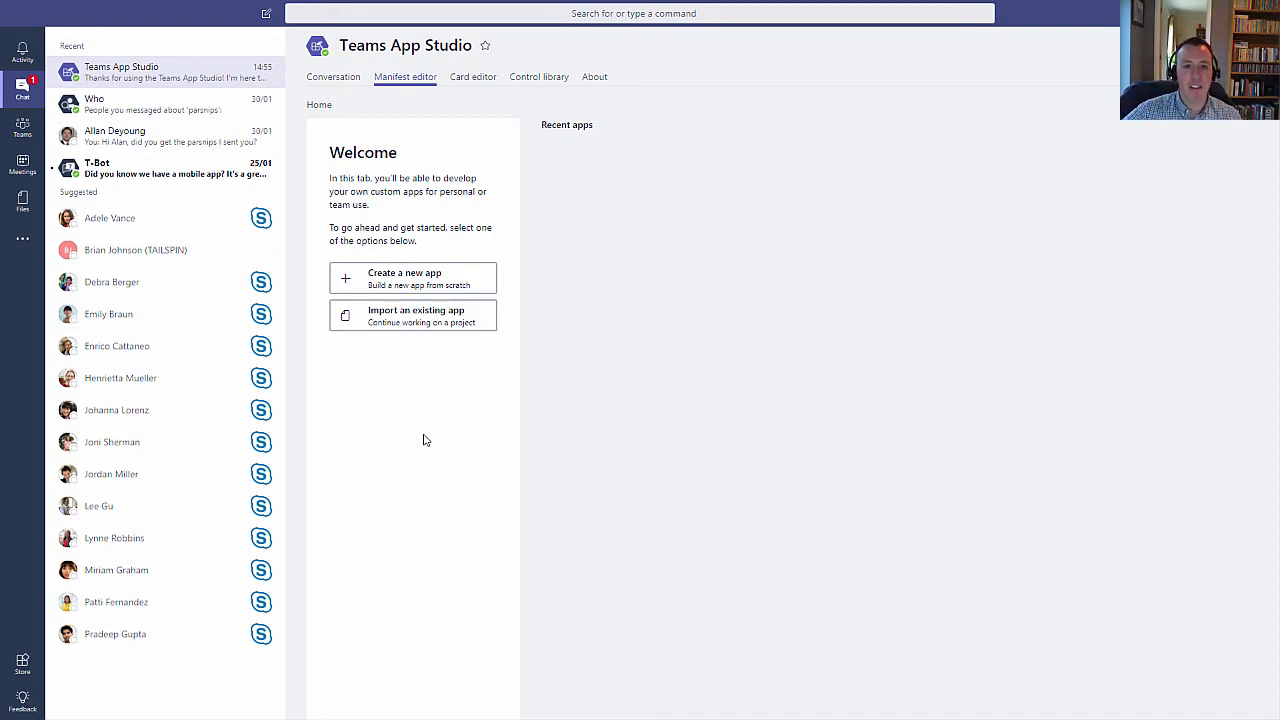
{"action": "mouse_move", "coordinate": [412, 278]}
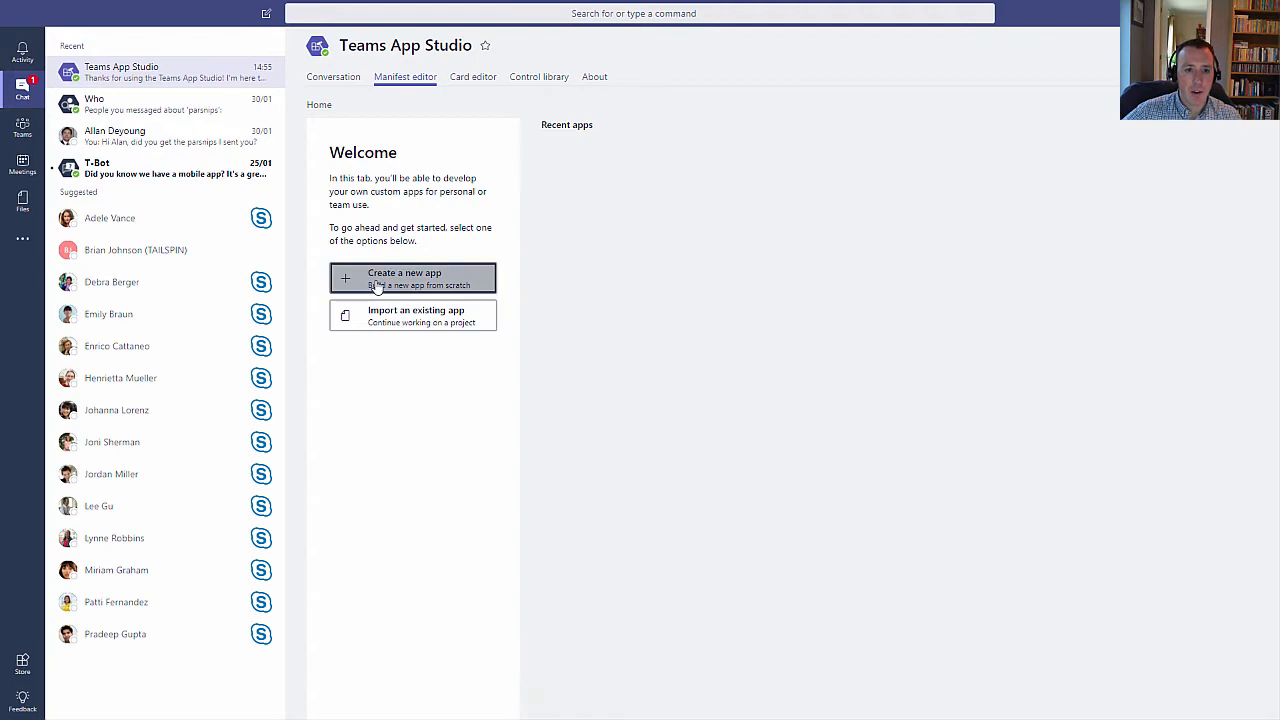
- Create a new app and generate a GUID for its App ID, reviewing descriptions, URLs and branding
{"action": "left_click", "coordinate": [412, 276]}
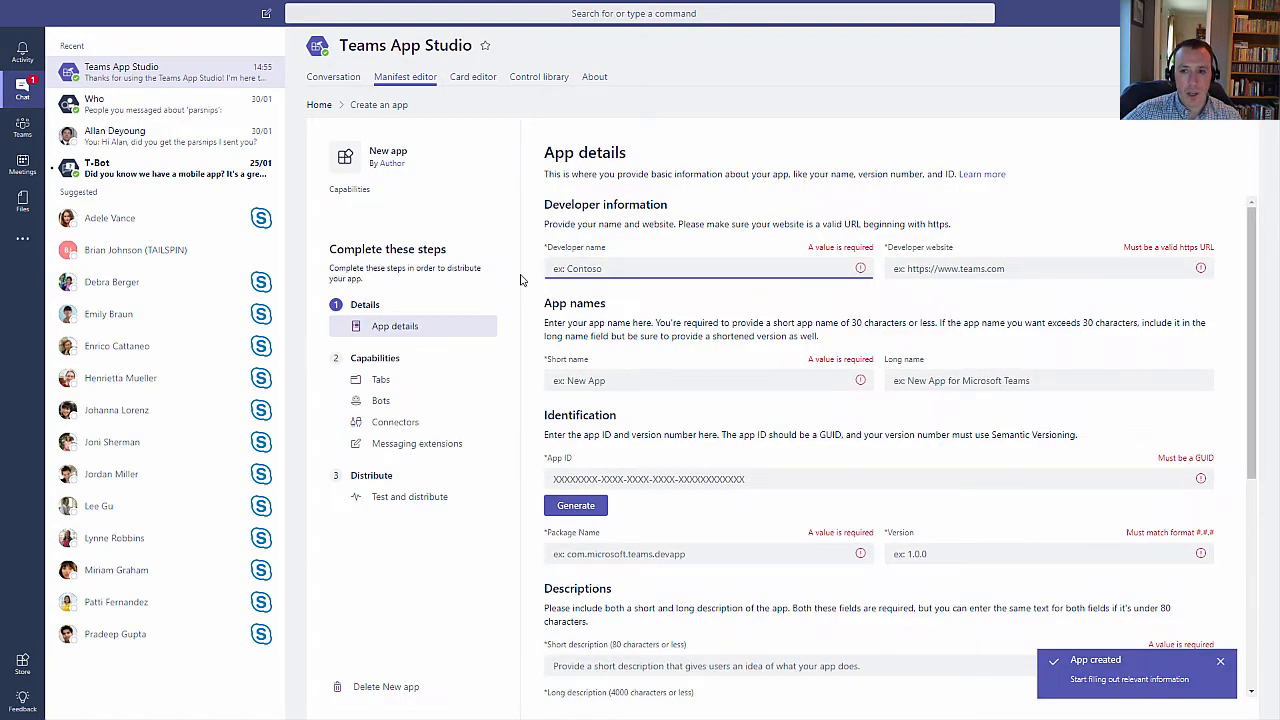
{"action": "mouse_move", "coordinate": [796, 288]}
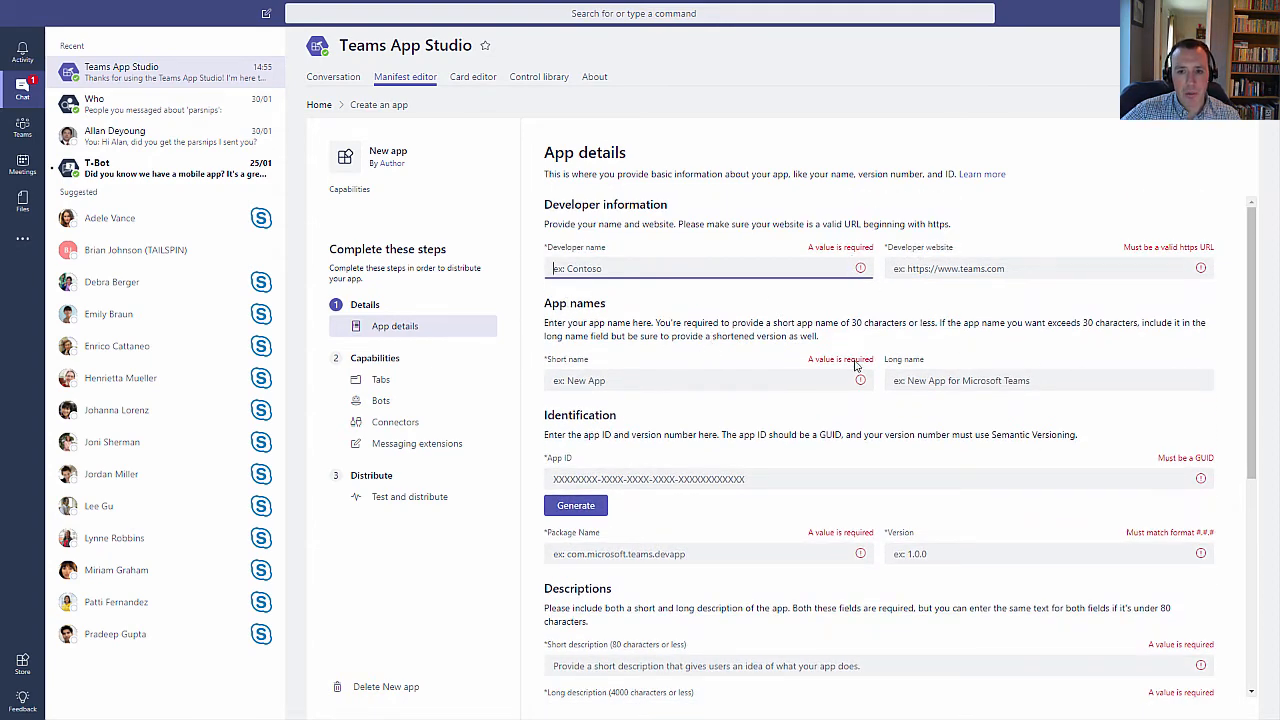
{"action": "mouse_move", "coordinate": [950, 300]}
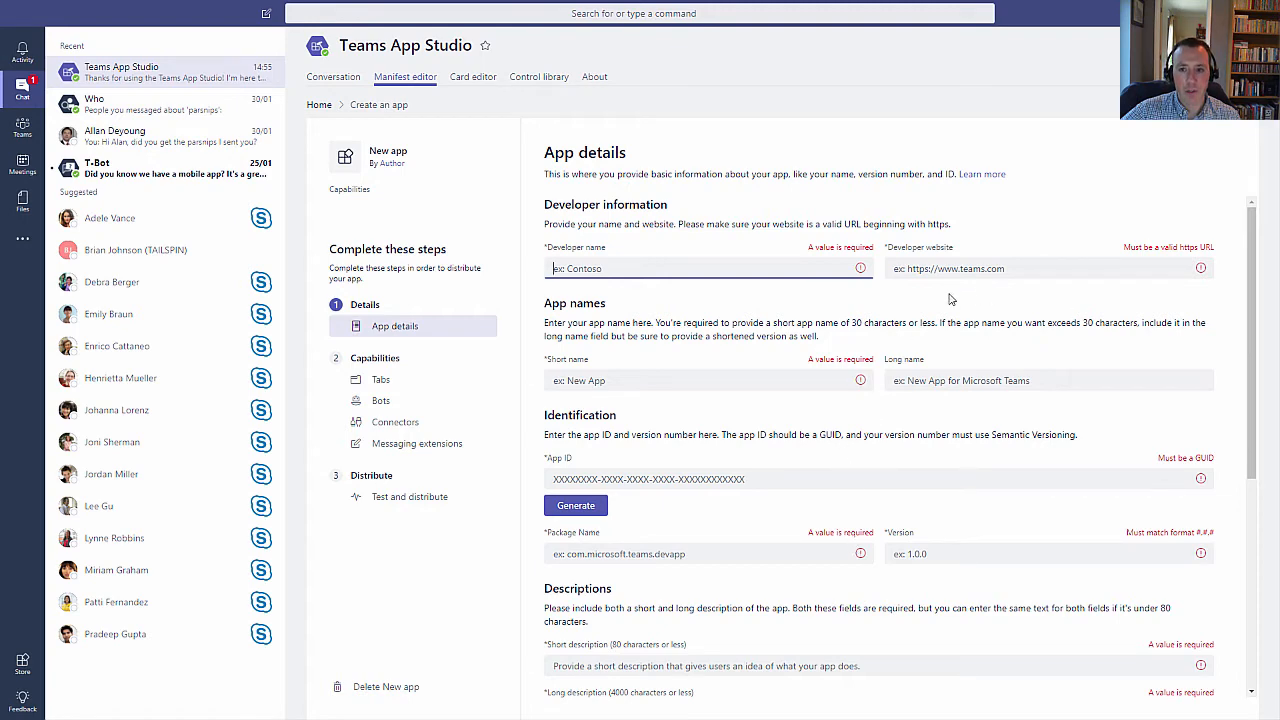
{"action": "mouse_move", "coordinate": [654, 252]}
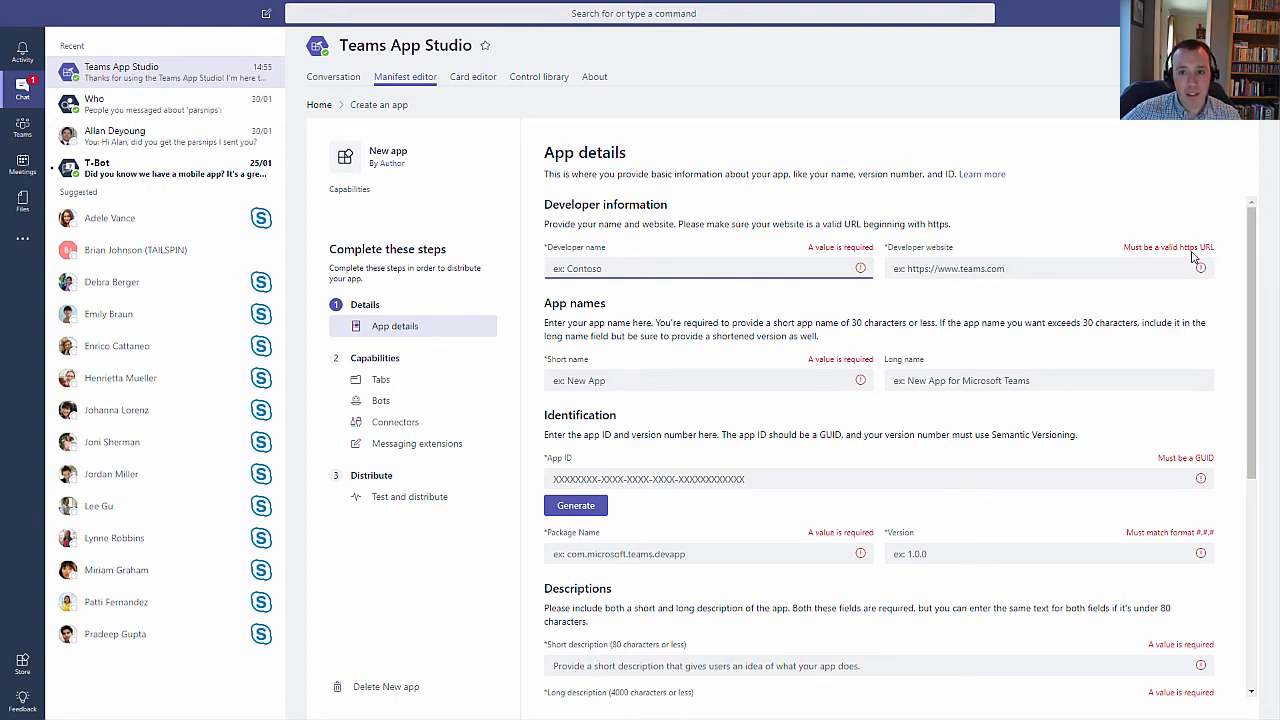
{"action": "scroll", "scroll_direction": "down", "scroll_amount": 3}
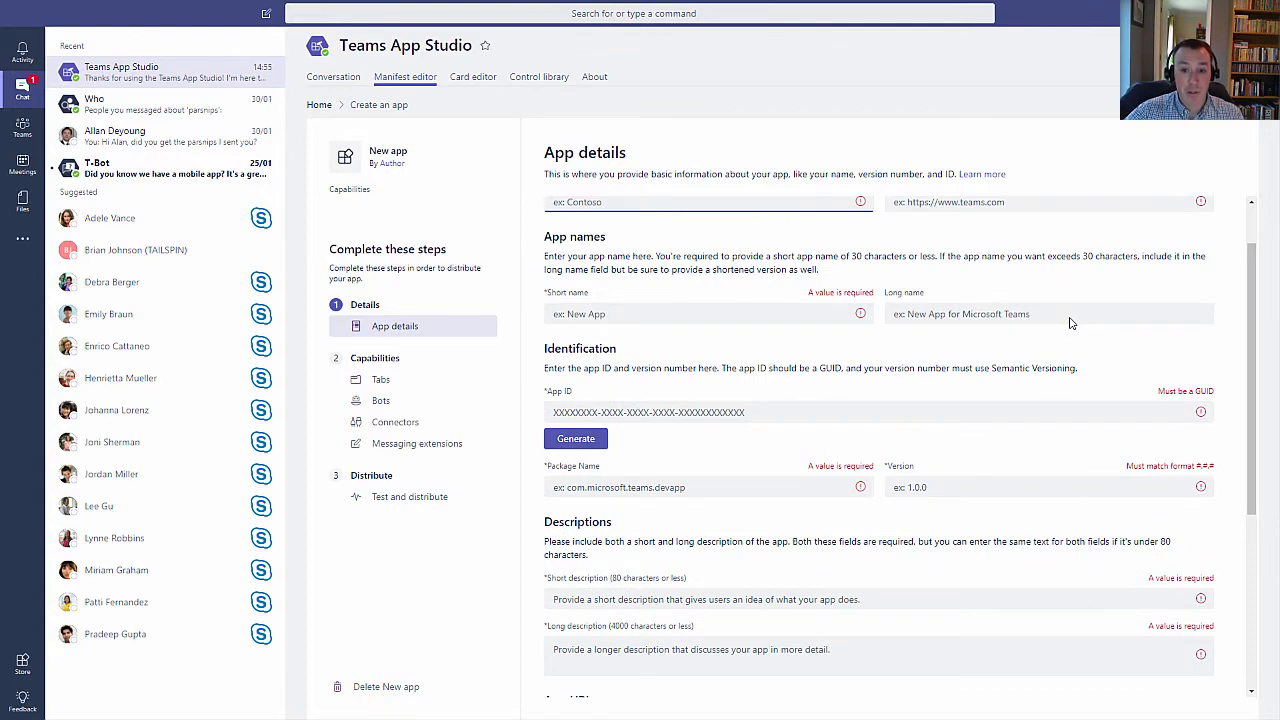
{"action": "scroll", "scroll_direction": "down", "scroll_amount": 3}
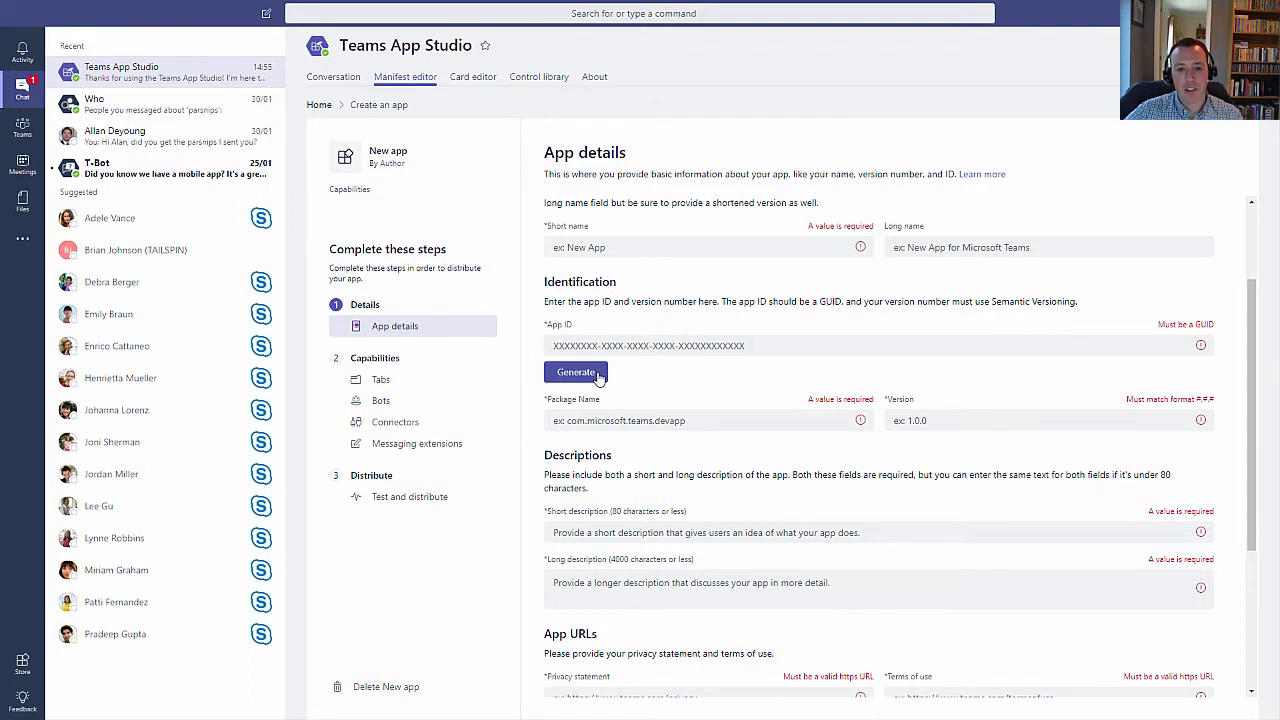
{"action": "left_click", "coordinate": [576, 370]}
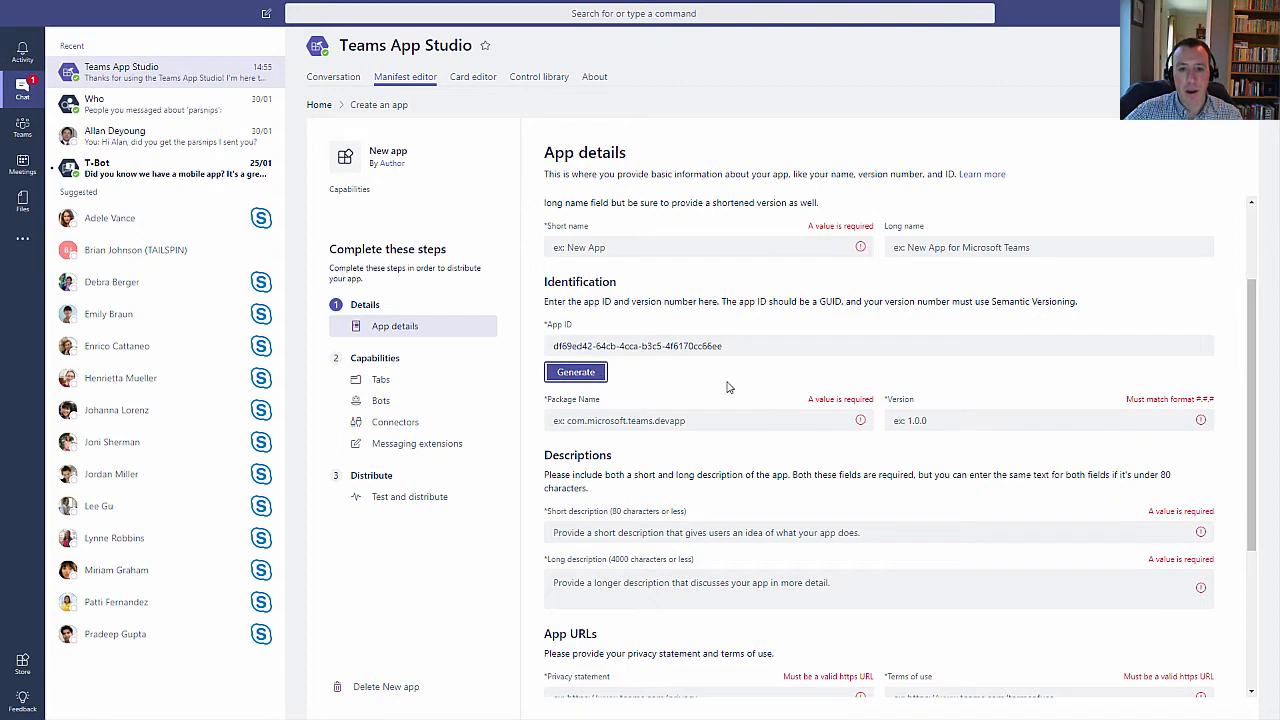
{"action": "scroll", "scroll_direction": "down", "scroll_amount": 3}
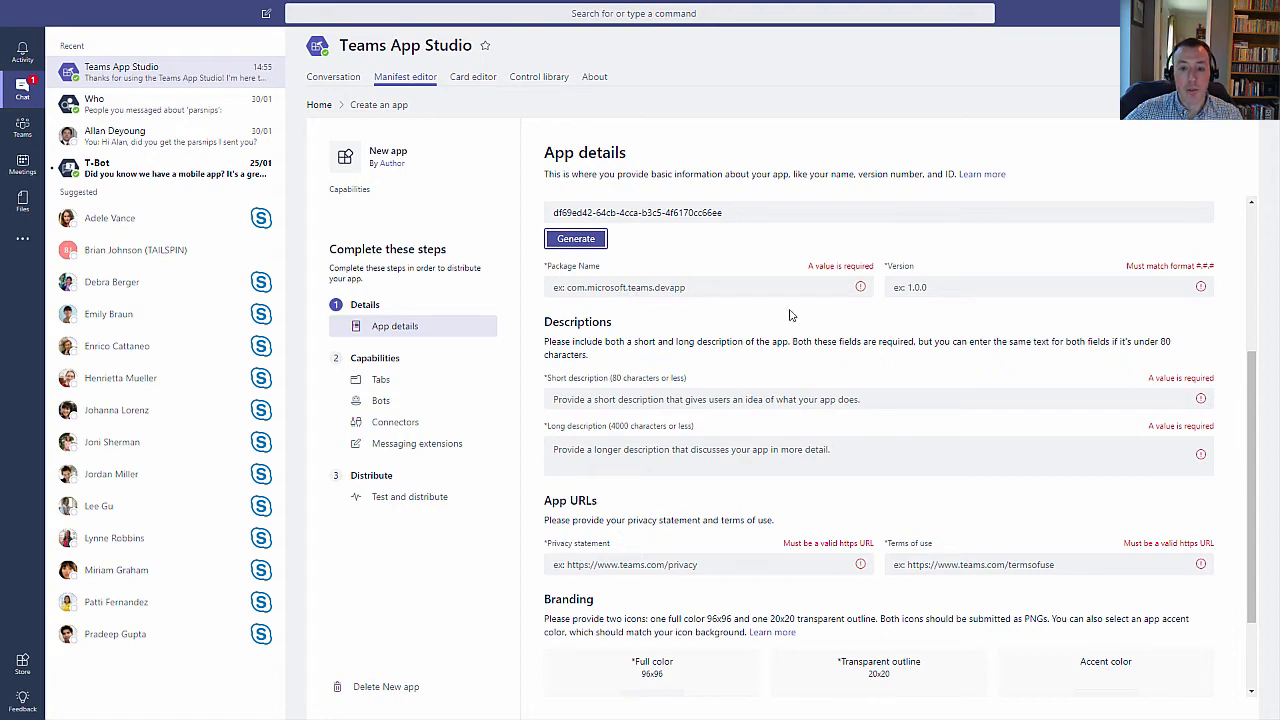
{"action": "scroll", "scroll_direction": "down", "scroll_amount": 3}
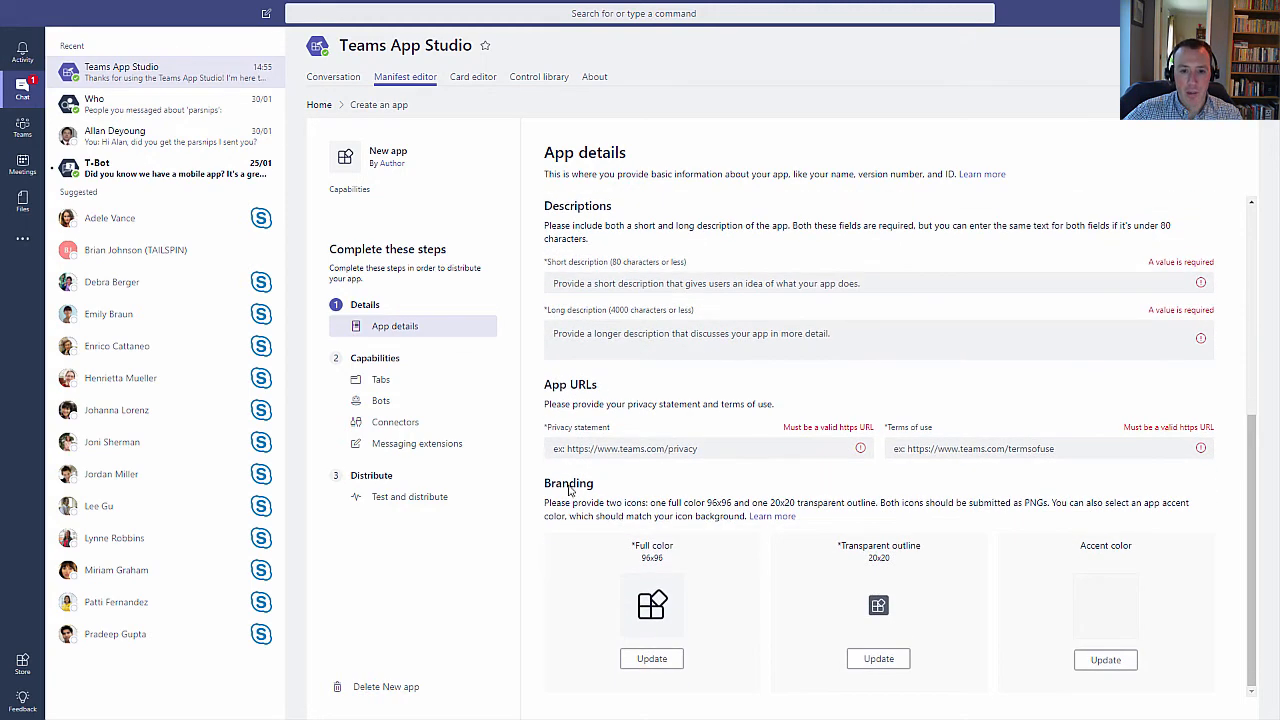
{"action": "mouse_move", "coordinate": [1016, 624]}
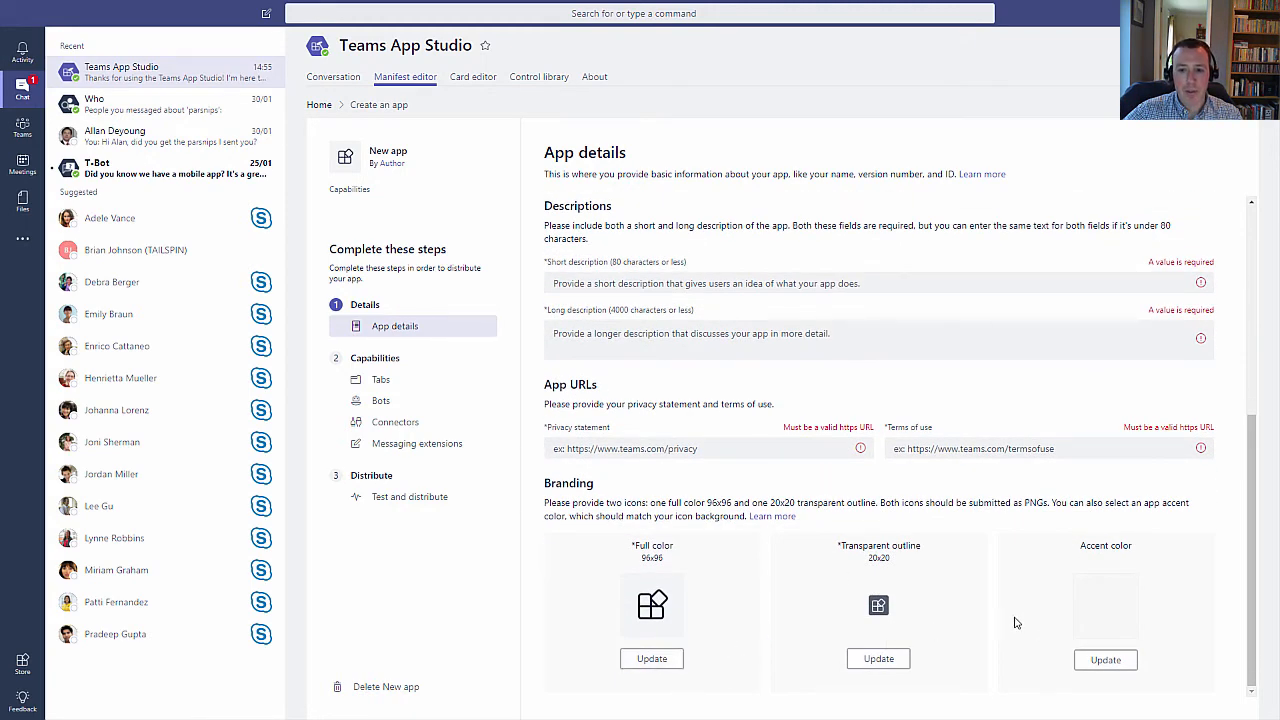
{"action": "mouse_move", "coordinate": [1086, 588]}
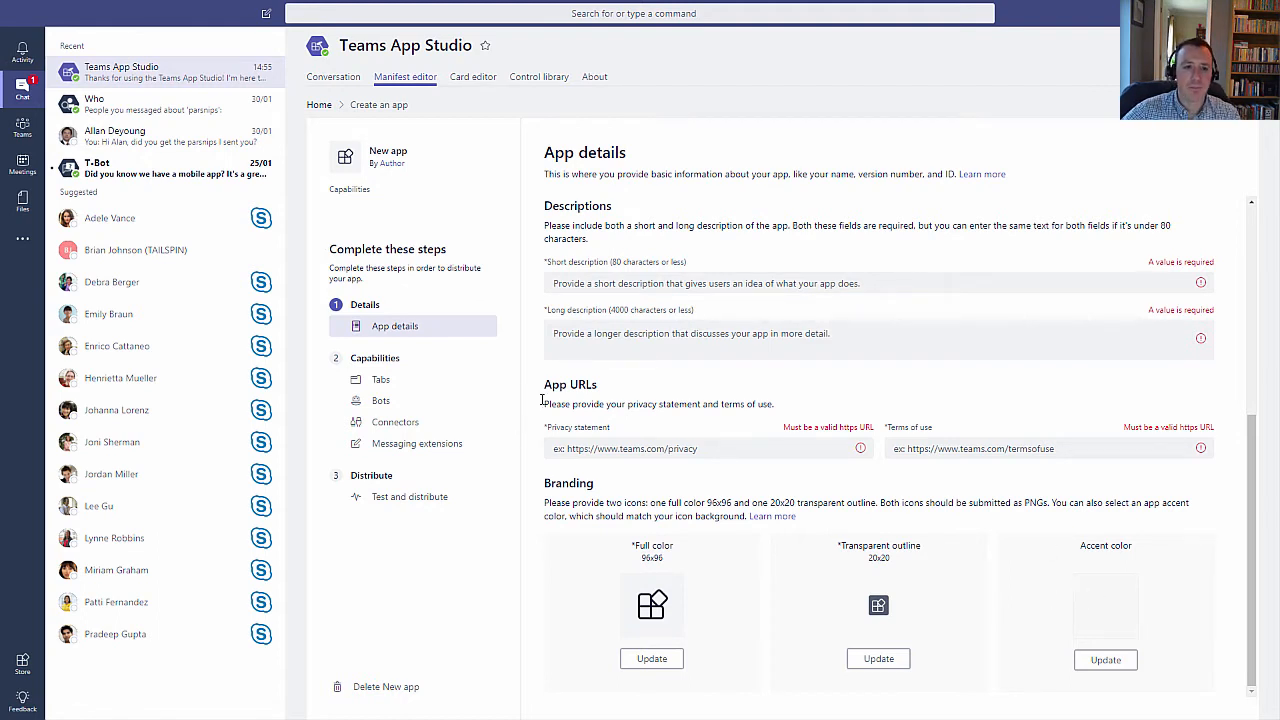
- Browse the Tabs, Bots, Connectors and Messaging extensions pages, ending on Test and submit
{"action": "left_click", "coordinate": [380, 380]}
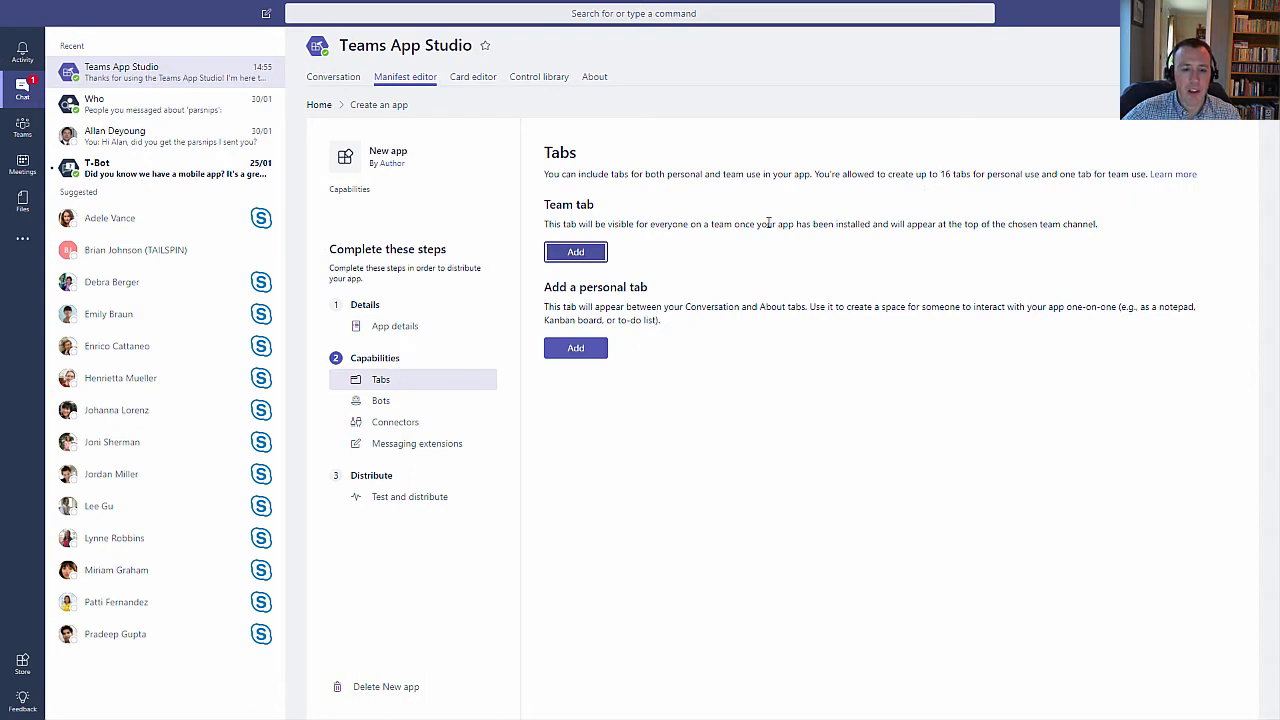
{"action": "mouse_move", "coordinate": [658, 348]}
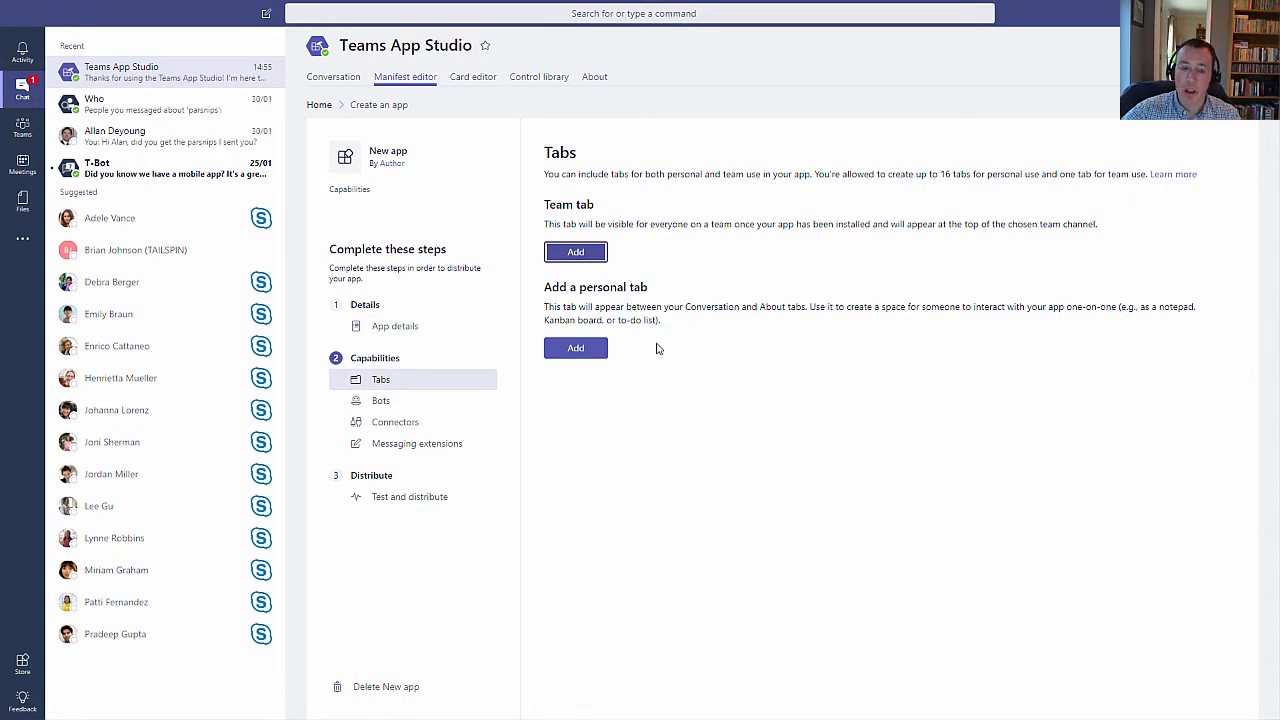
{"action": "left_click", "coordinate": [380, 400]}
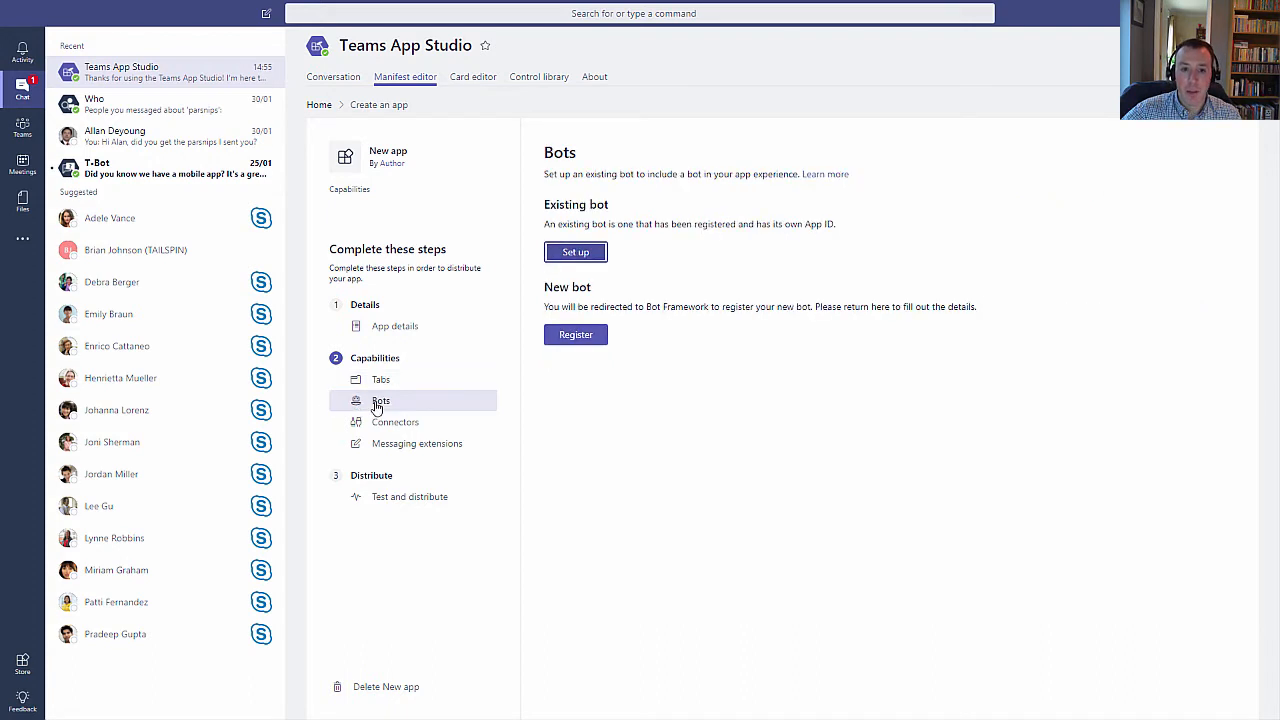
{"action": "left_click", "coordinate": [396, 420]}
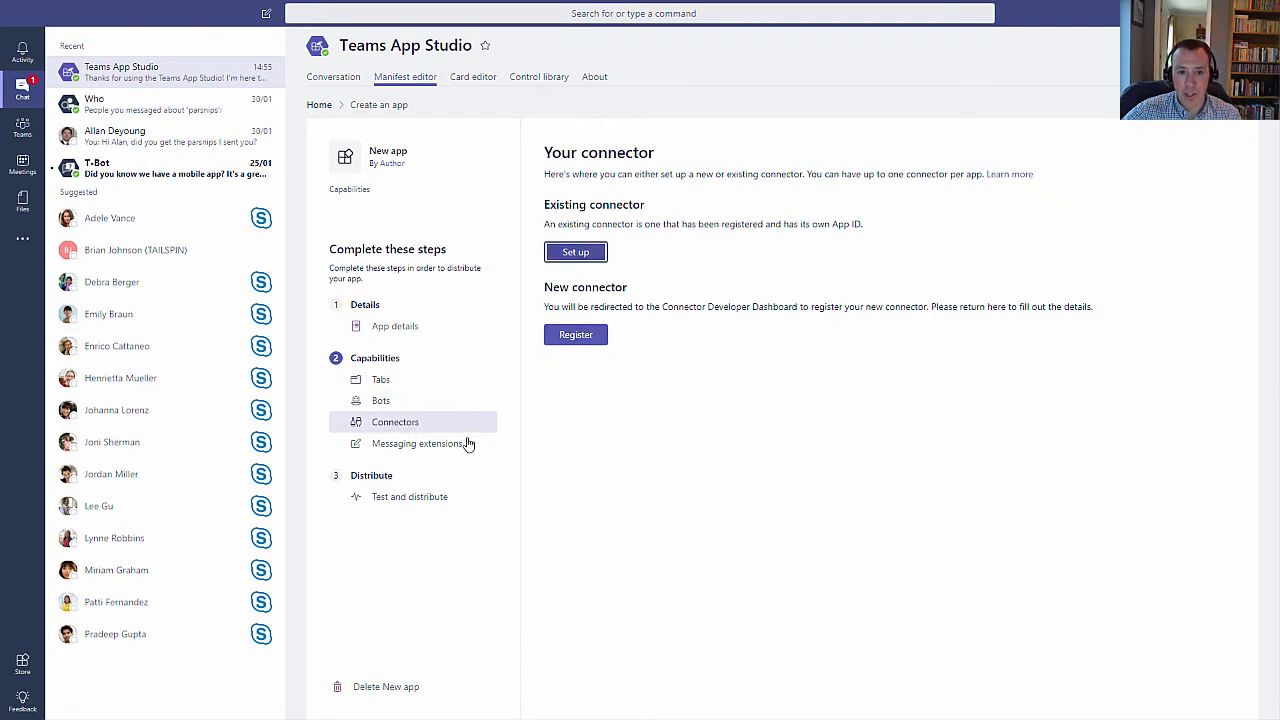
{"action": "left_click", "coordinate": [416, 444]}
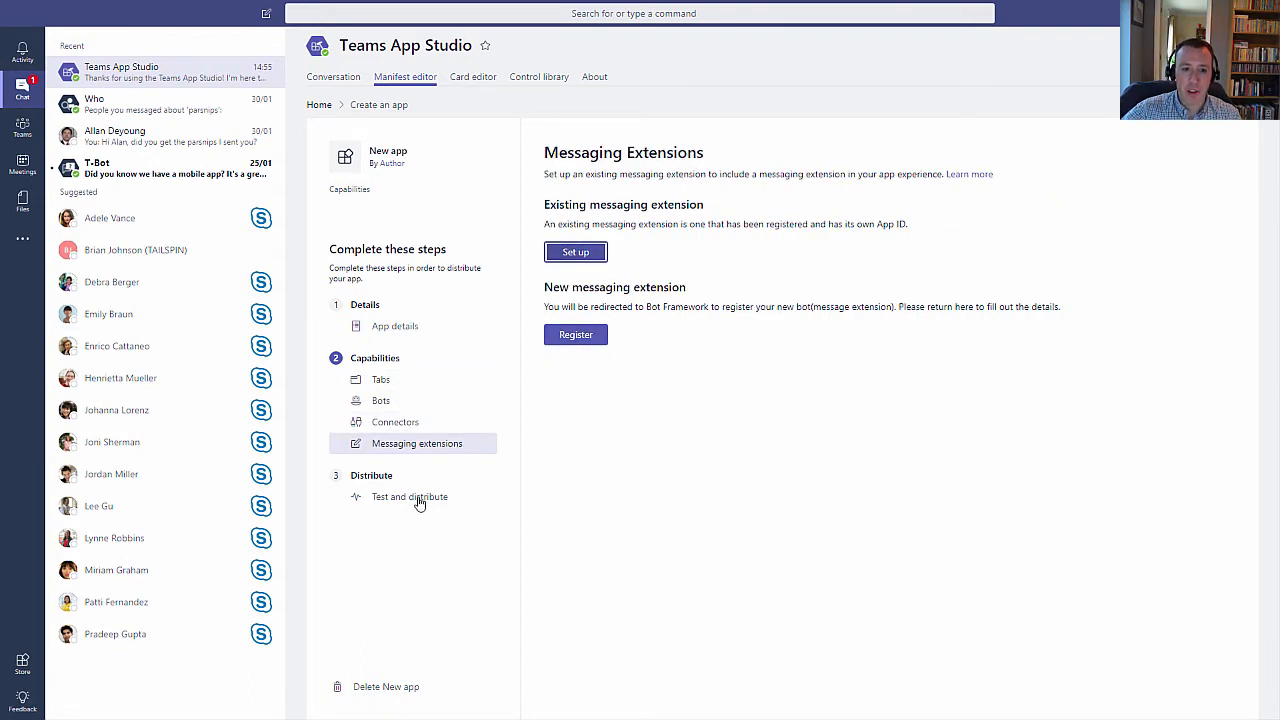
{"action": "left_click", "coordinate": [408, 496]}
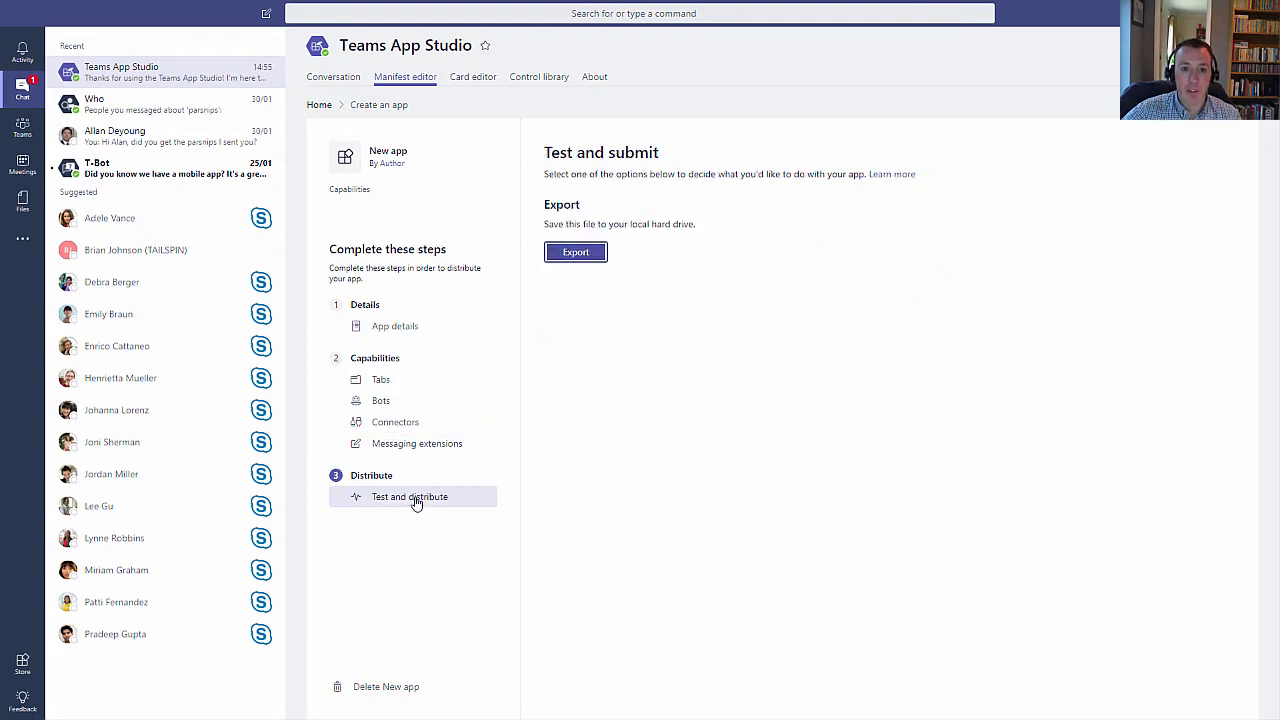
{"action": "mouse_move", "coordinate": [386, 540]}
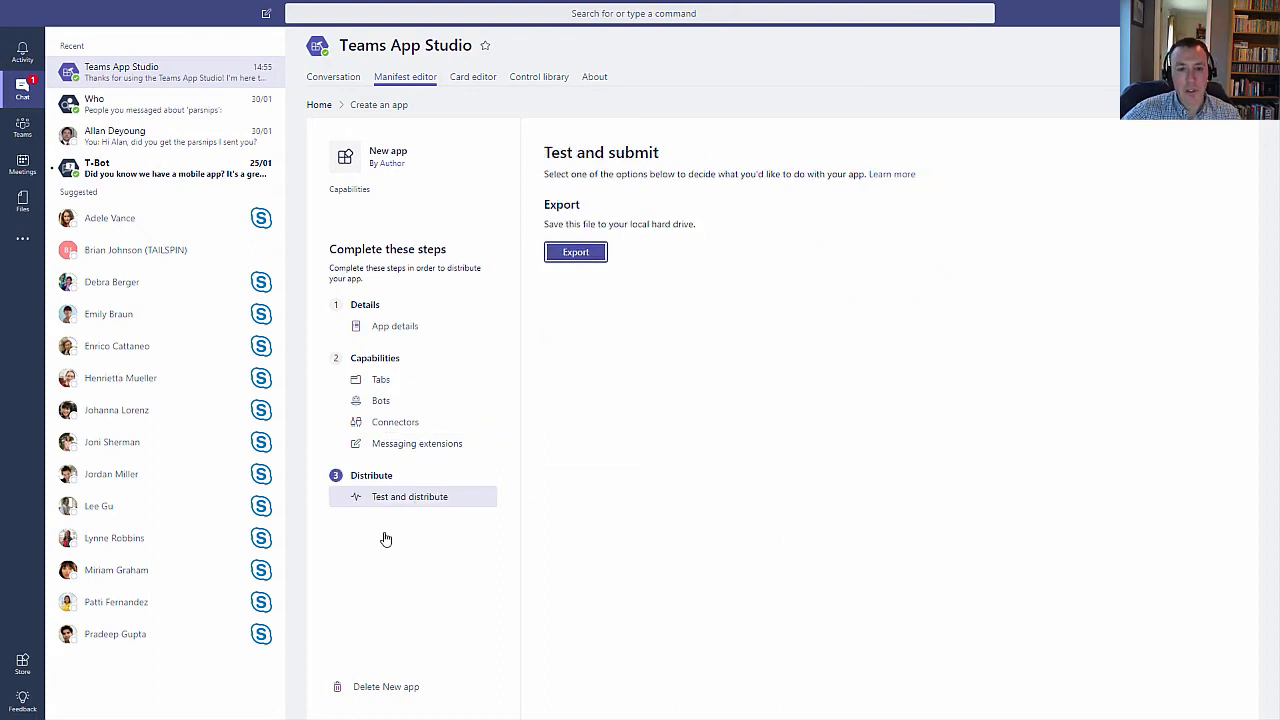
{"action": "mouse_move", "coordinate": [576, 252]}
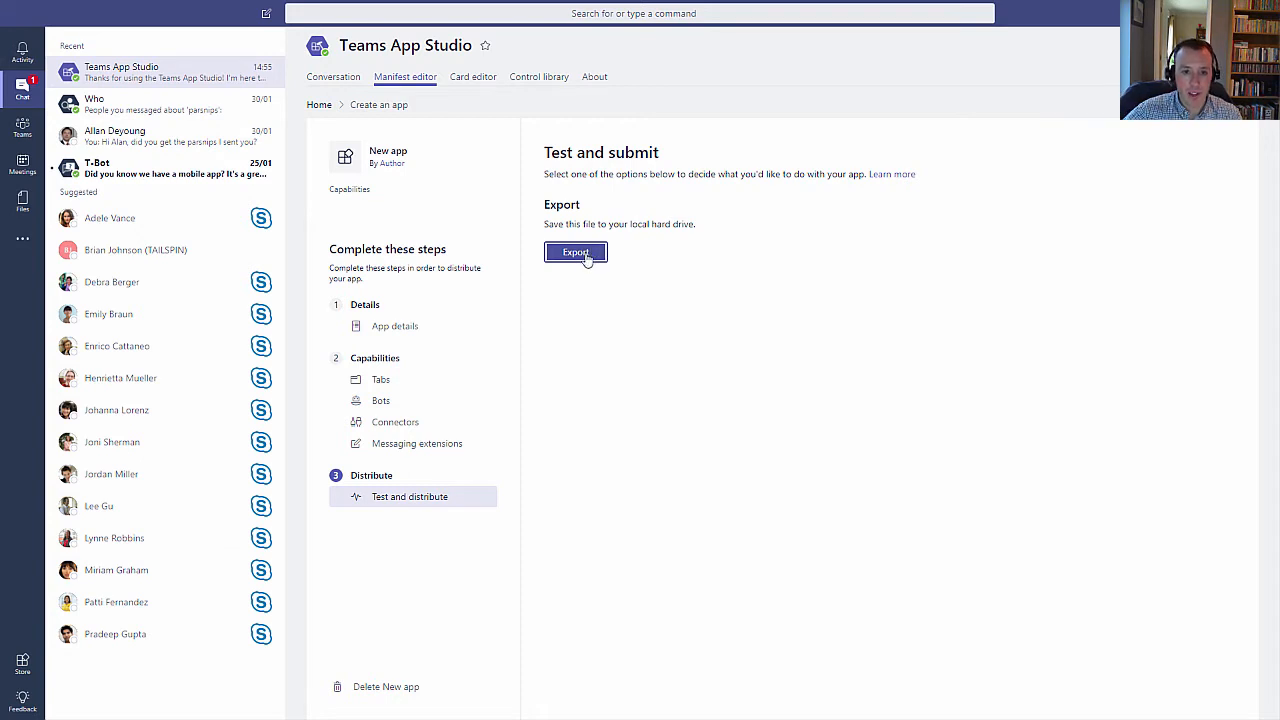
- Export the app package as NewApp.zip and open the downloaded archive in 7-Zip
{"action": "left_click", "coordinate": [576, 252]}
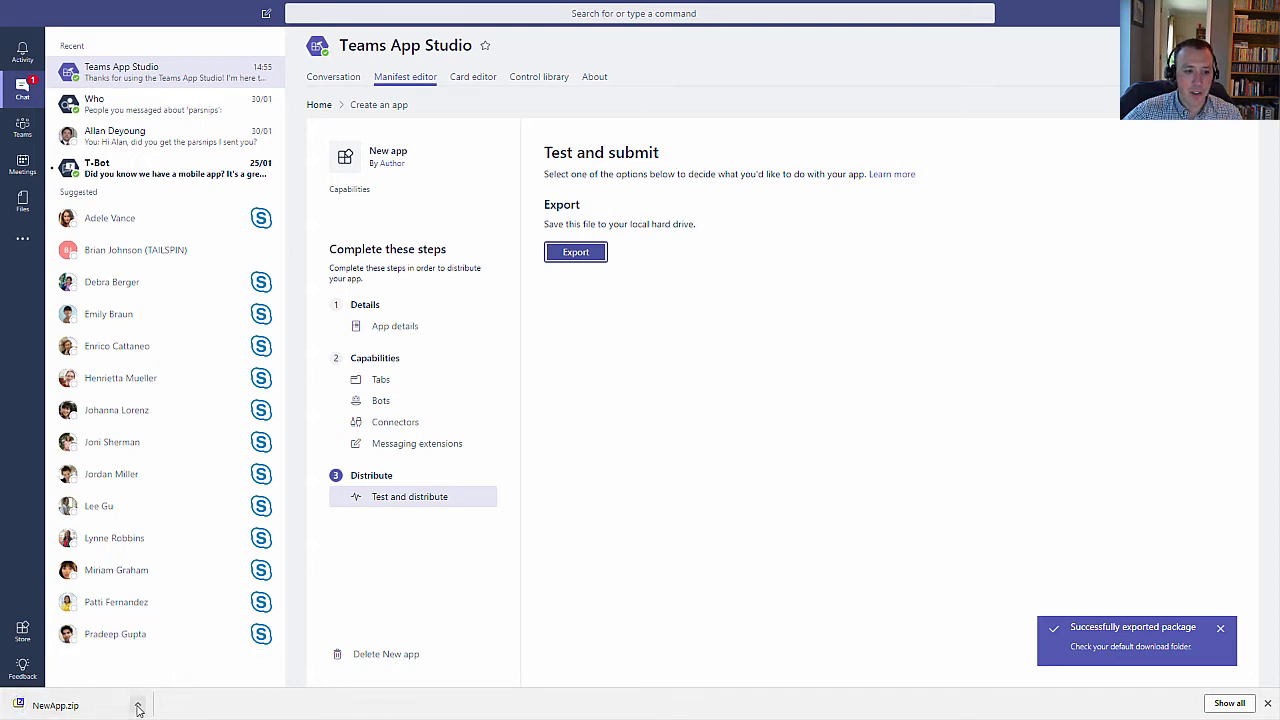
{"action": "left_click", "coordinate": [56, 704]}
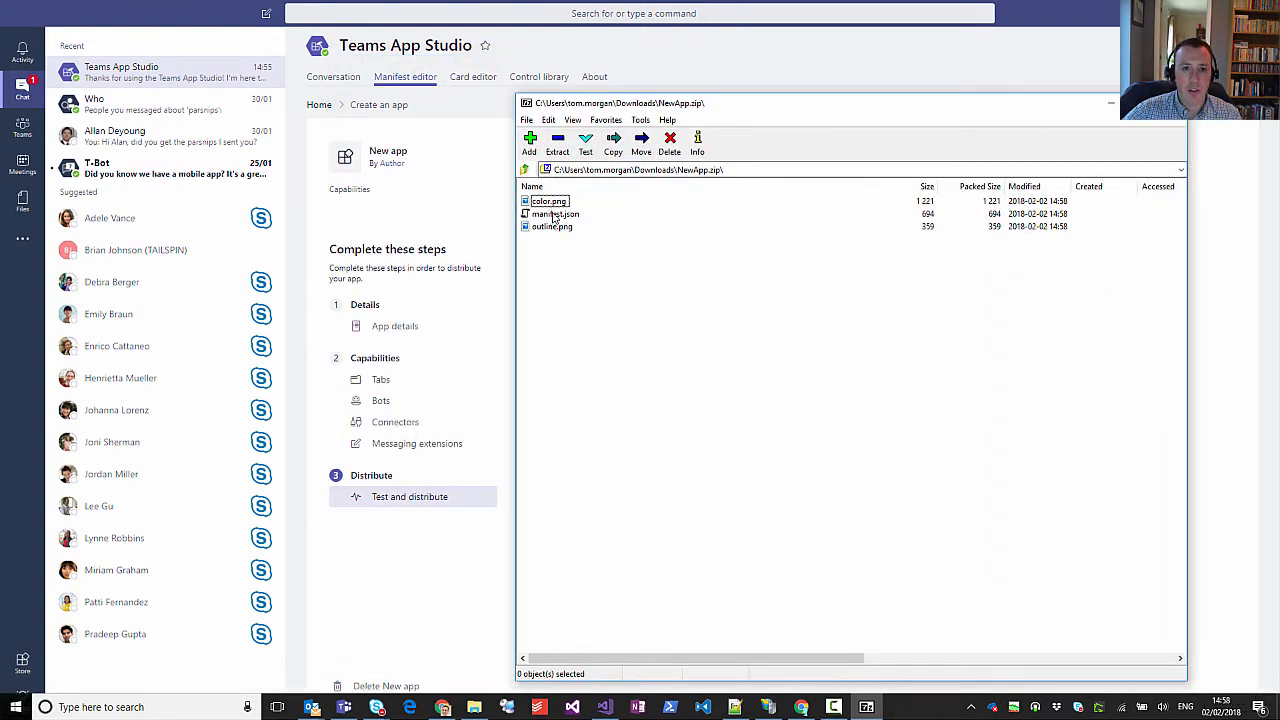
{"action": "left_click", "coordinate": [548, 200]}
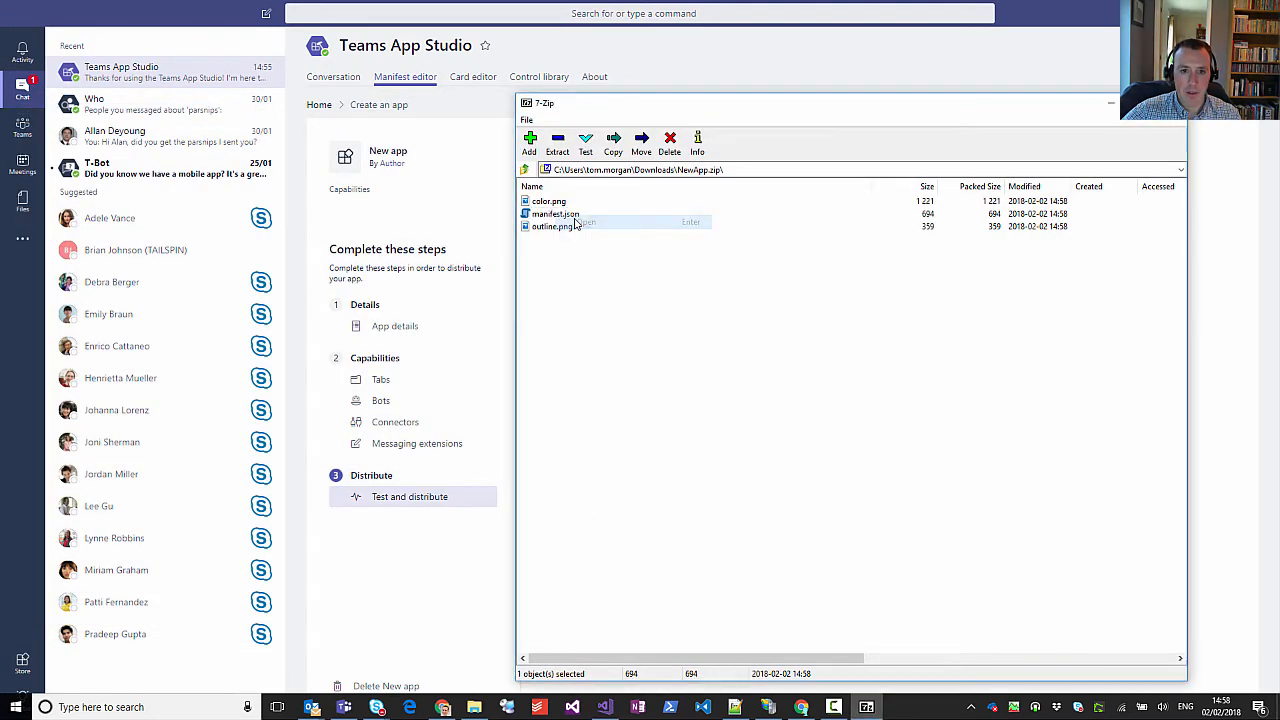
{"action": "left_click", "coordinate": [556, 214]}
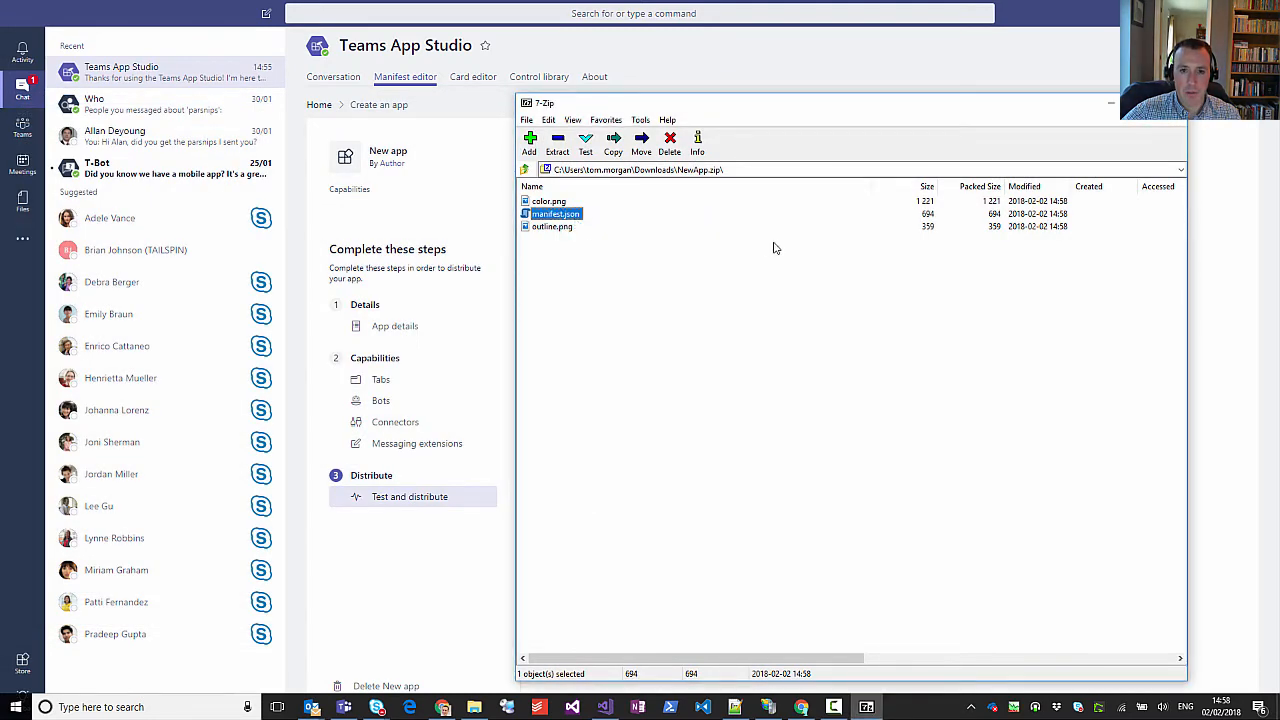
- View the exported manifest.json in Visual Studio with its schema, app ID and icons
{"action": "double_click", "coordinate": [556, 212]}
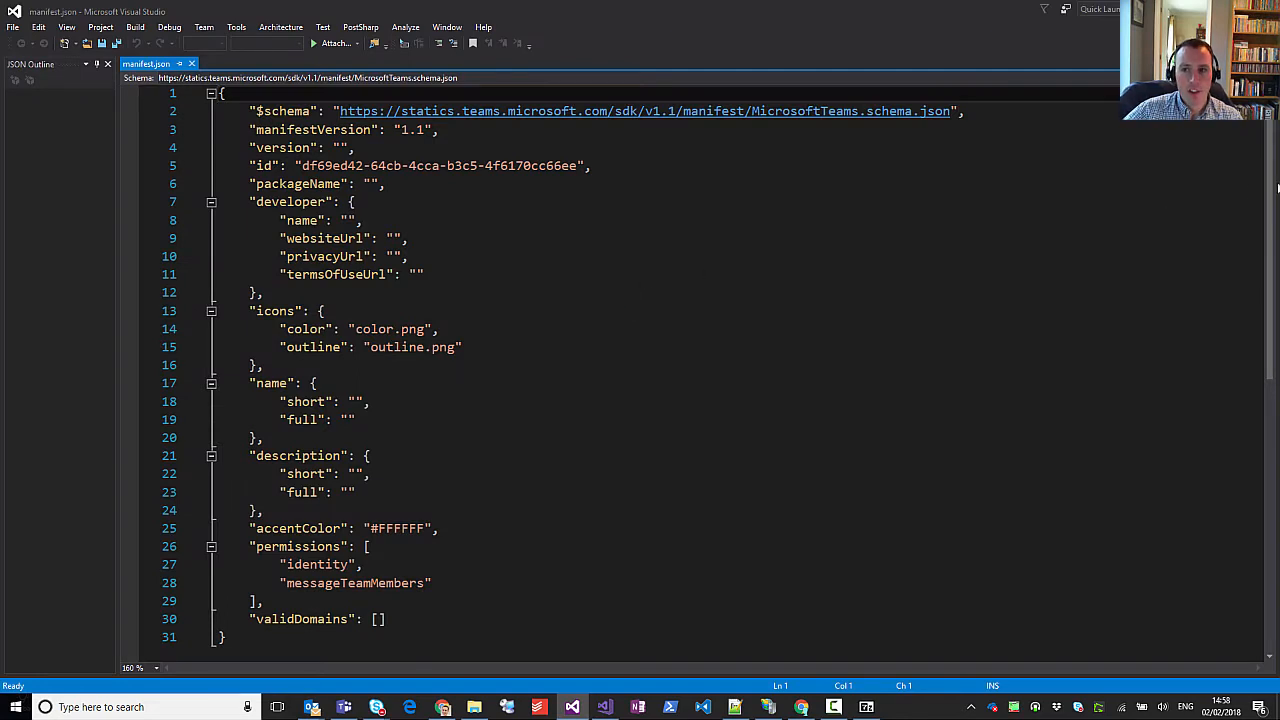
{"action": "scroll", "scroll_direction": "down", "scroll_amount": 3}
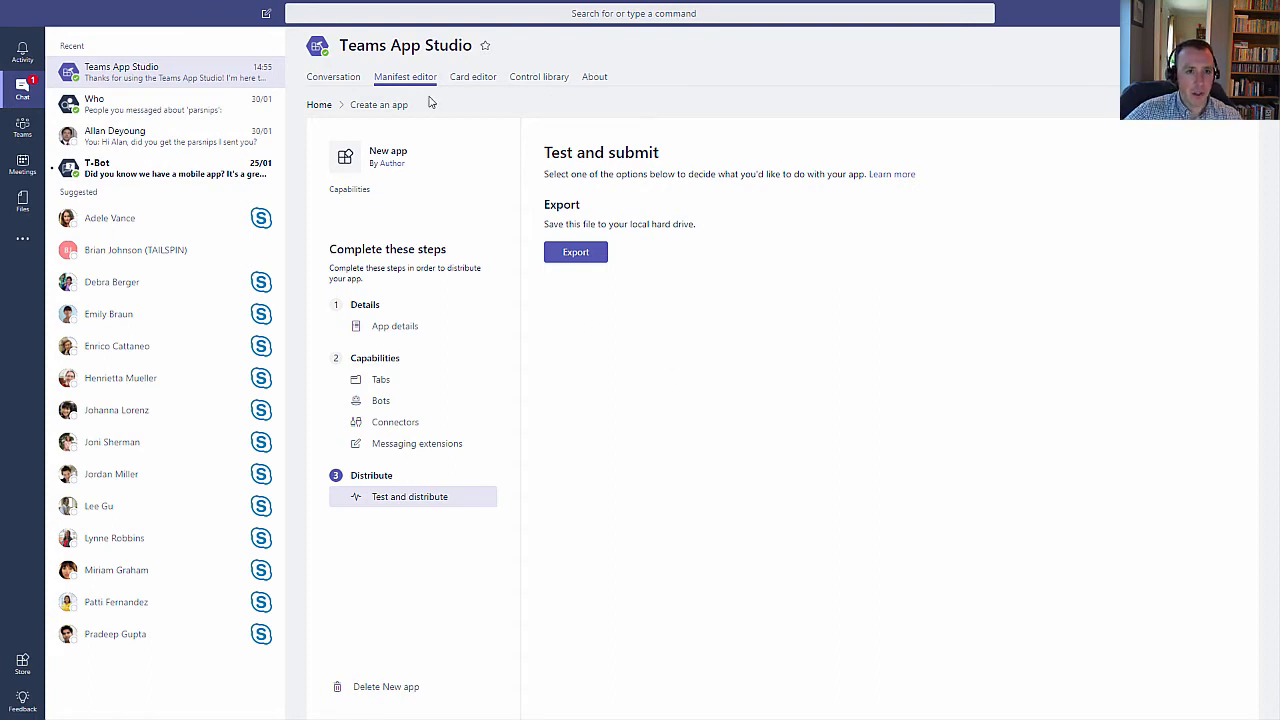
- Go to the Card editor and choose Hero card as the card type
{"action": "left_click", "coordinate": [472, 76]}
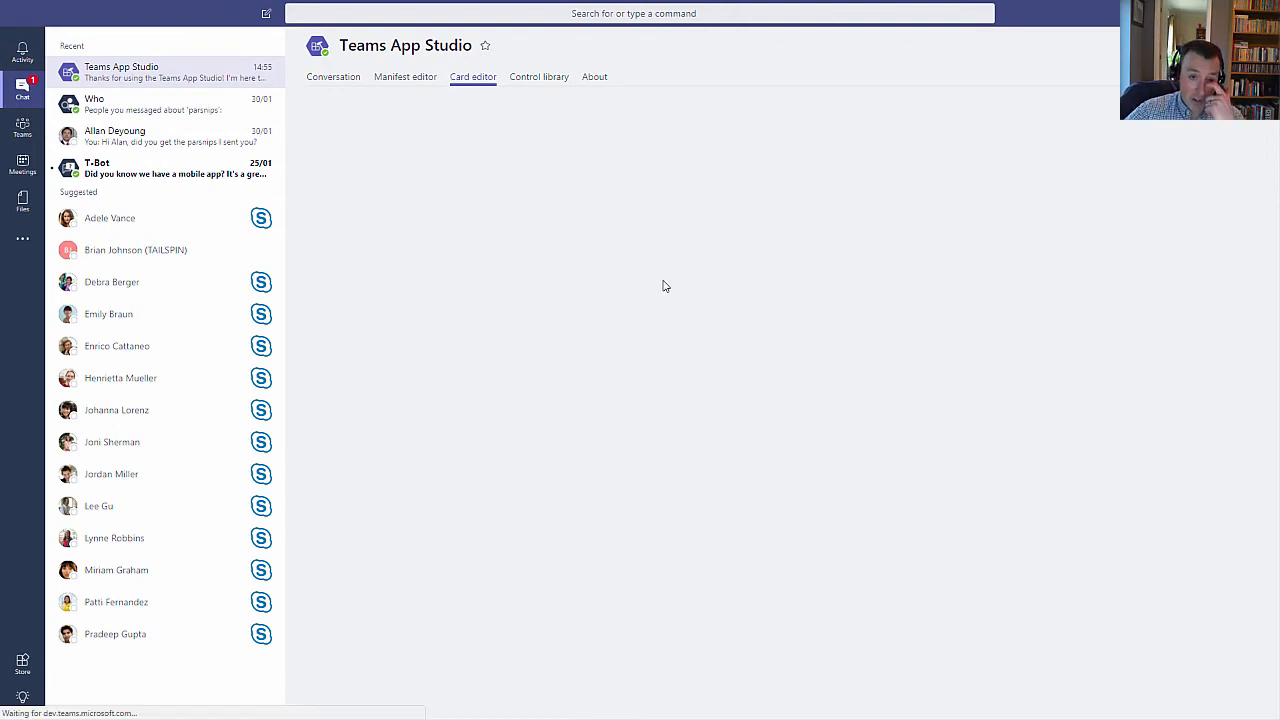
{"action": "left_click", "coordinate": [472, 76]}
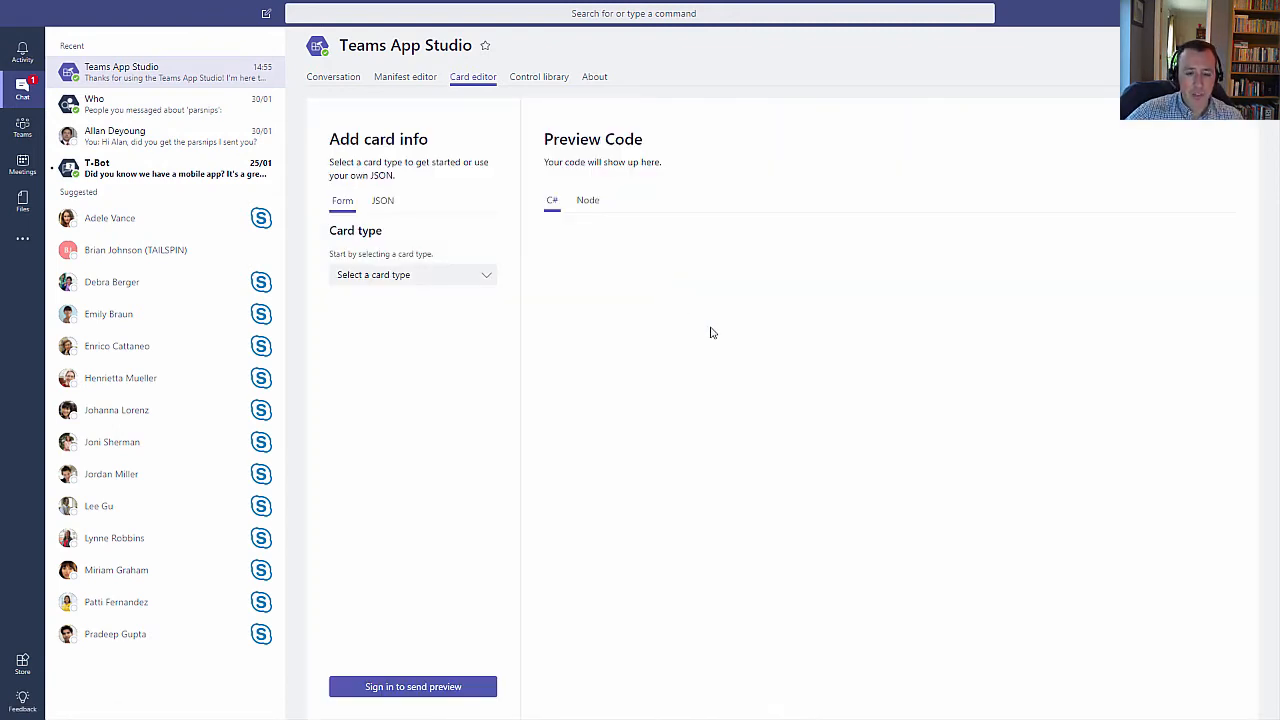
{"action": "mouse_move", "coordinate": [736, 336]}
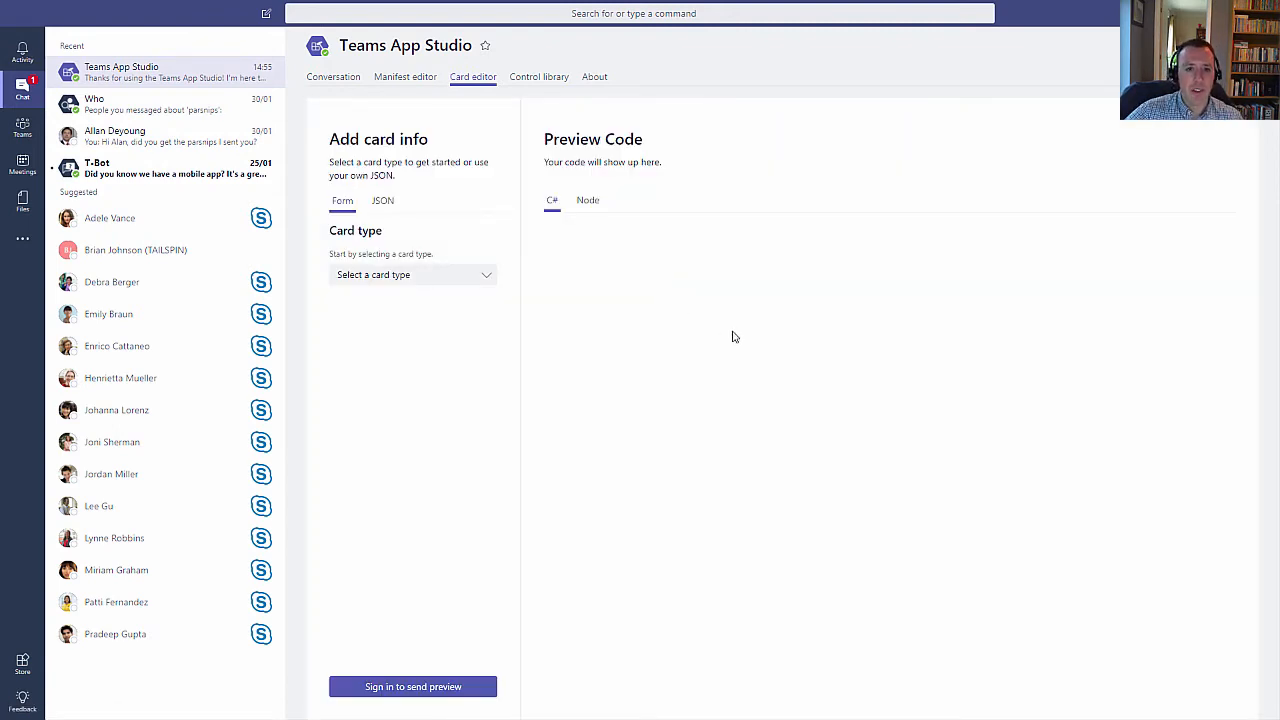
{"action": "left_click", "coordinate": [410, 274]}
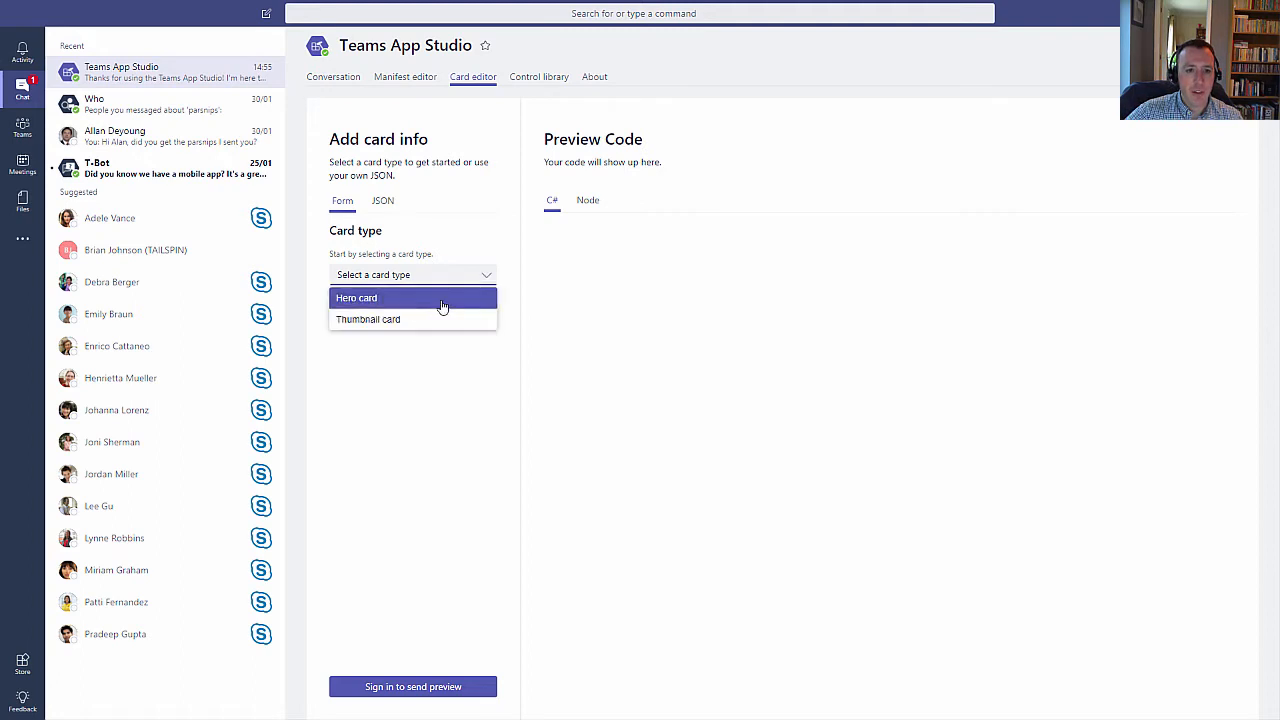
{"action": "left_click", "coordinate": [356, 296]}
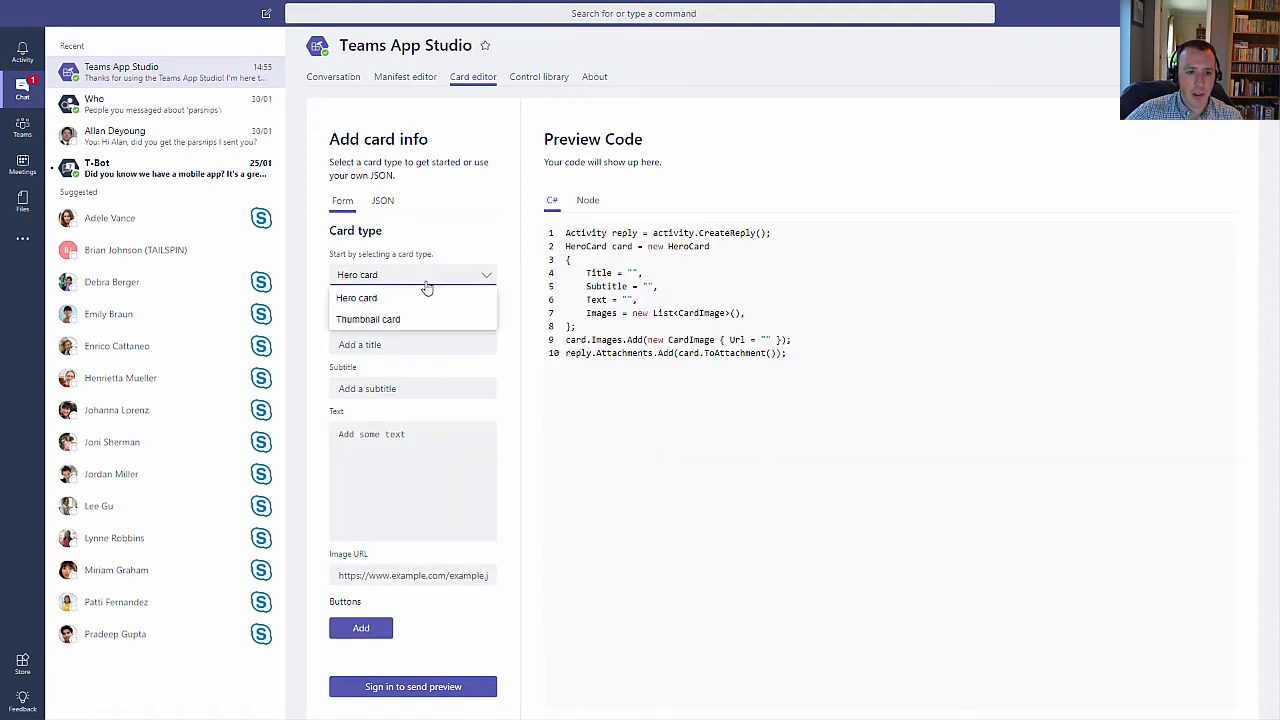
{"action": "left_click", "coordinate": [356, 296]}
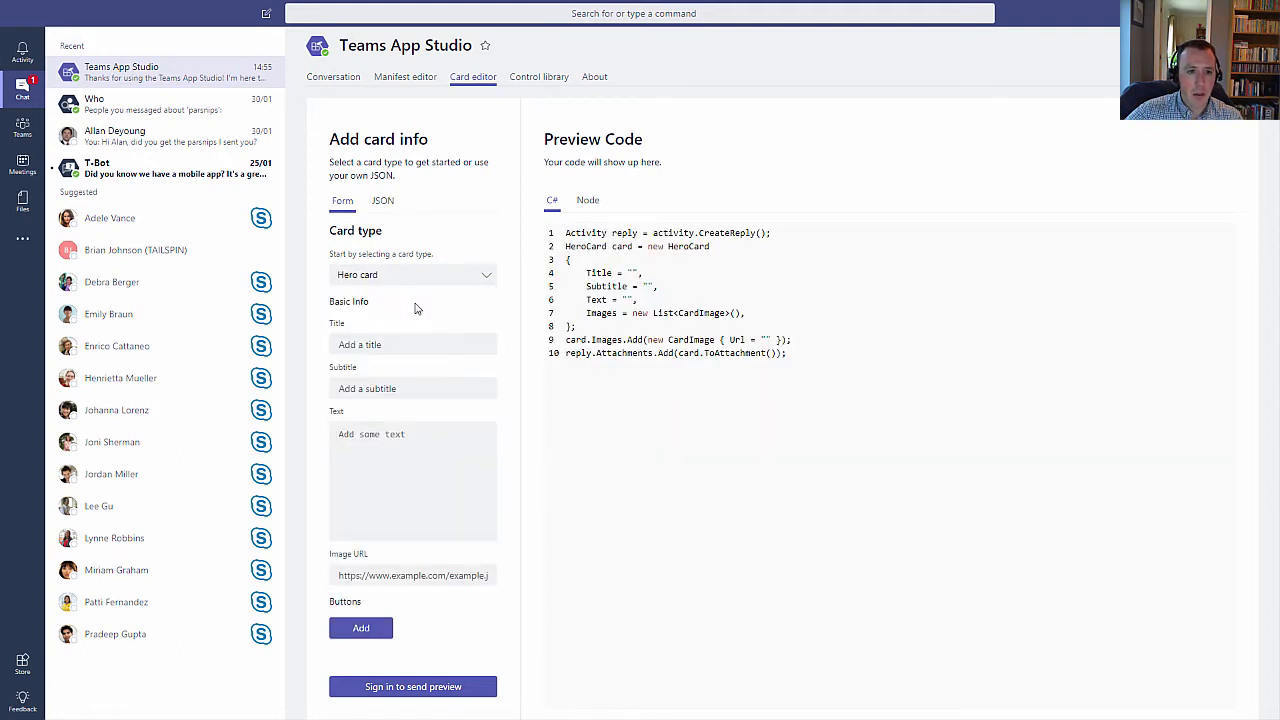
- Fill the hero card with title 'Hello', subtitle 'Test' and text 'Hello!'
{"action": "left_click", "coordinate": [412, 344]}
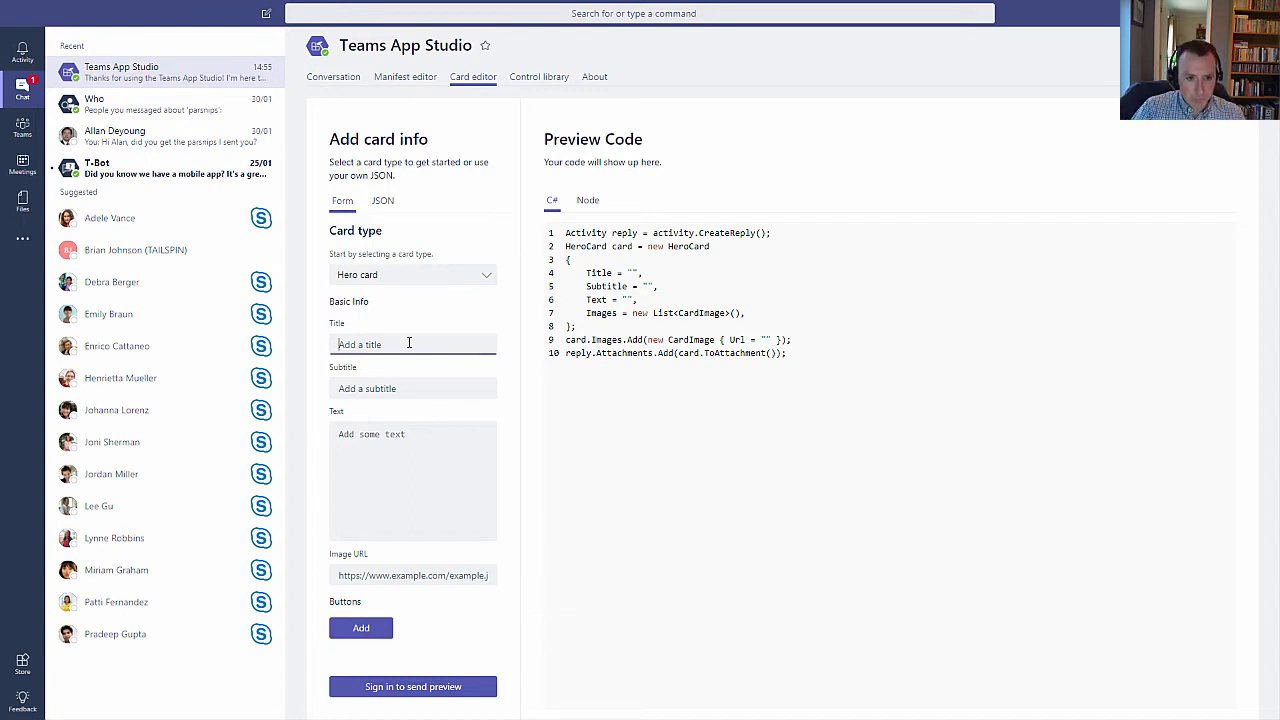
{"action": "type", "text": "Hello"}
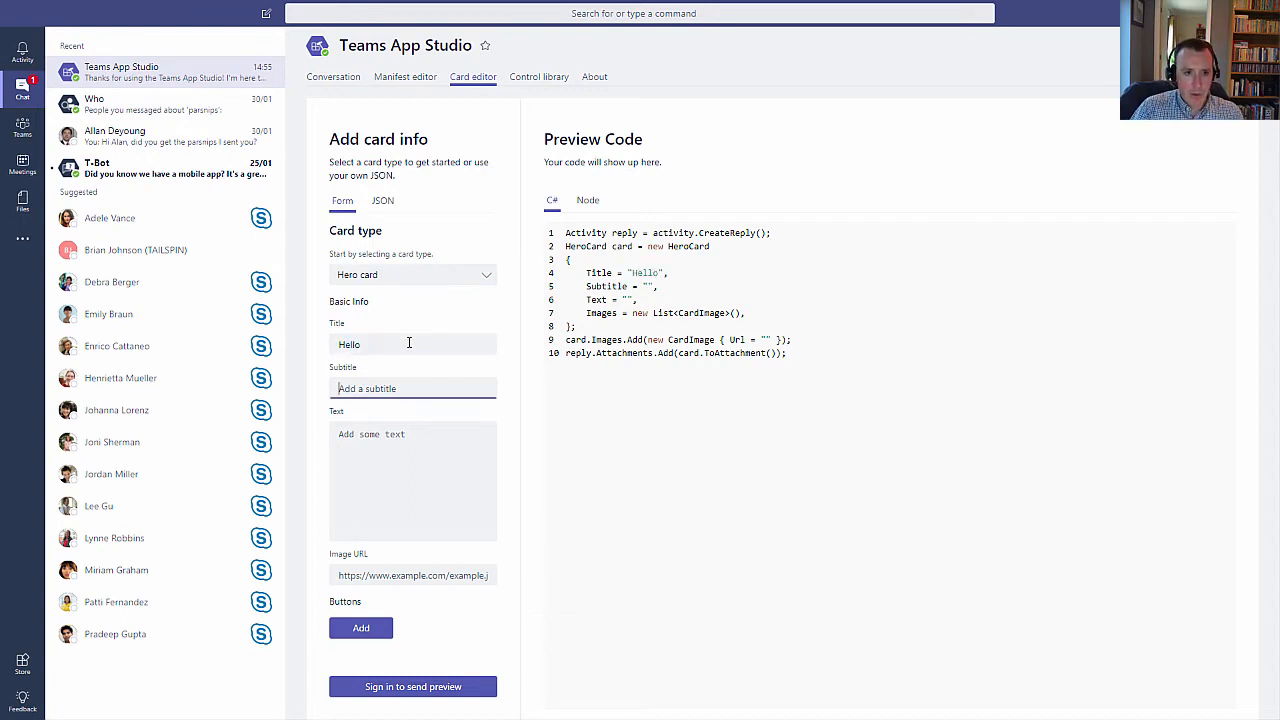
{"action": "type", "text": "Test"}
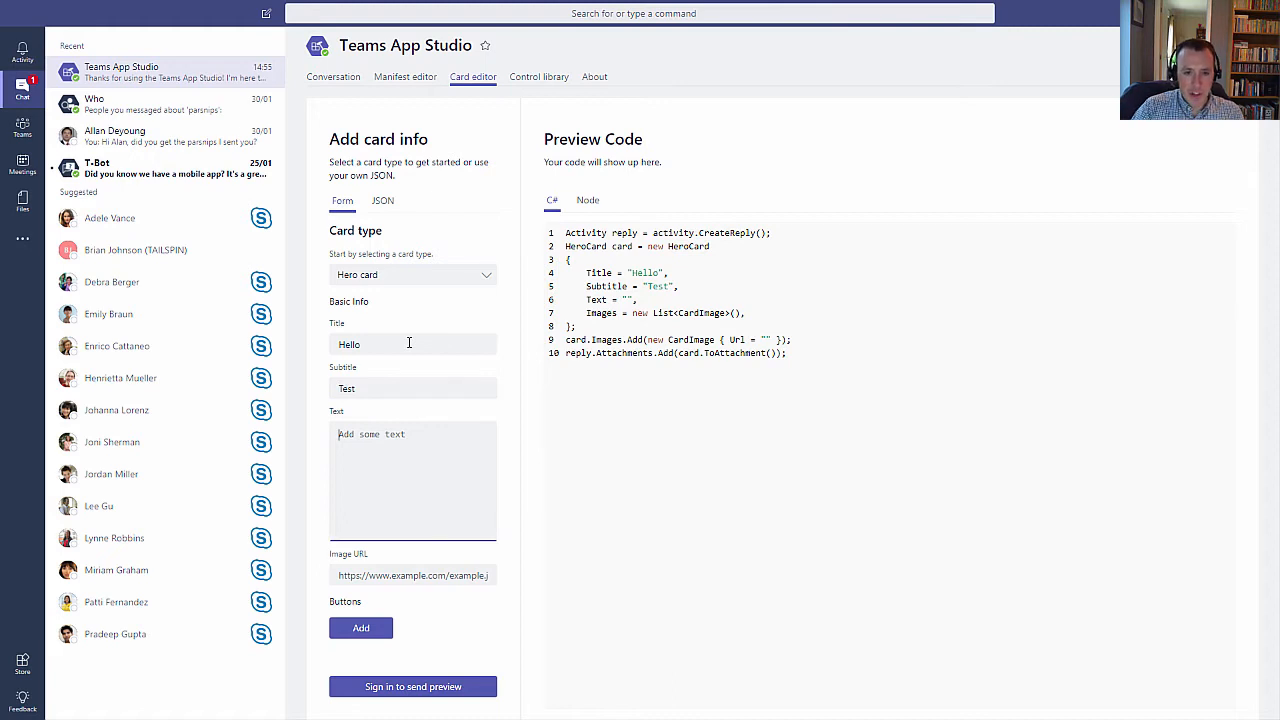
{"action": "type", "text": "Hello!"}
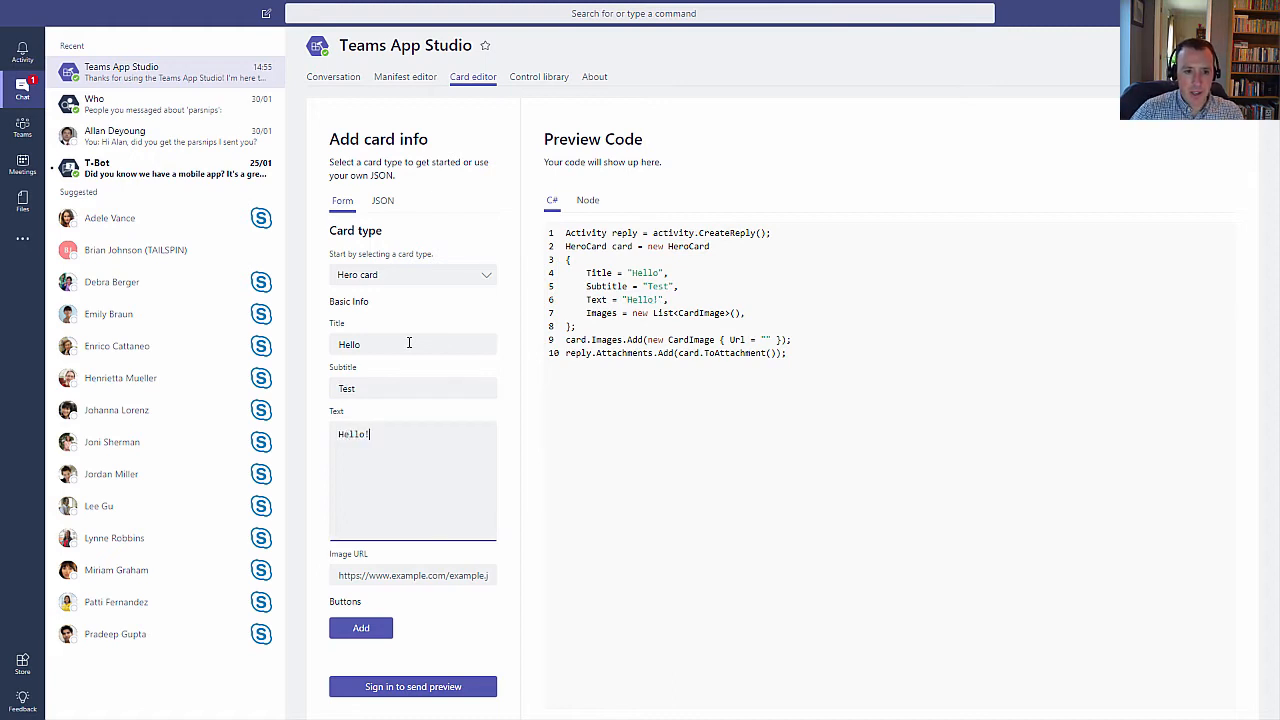
{"action": "mouse_move", "coordinate": [490, 302]}
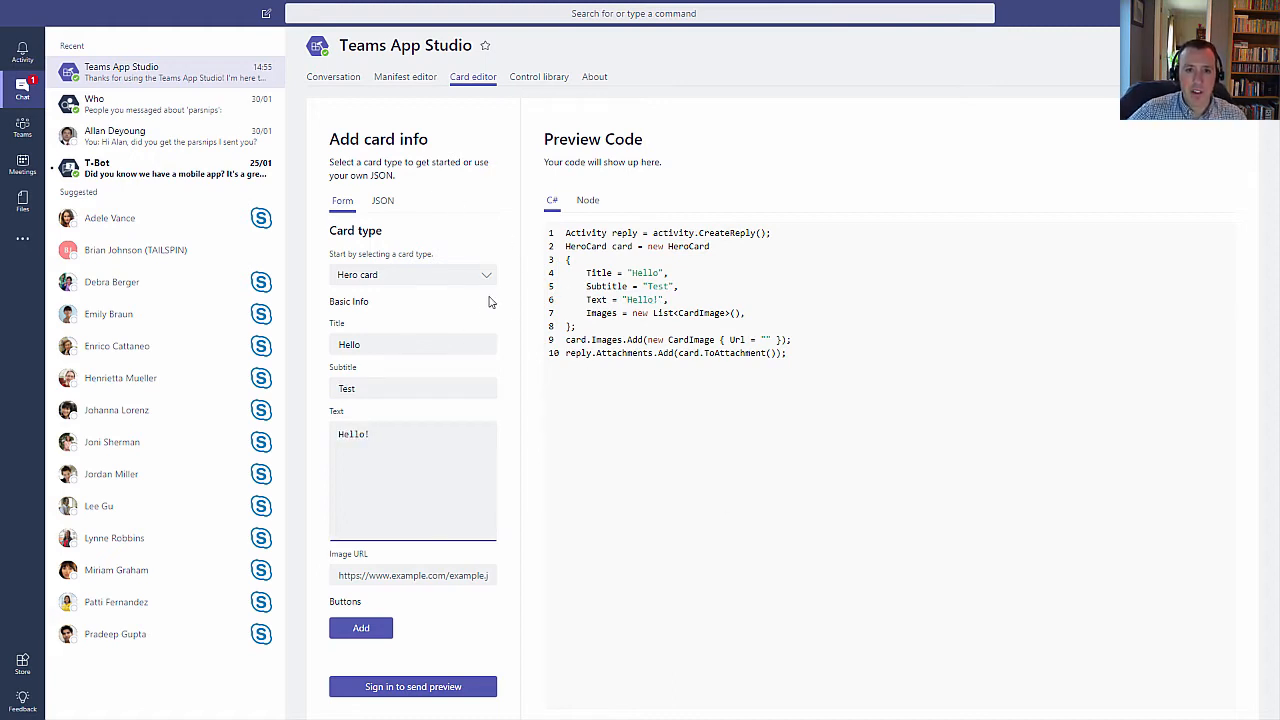
- Compare the Node and C# card code, then add buttons 1, 2 and 3 to the card
{"action": "left_click", "coordinate": [588, 200]}
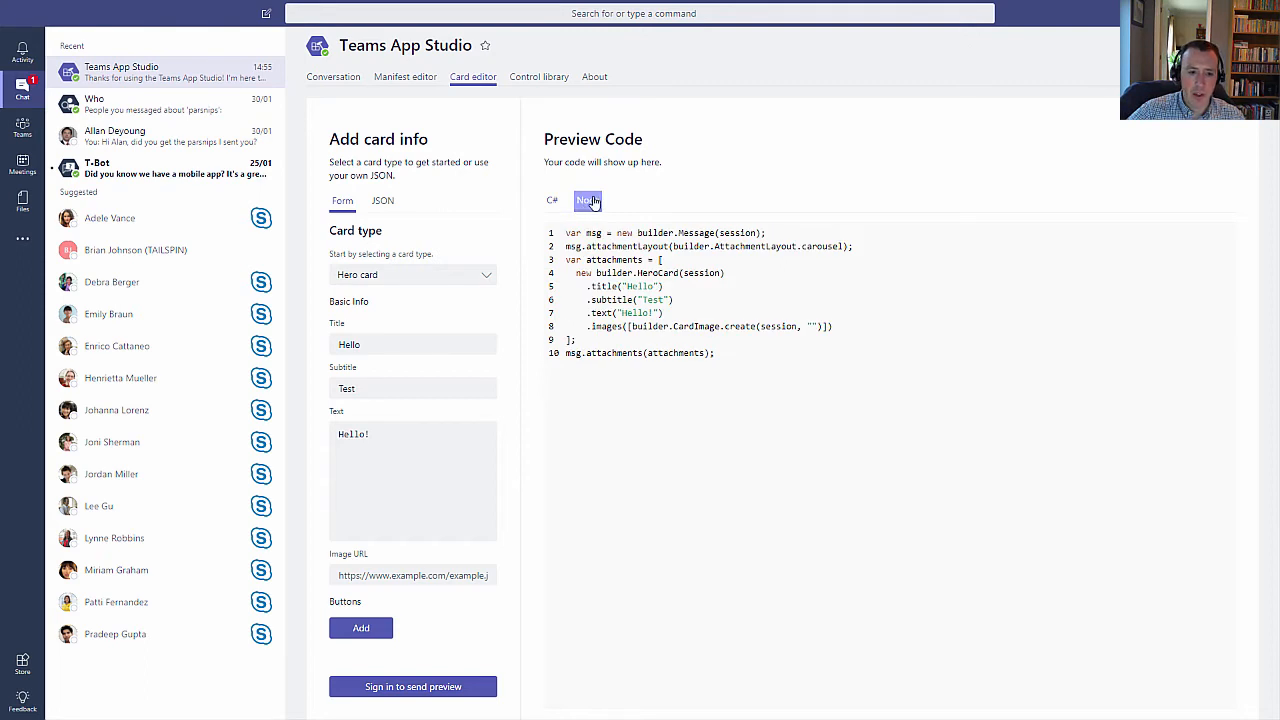
{"action": "left_click", "coordinate": [552, 200]}
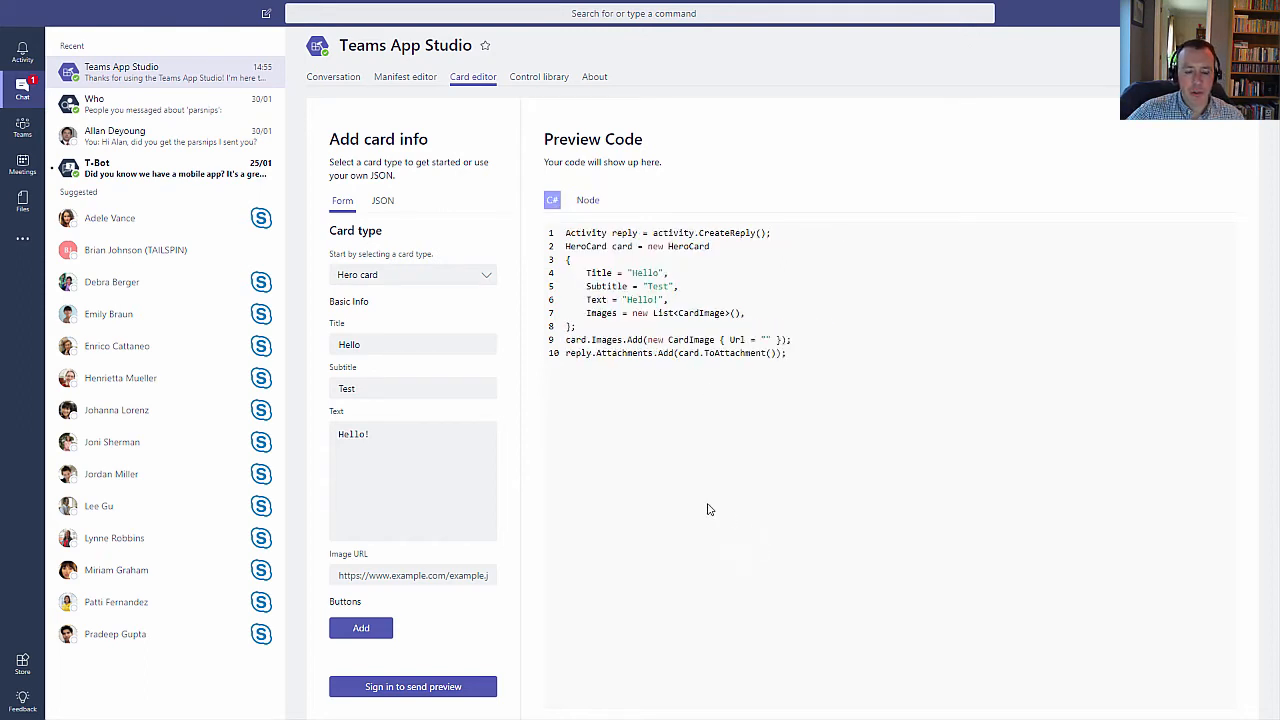
{"action": "left_click", "coordinate": [360, 628]}
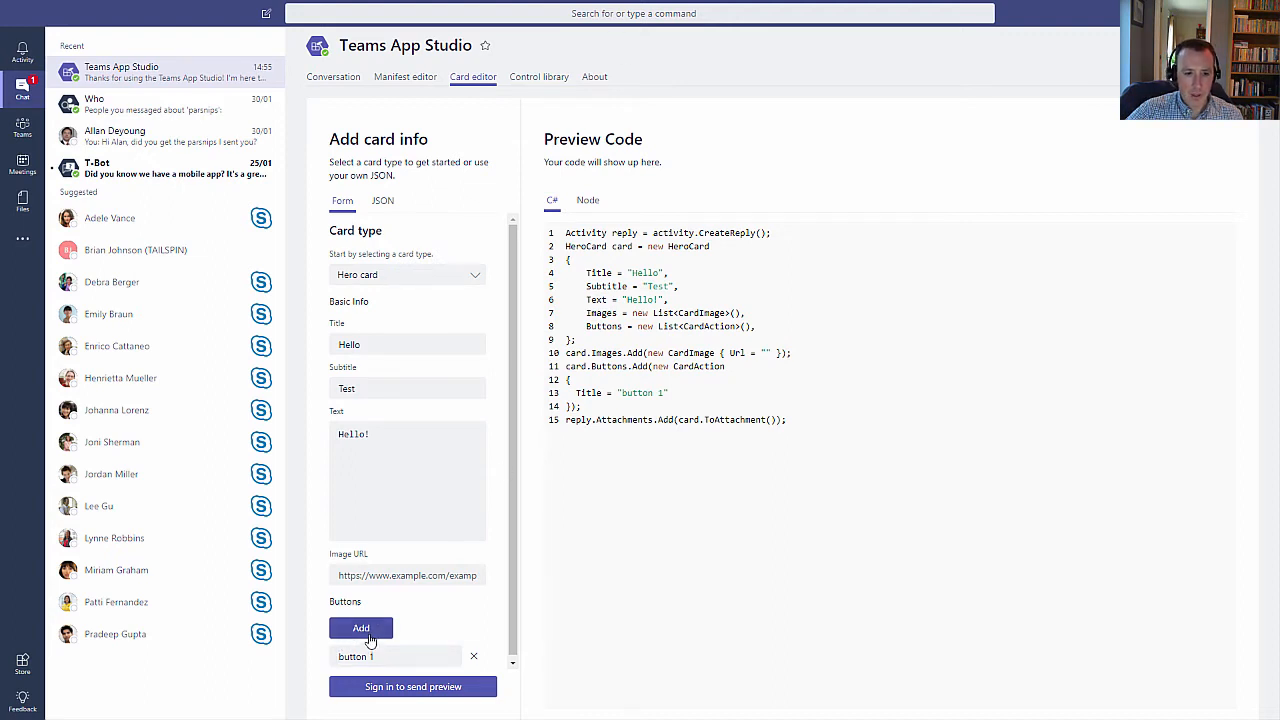
{"action": "left_click", "coordinate": [360, 628]}
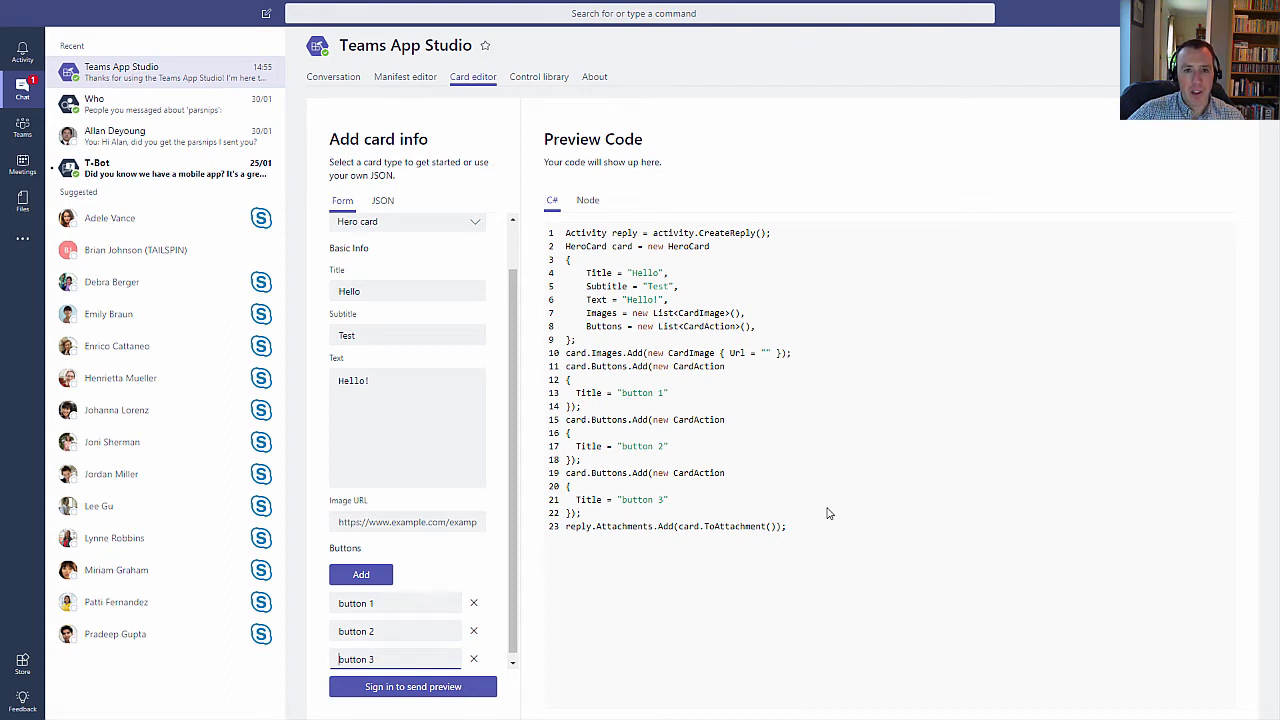
{"action": "mouse_move", "coordinate": [820, 516]}
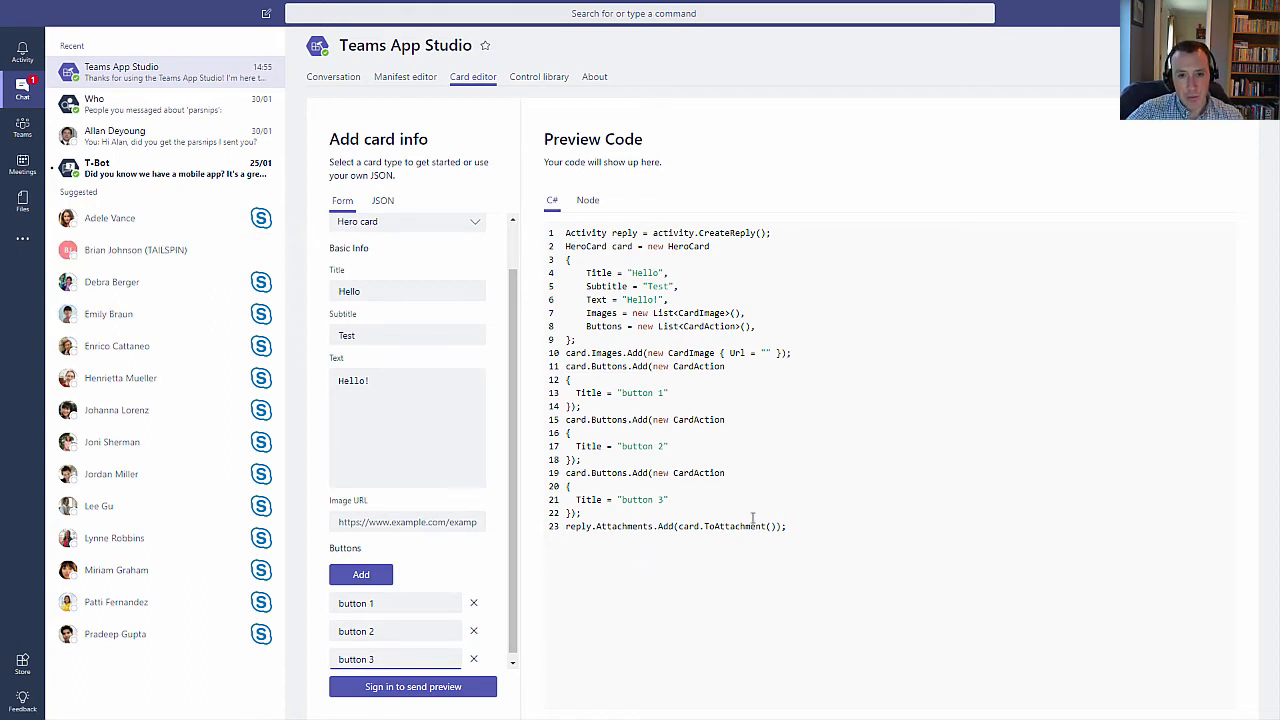
{"action": "mouse_move", "coordinate": [726, 538]}
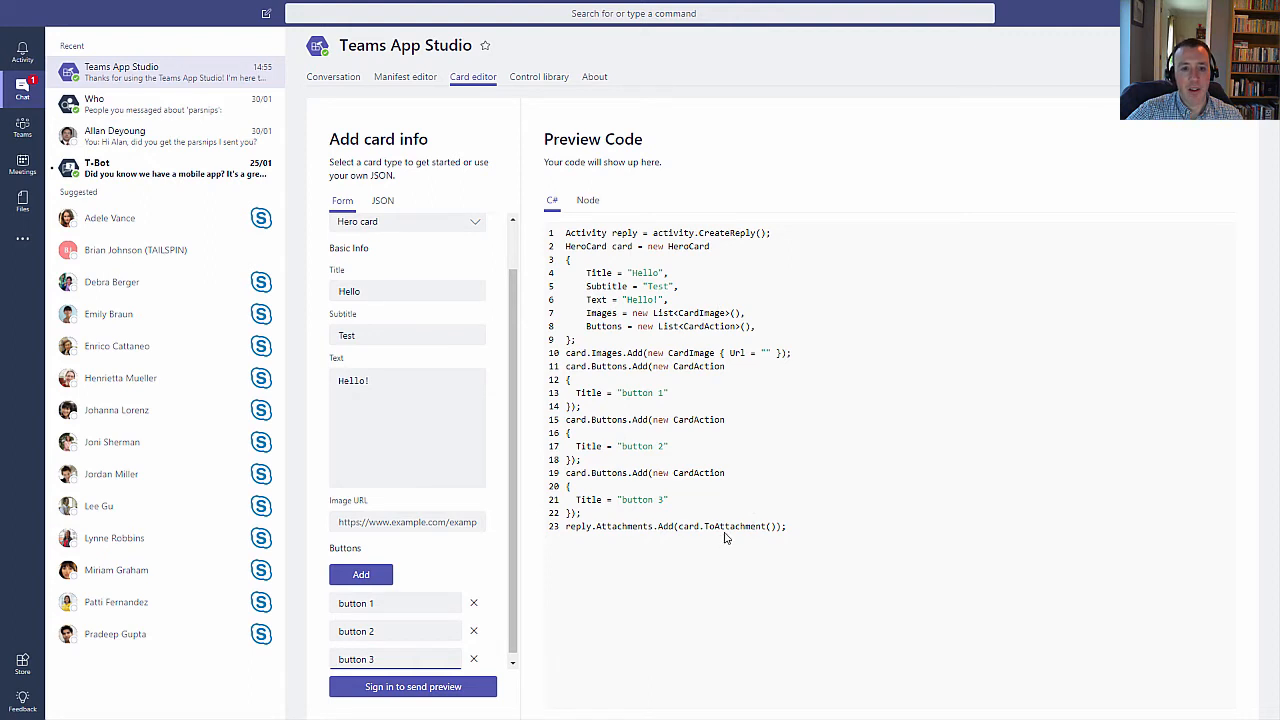
{"action": "mouse_move", "coordinate": [724, 492]}
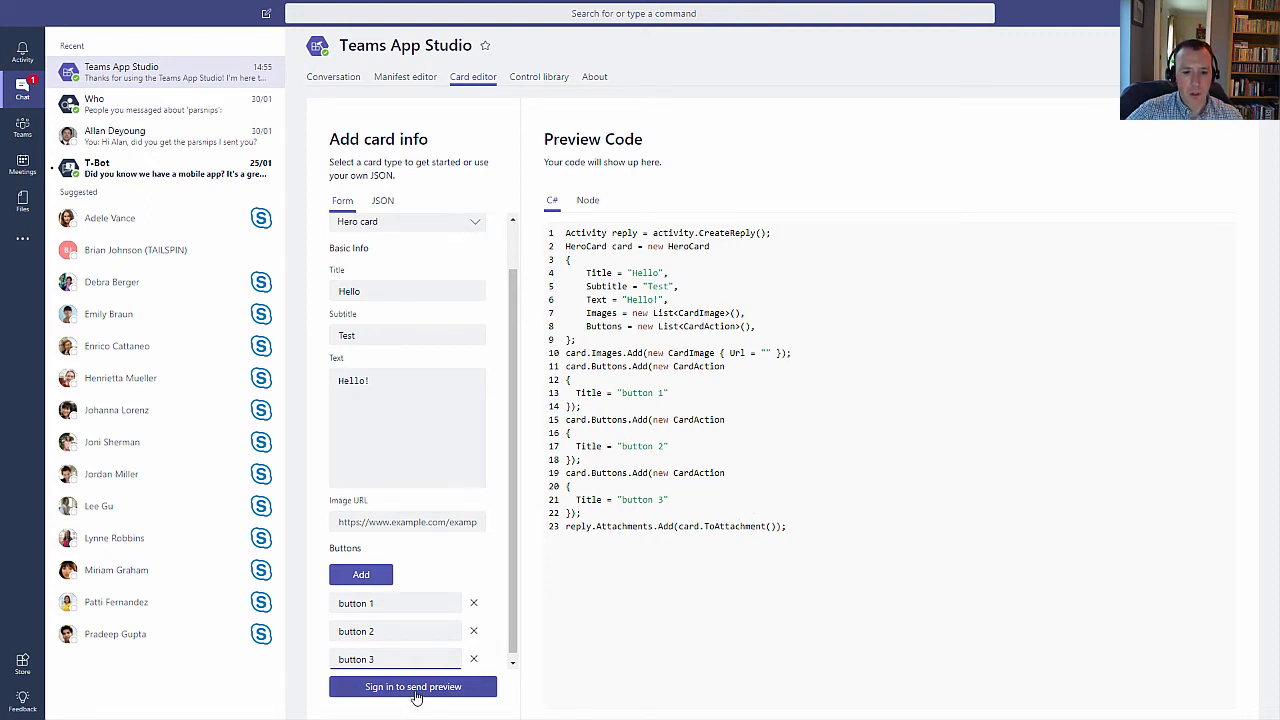
- Sign in to App Studio, accept the Microsoft permissions, and send the hero card to the chat
{"action": "left_click", "coordinate": [412, 686]}
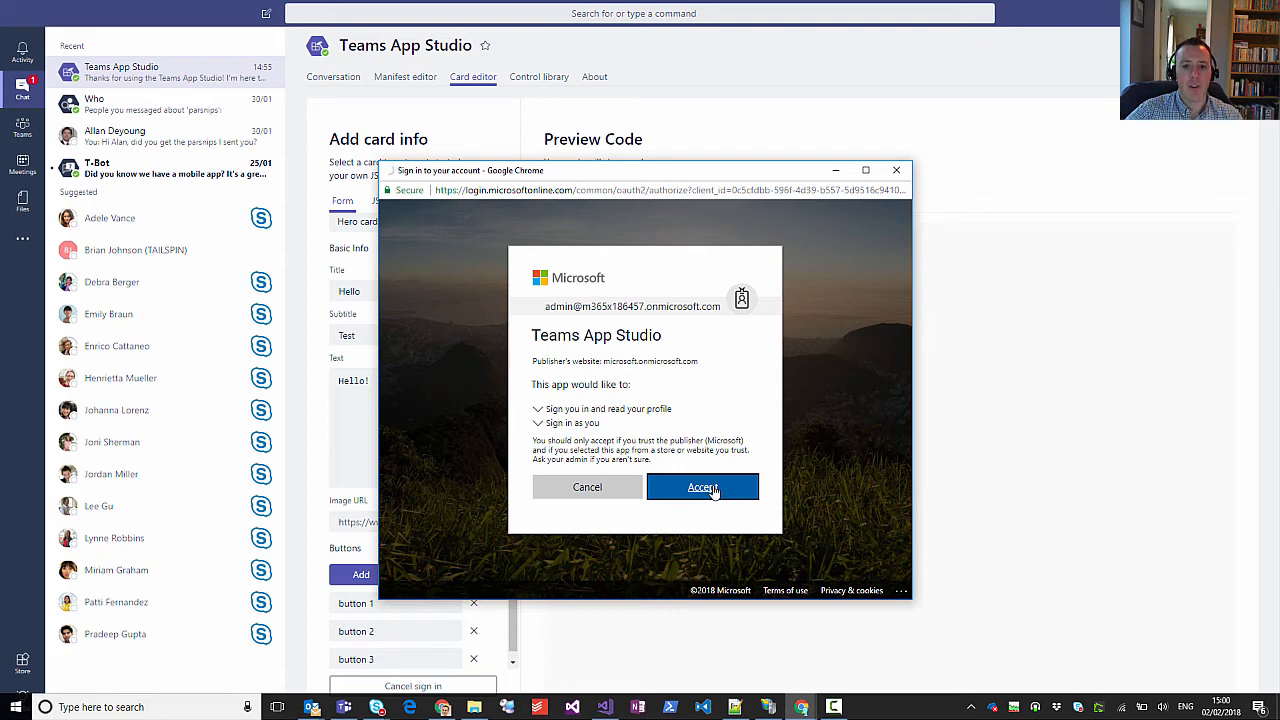
{"action": "left_click", "coordinate": [702, 488]}
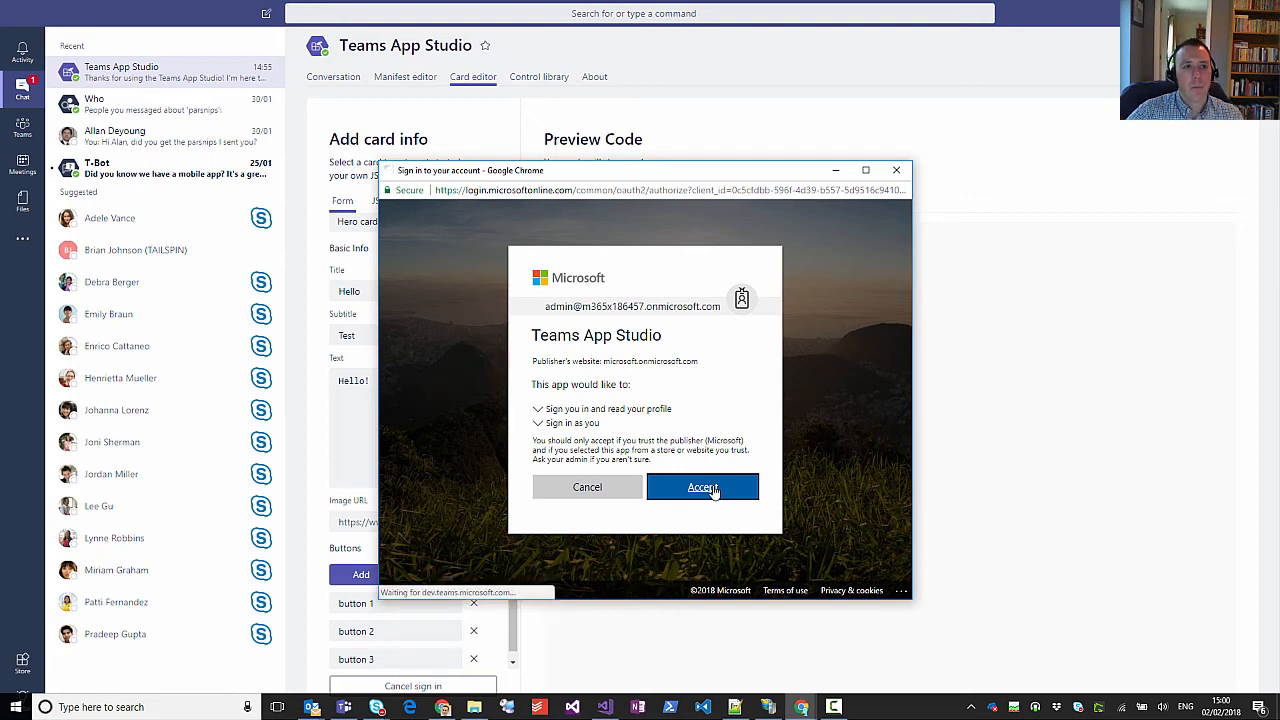
{"action": "left_click", "coordinate": [704, 488]}
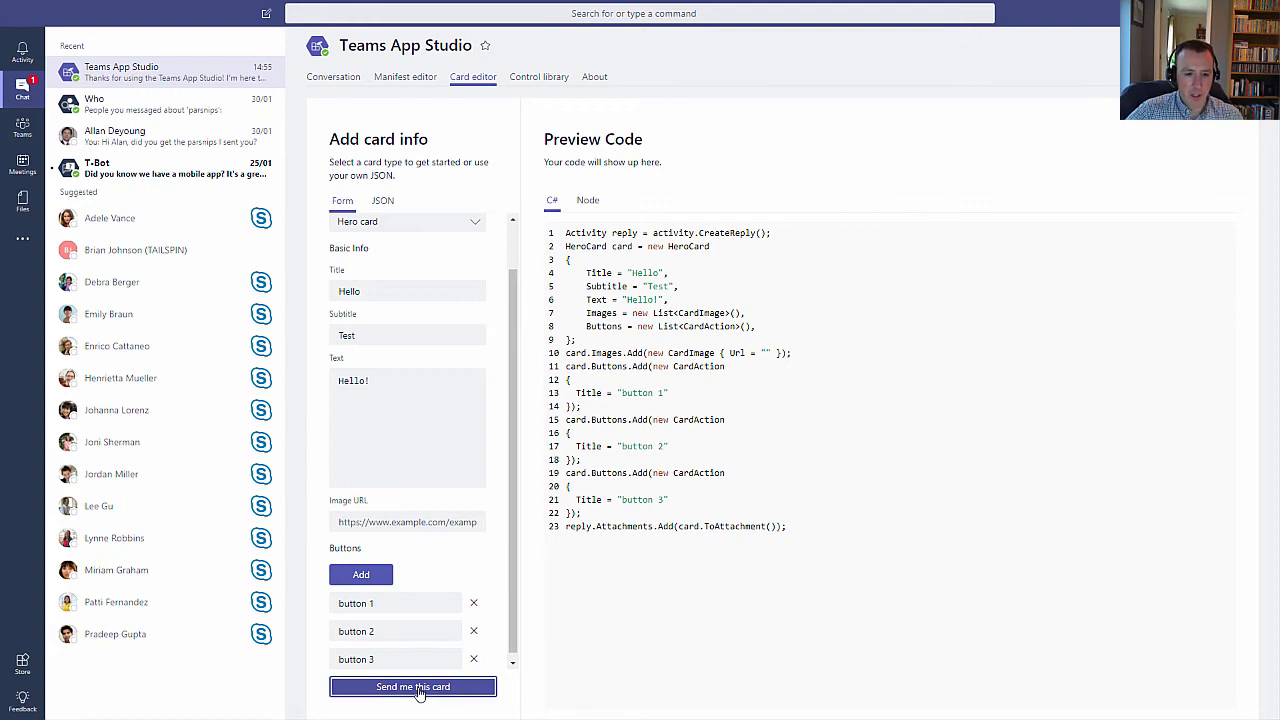
{"action": "left_click", "coordinate": [412, 686]}
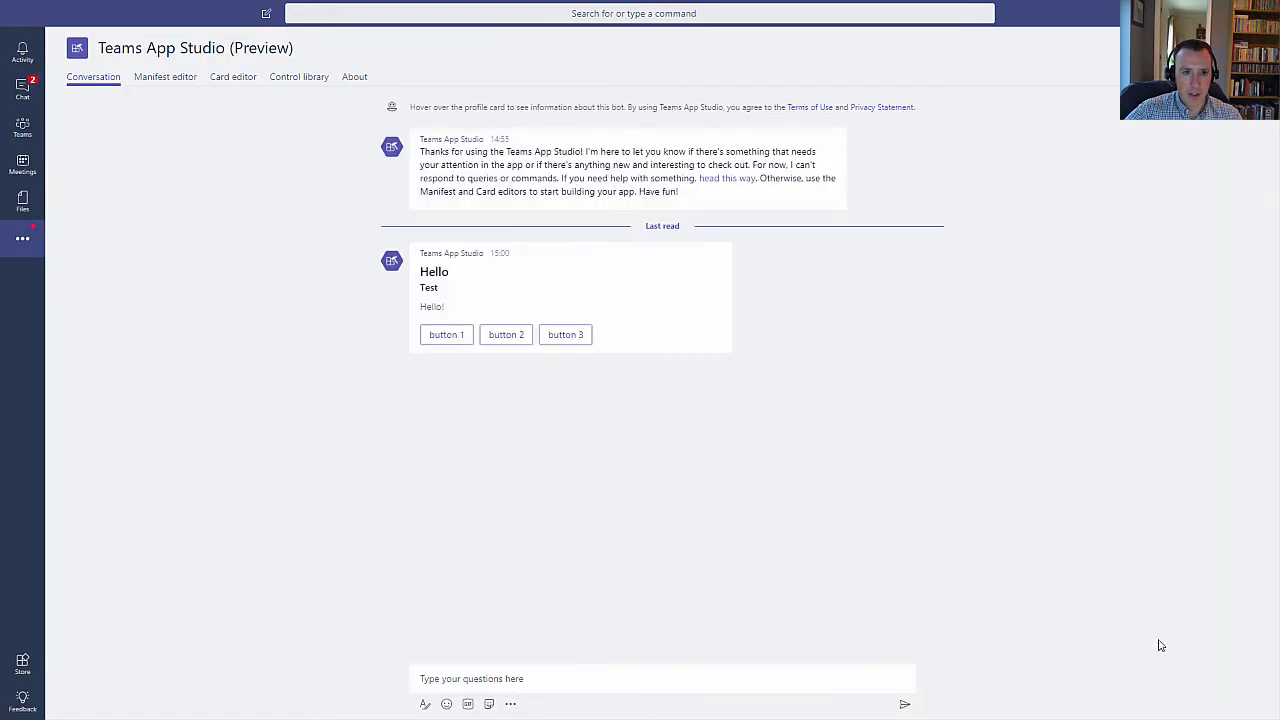
{"action": "mouse_move", "coordinate": [456, 316]}
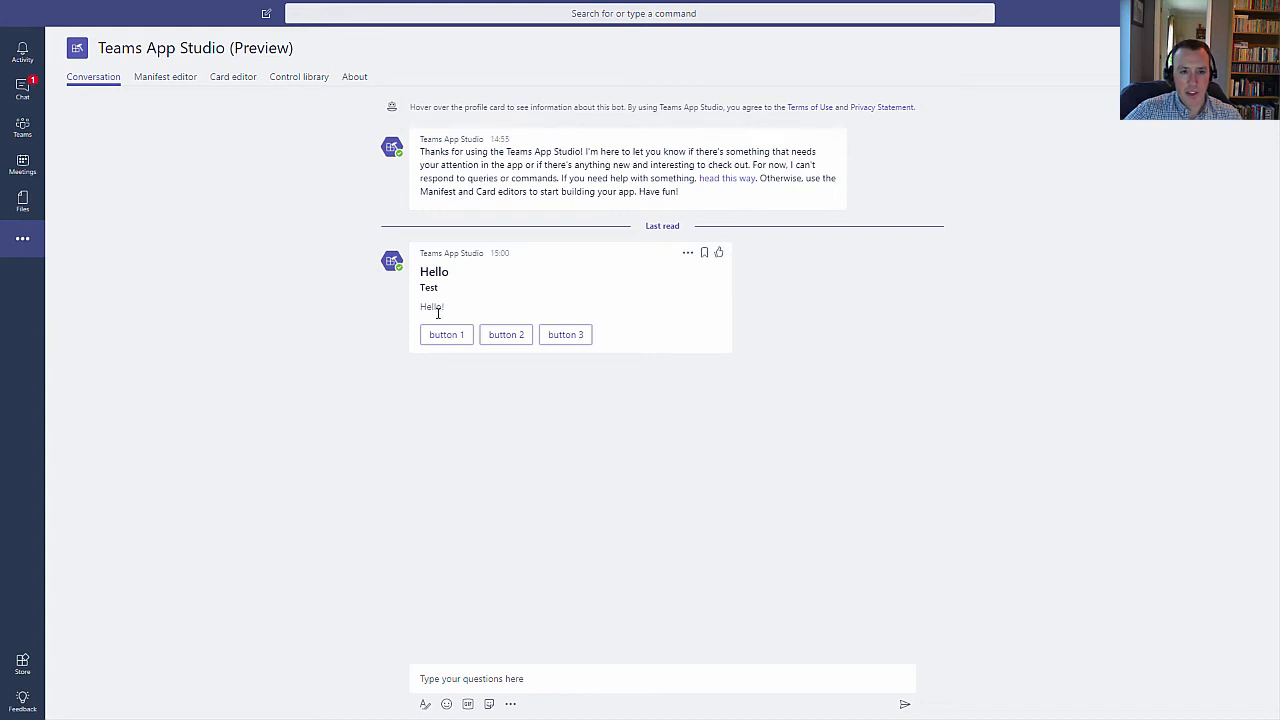
{"action": "mouse_move", "coordinate": [596, 360]}
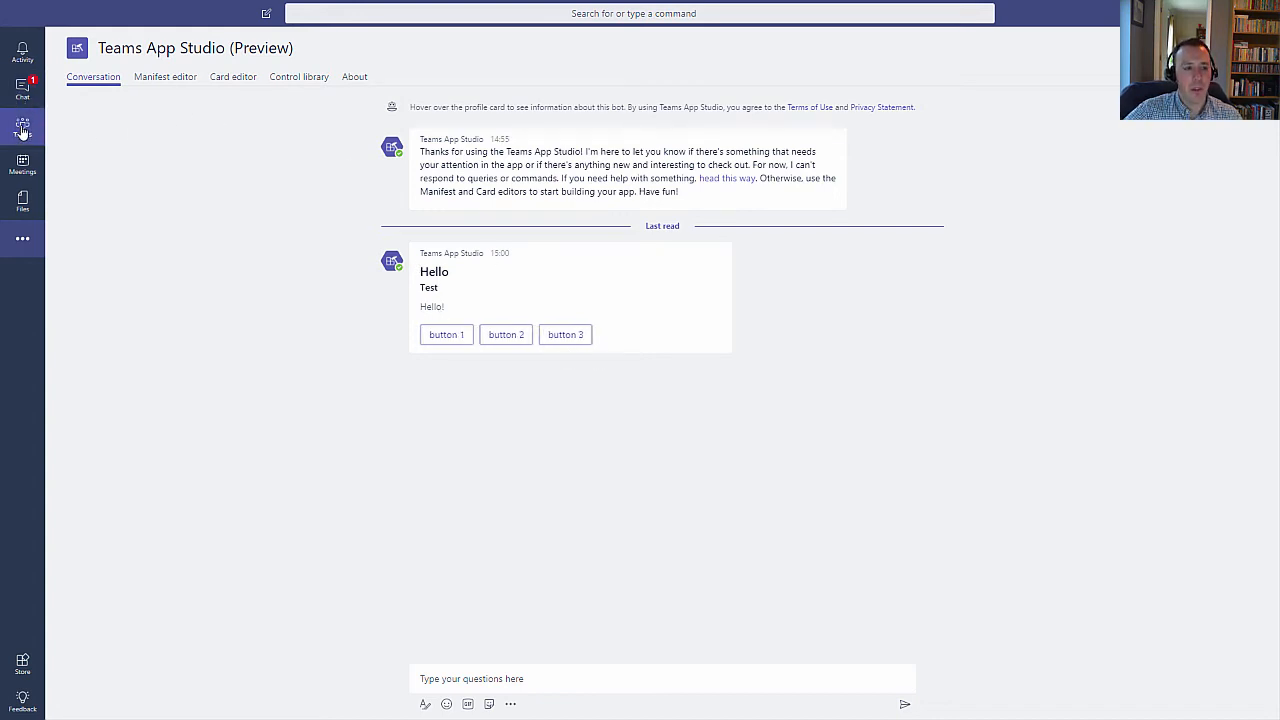
- Return from the delivered hero card to the App Studio chat via the left rail
{"action": "left_click", "coordinate": [22, 90]}
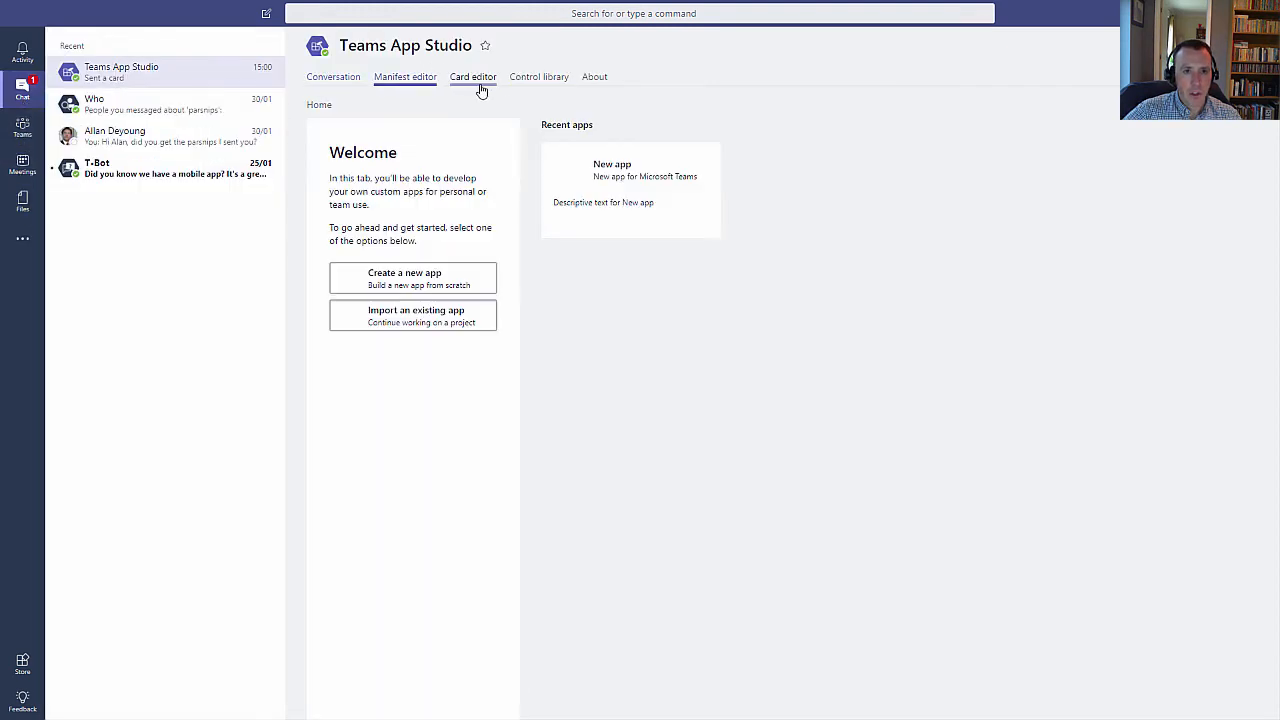
- Reopen the card editor, remove button 1, change it to a Thumbnail card and send it to the chat
{"action": "left_click", "coordinate": [472, 76]}
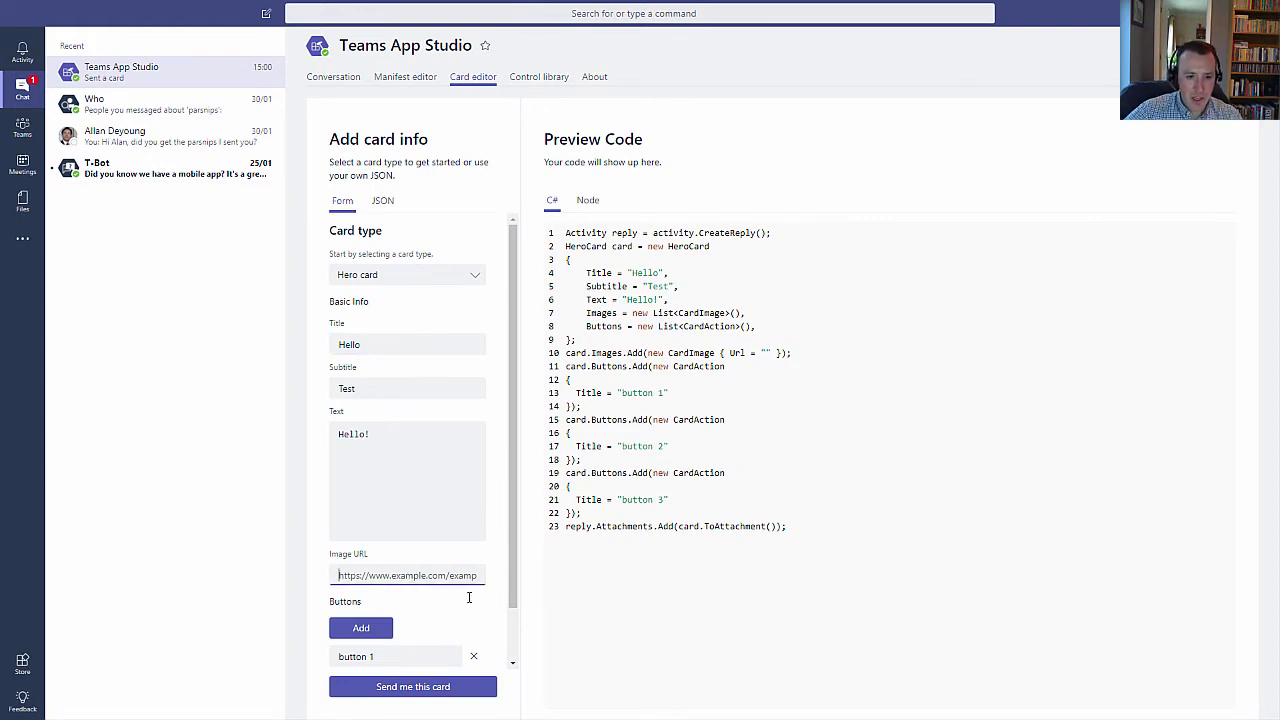
{"action": "left_click", "coordinate": [472, 656]}
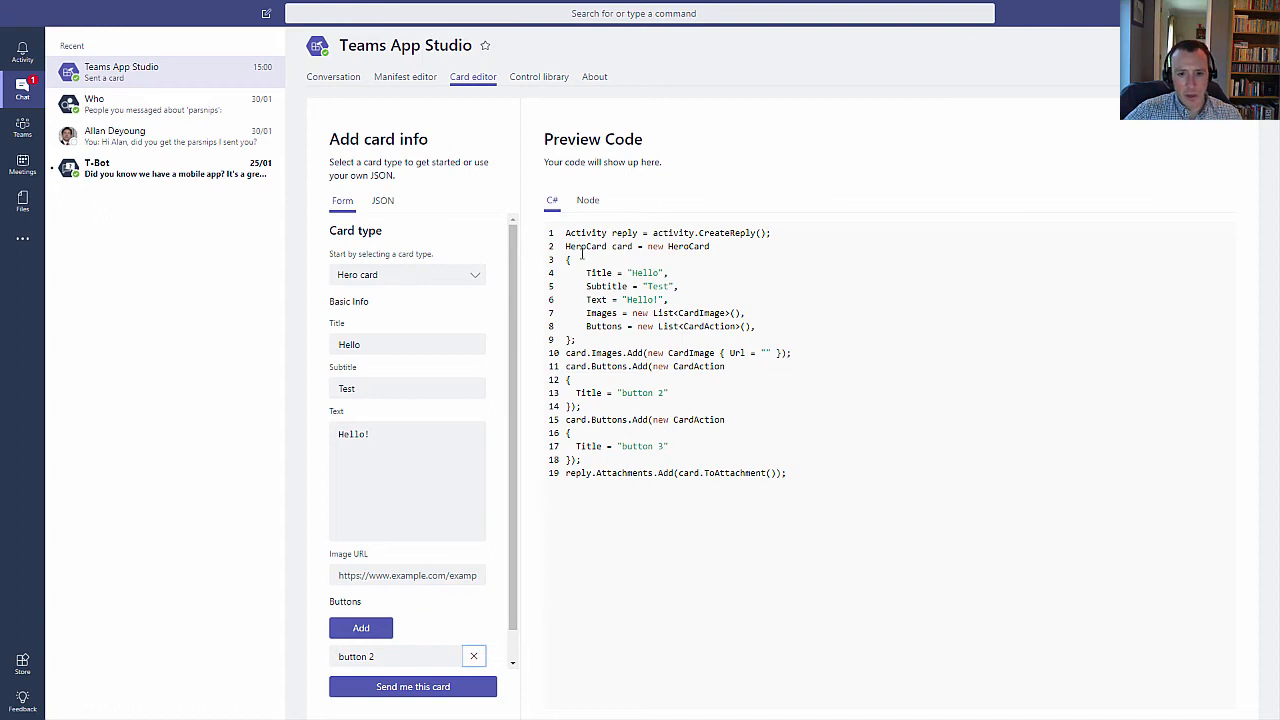
{"action": "left_click", "coordinate": [408, 274]}
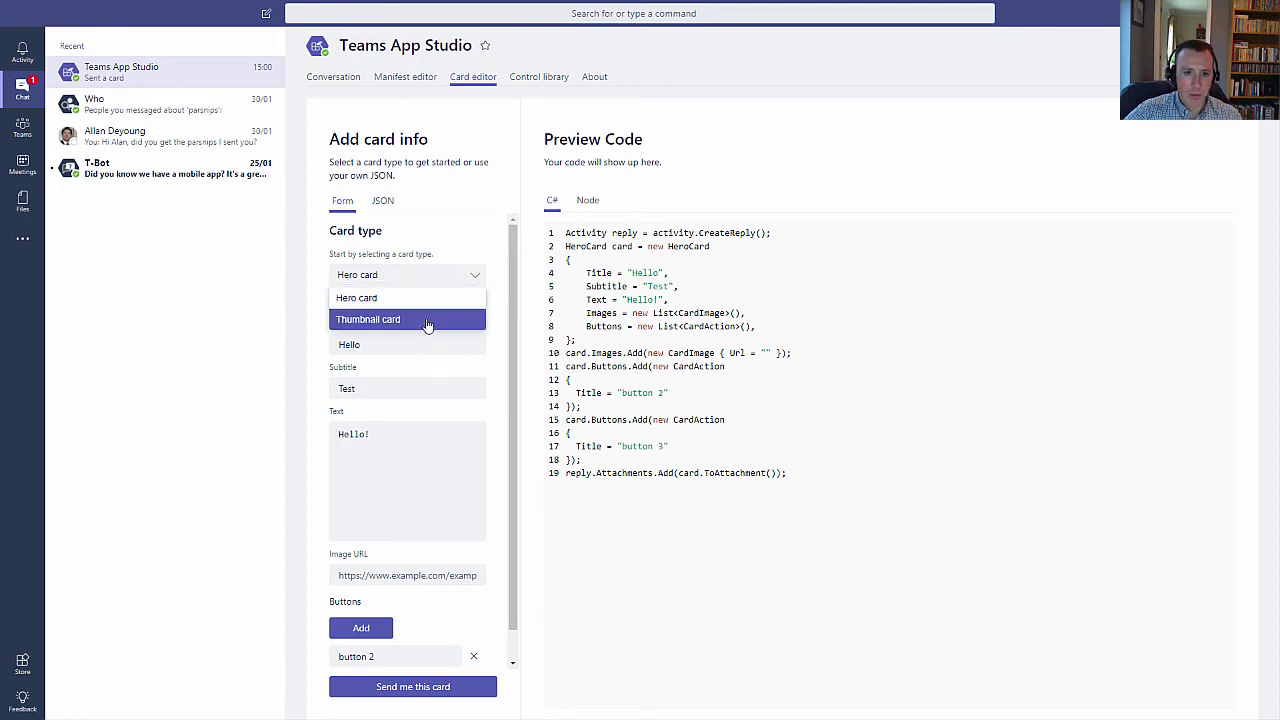
{"action": "left_click", "coordinate": [368, 320]}
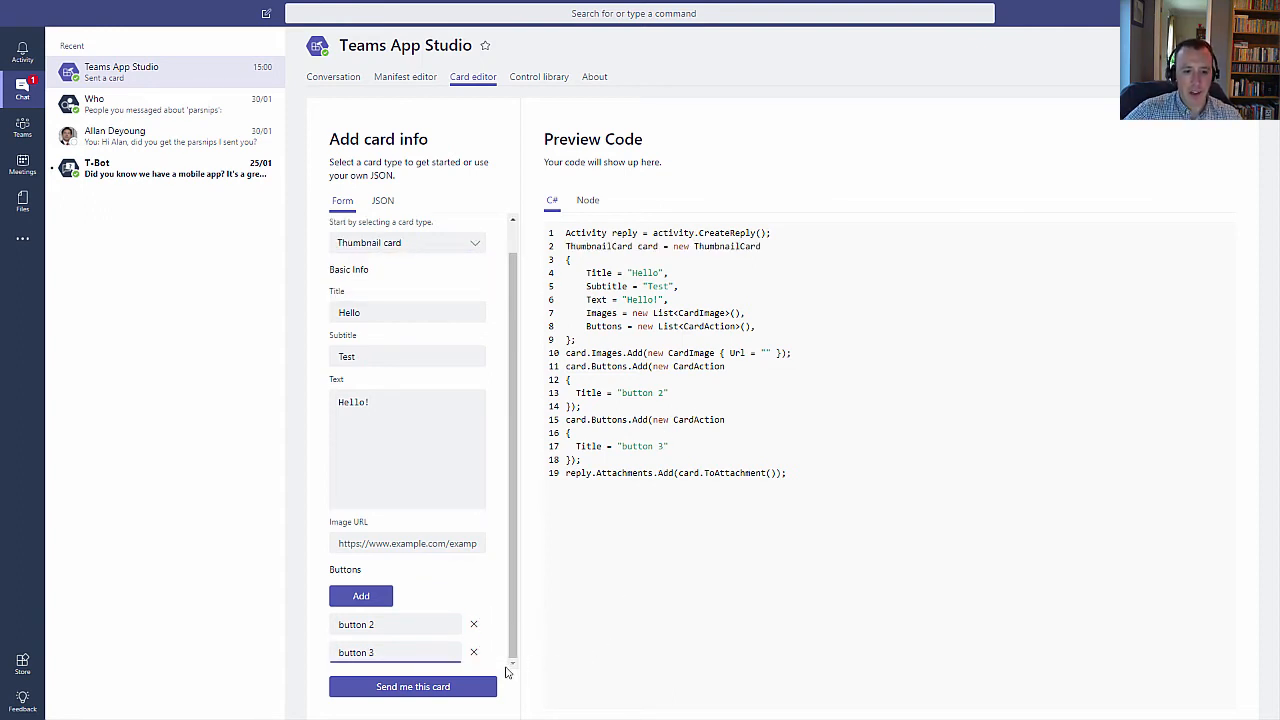
{"action": "left_click", "coordinate": [412, 686]}
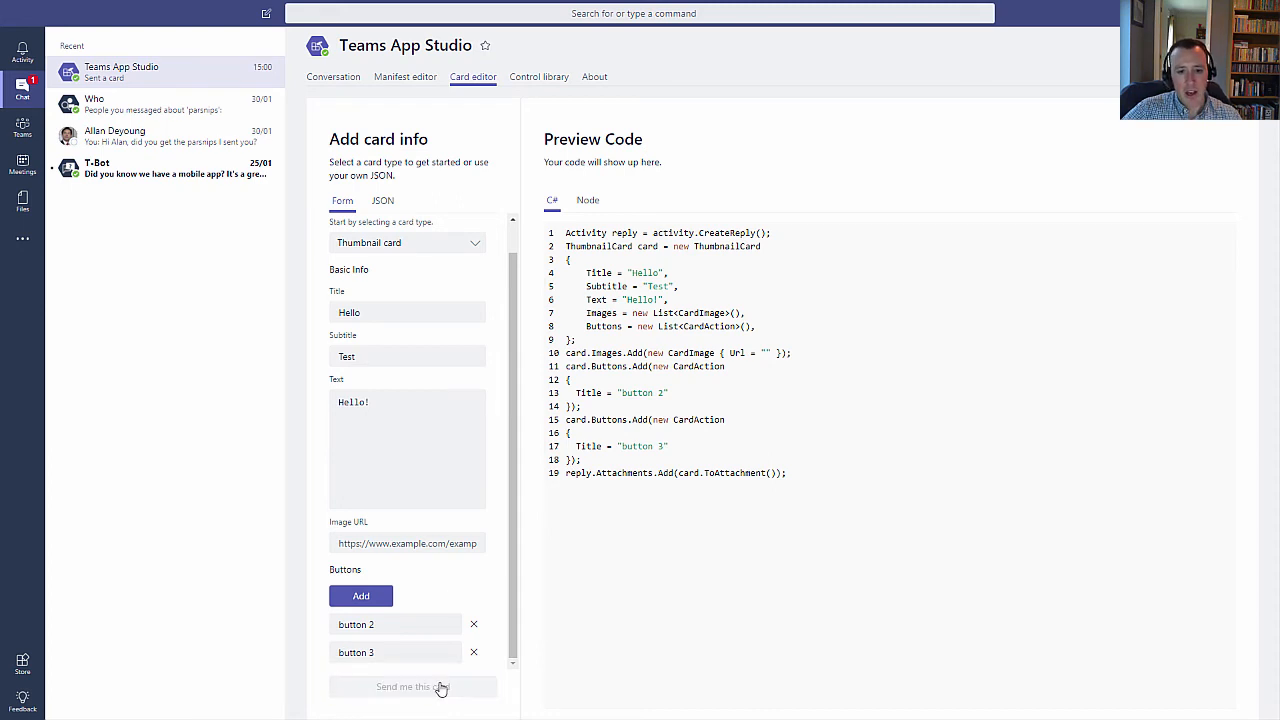
{"action": "left_click", "coordinate": [412, 686]}
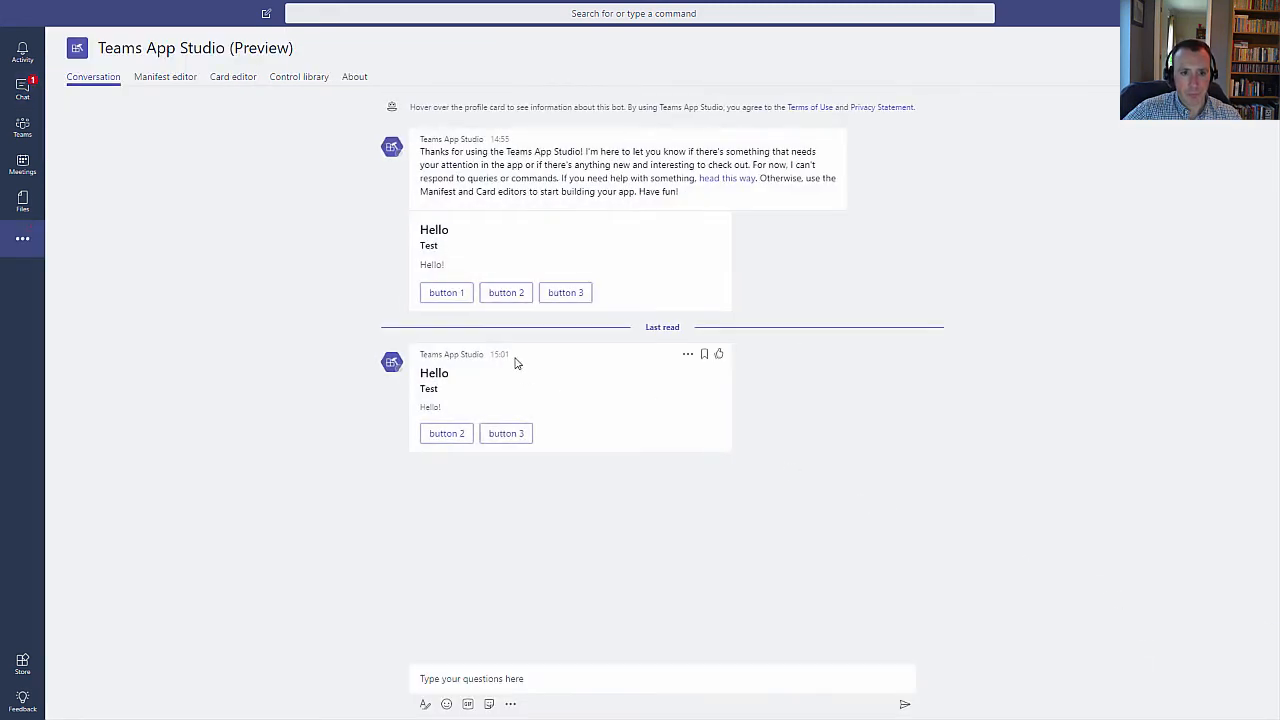
{"action": "mouse_move", "coordinate": [476, 388]}
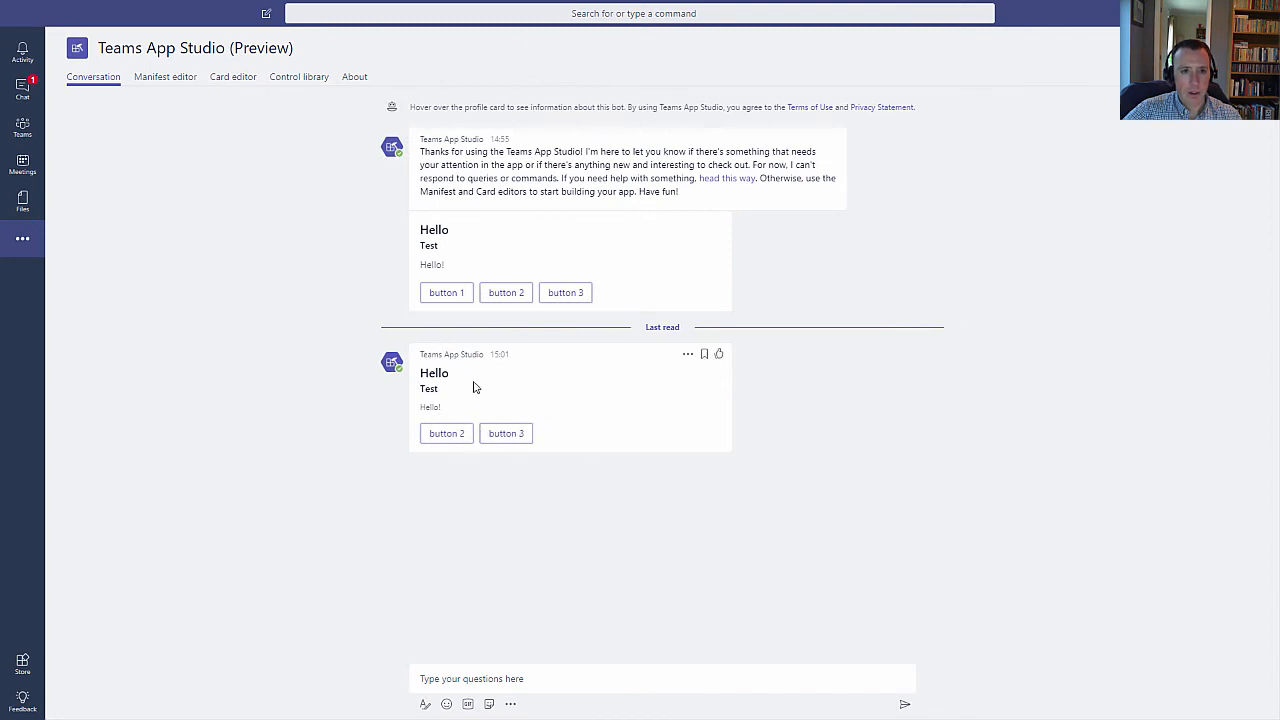
{"action": "mouse_move", "coordinate": [256, 126]}
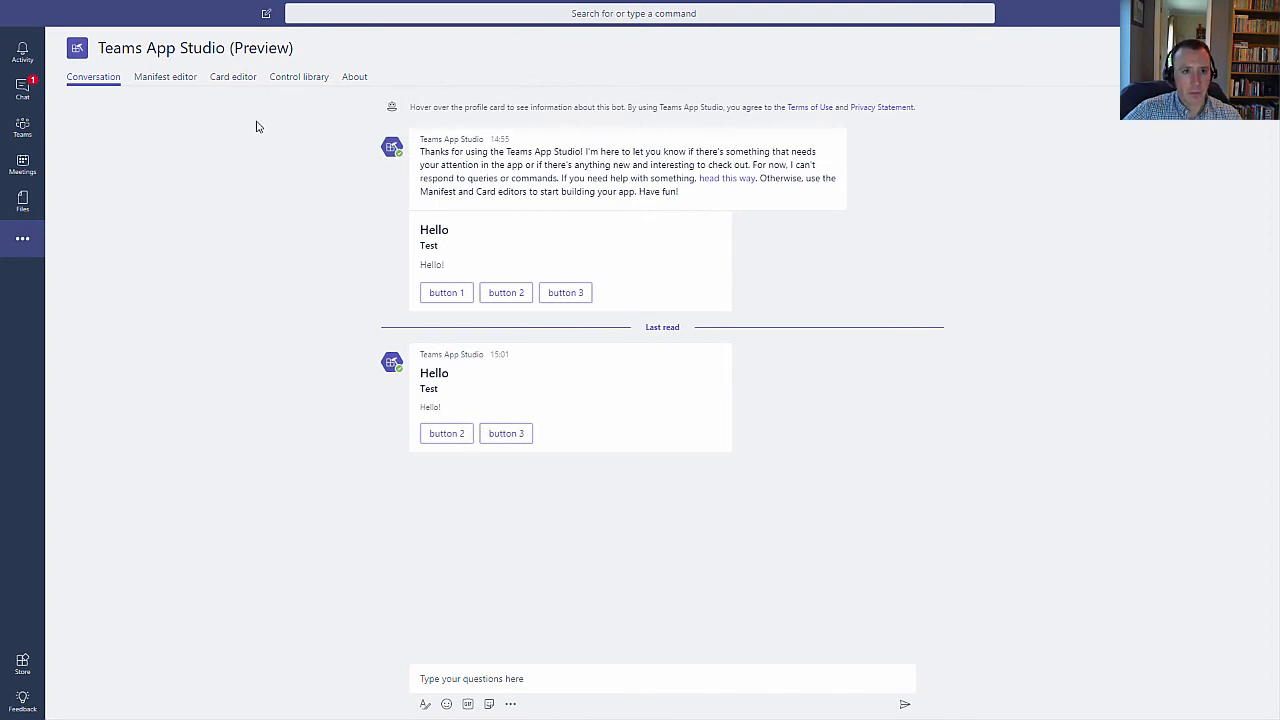
- Switch to the Control Library showcase
{"action": "left_click", "coordinate": [298, 76]}
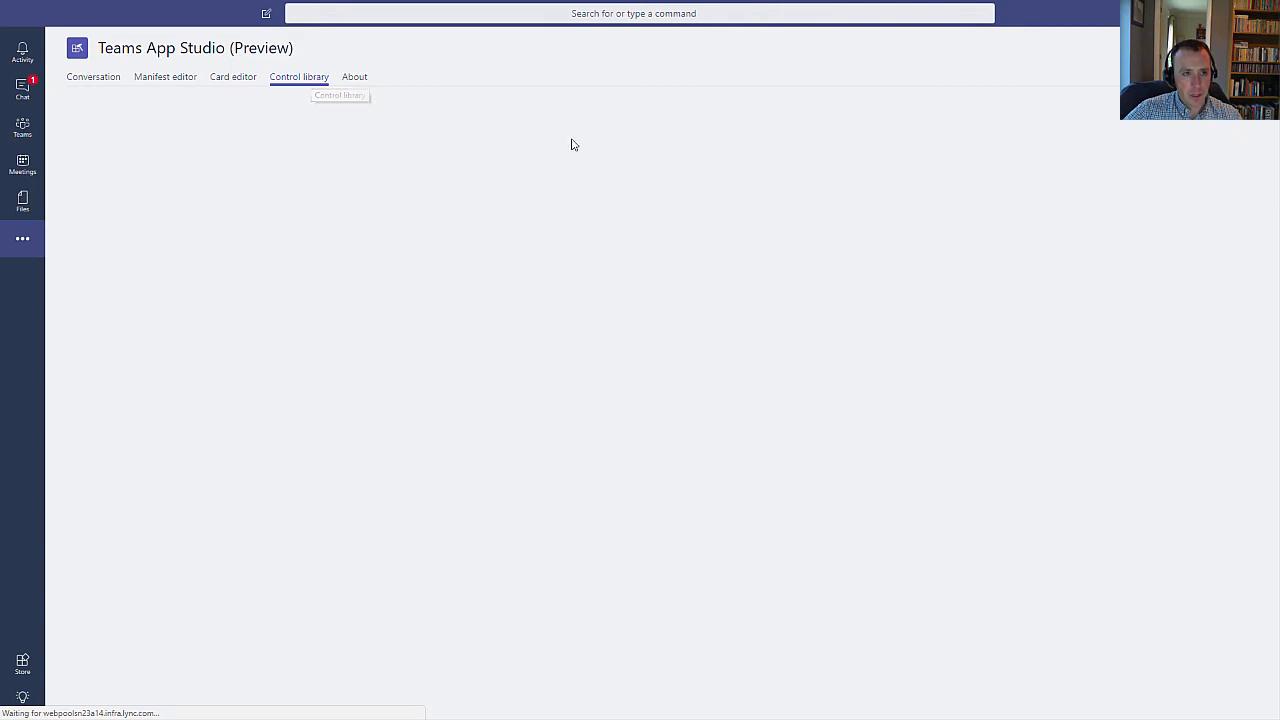
- View the Toggles sample, flip the toggle on and off, then view RadioButtons and Checkboxes
{"action": "left_click", "coordinate": [298, 76]}
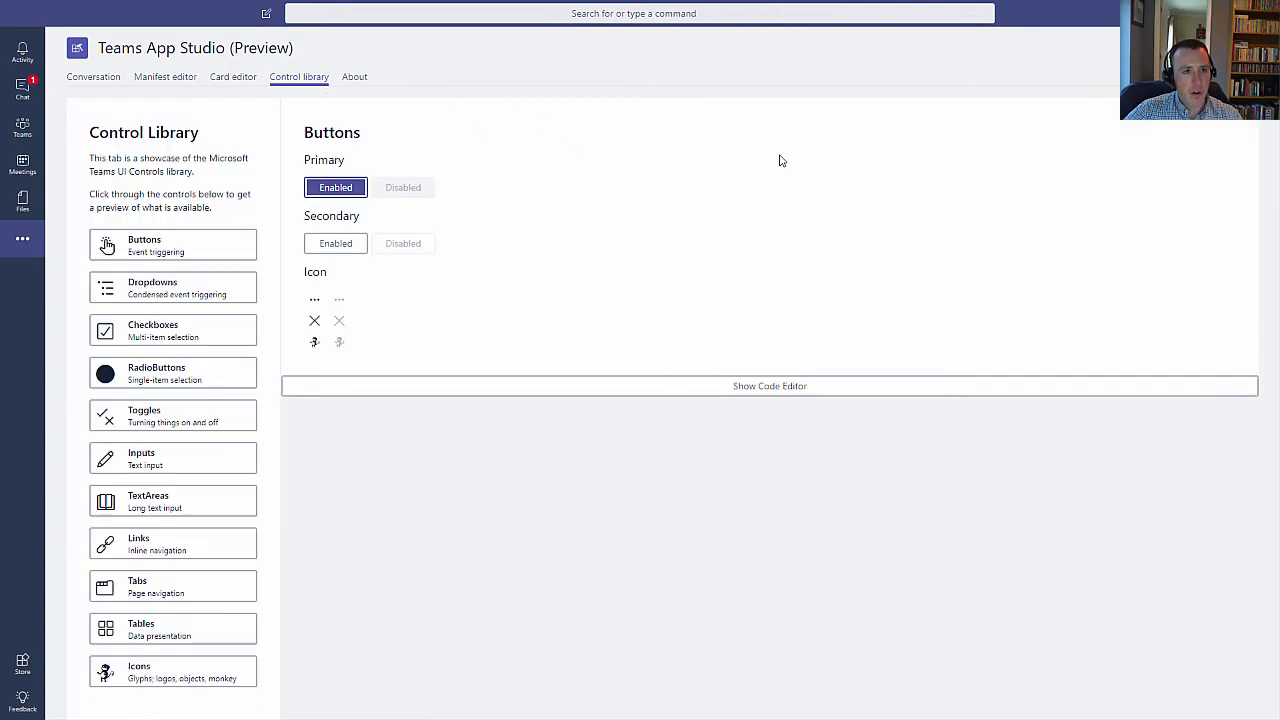
{"action": "mouse_move", "coordinate": [768, 296]}
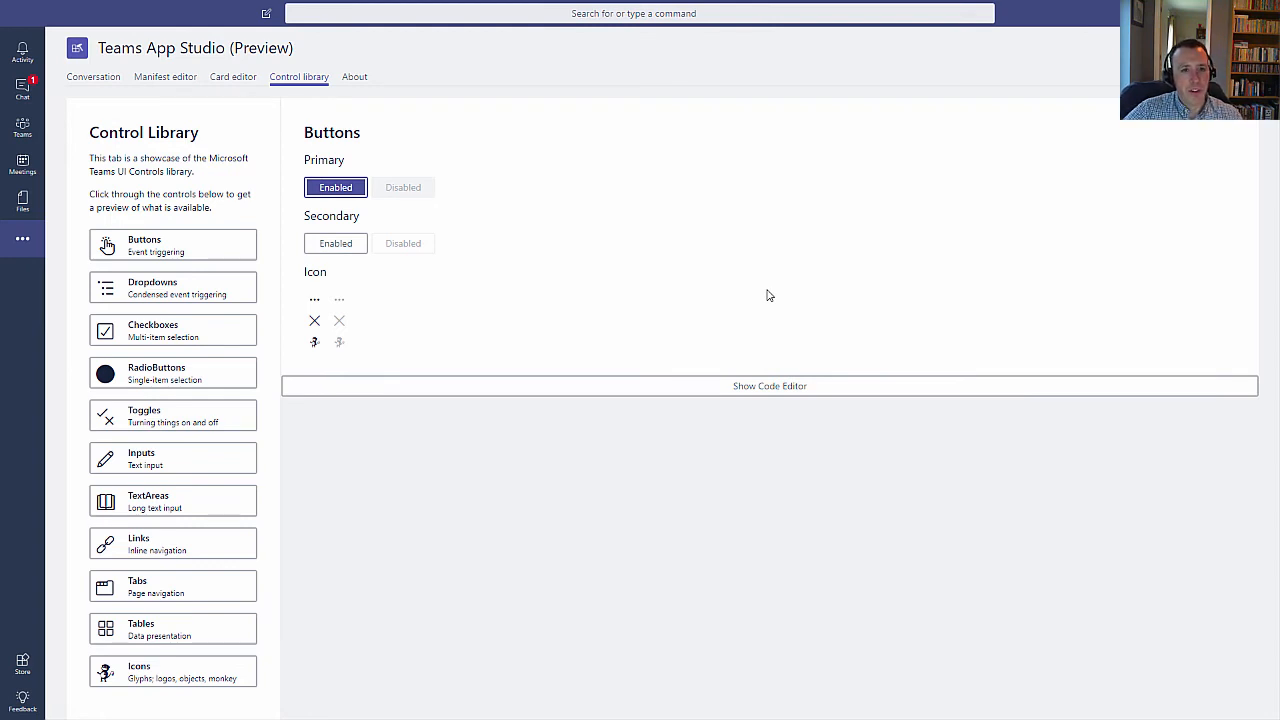
{"action": "mouse_move", "coordinate": [796, 308]}
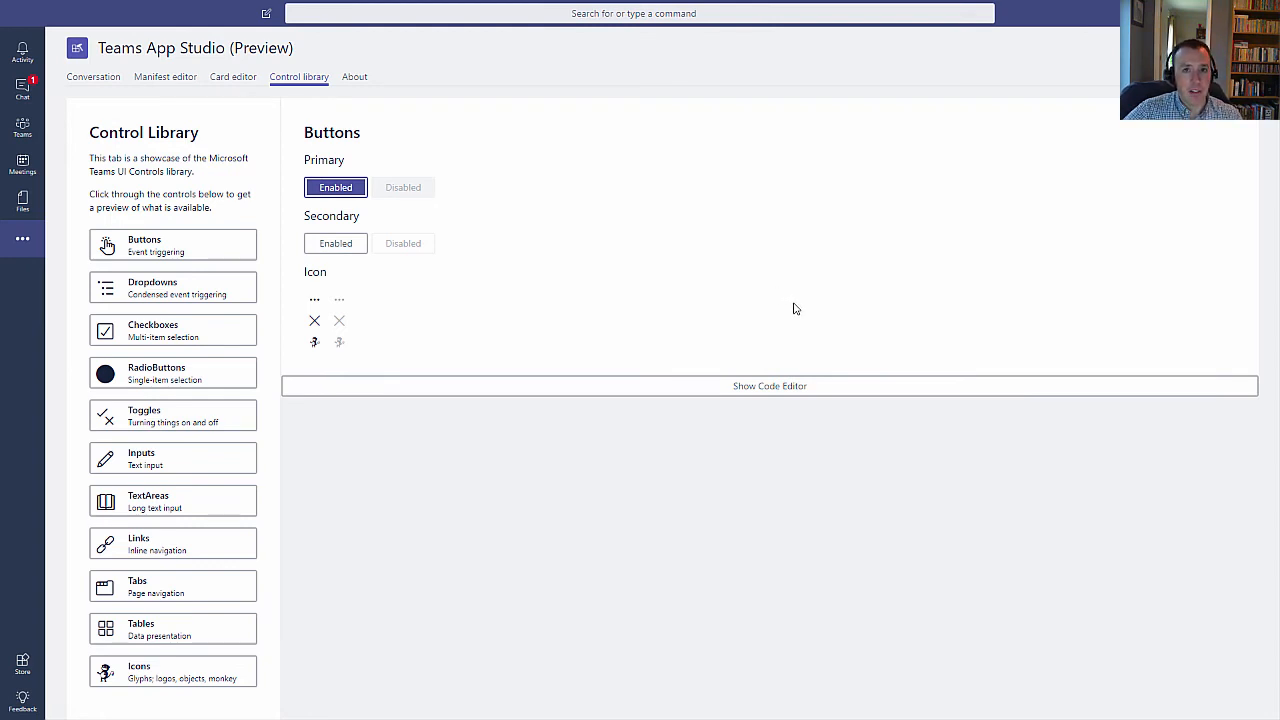
{"action": "left_click", "coordinate": [172, 414]}
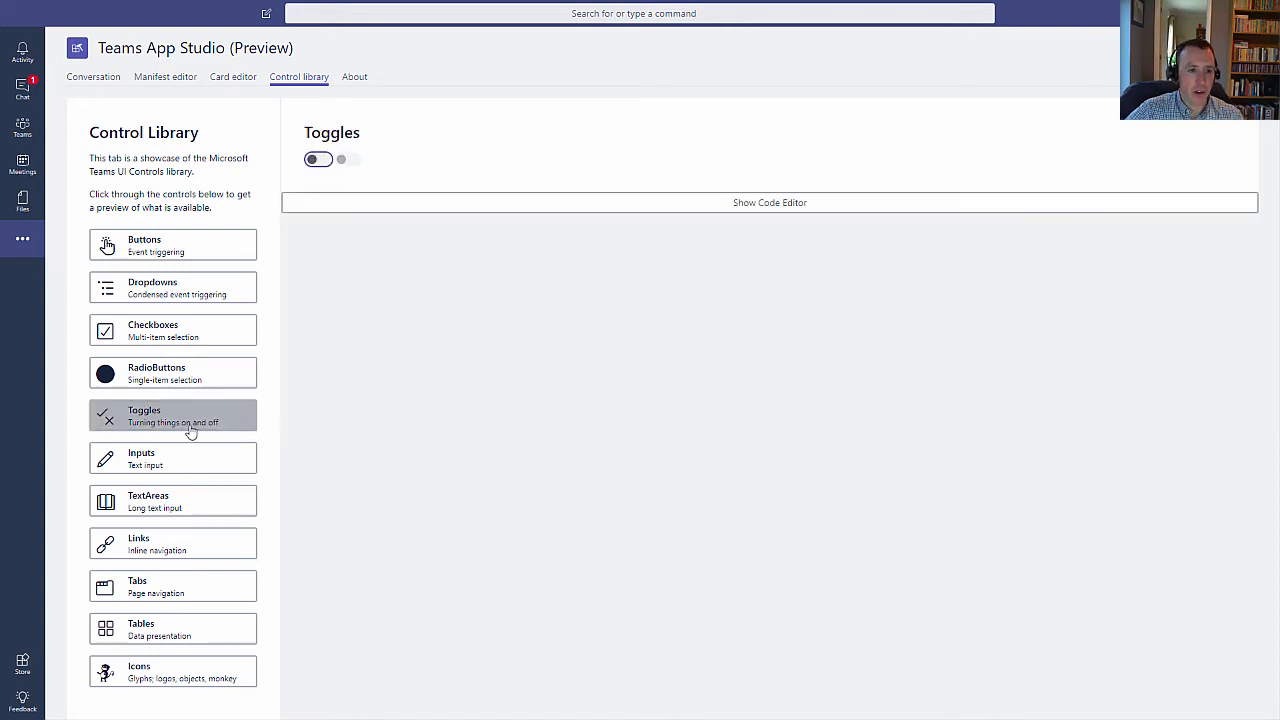
{"action": "mouse_move", "coordinate": [212, 306]}
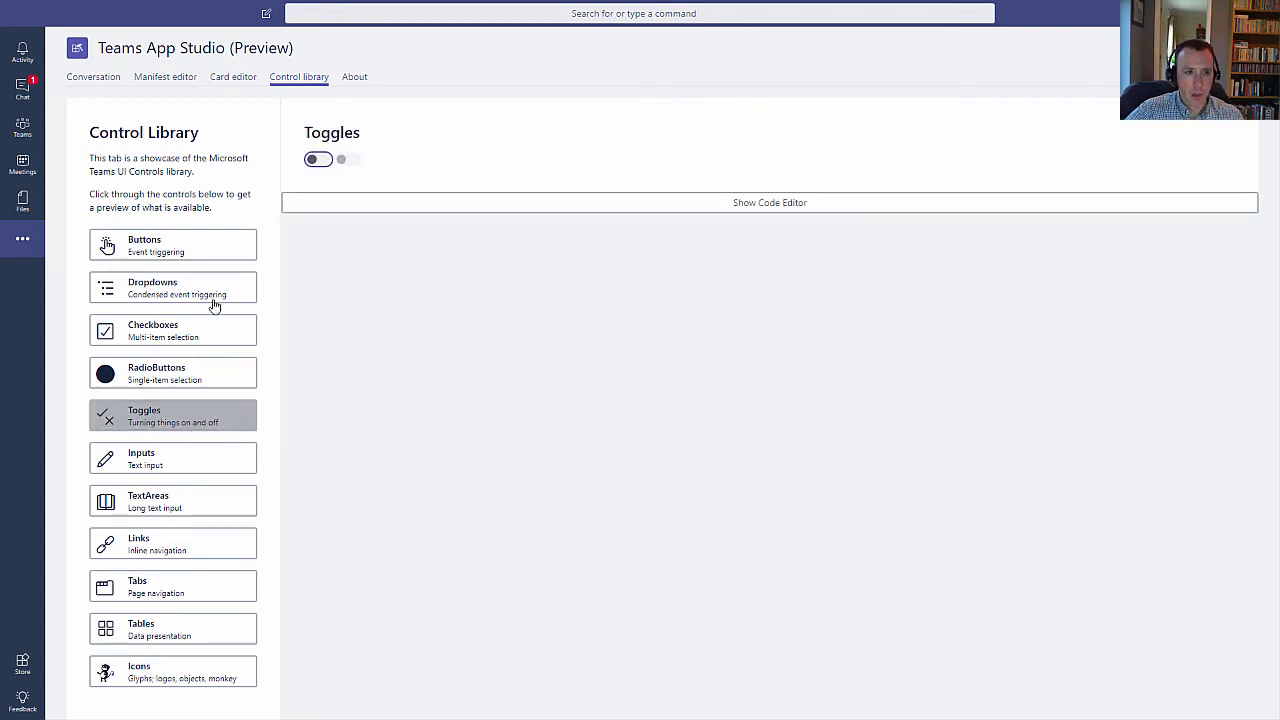
{"action": "left_click", "coordinate": [318, 160]}
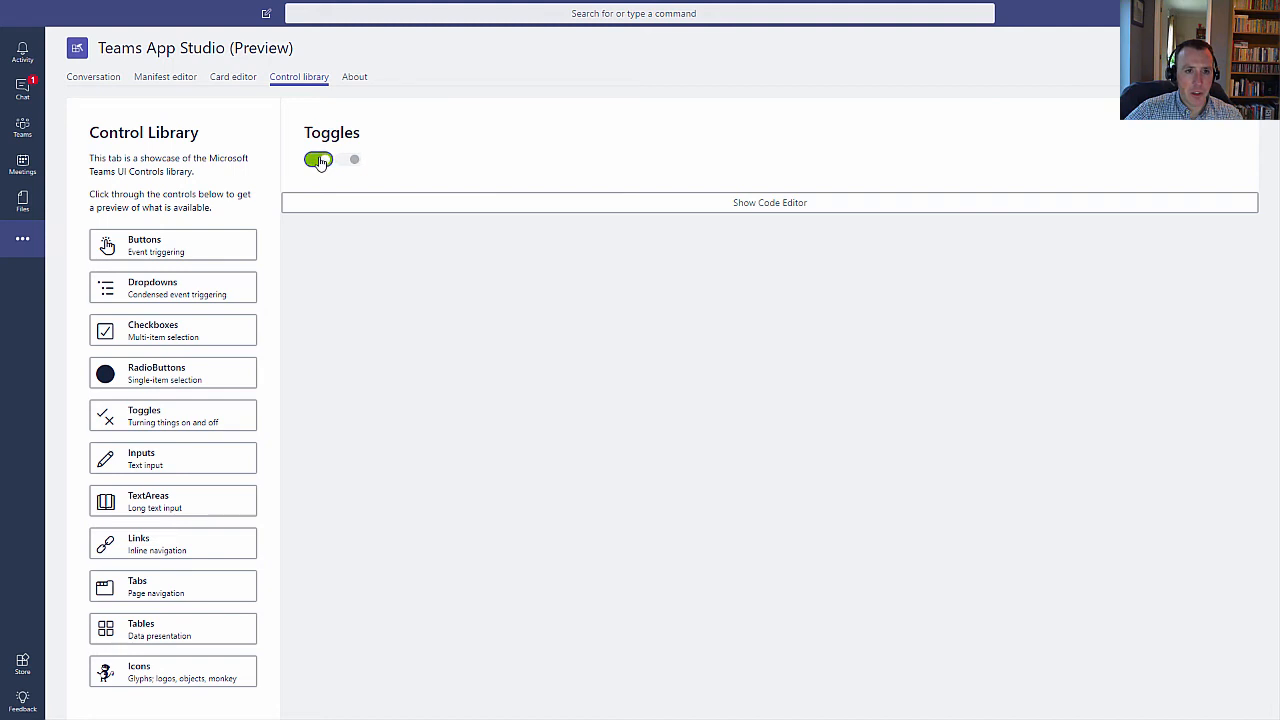
{"action": "left_click", "coordinate": [318, 160]}
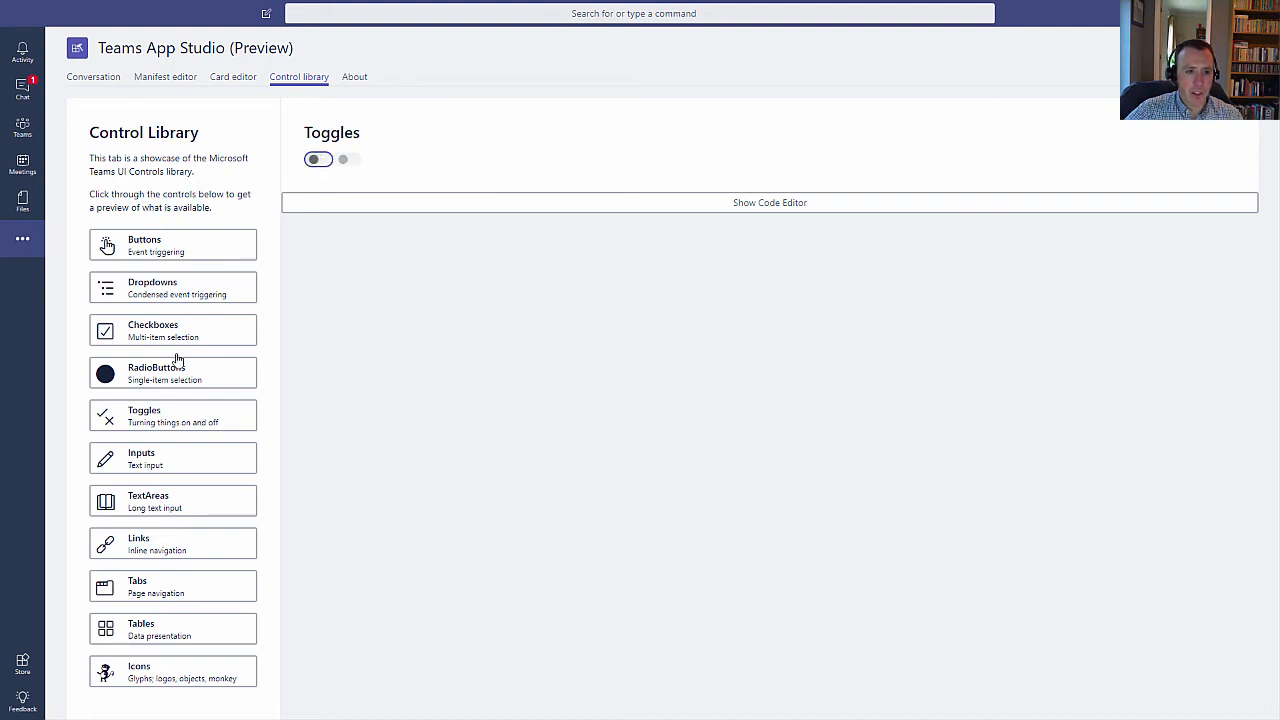
{"action": "left_click", "coordinate": [172, 374]}
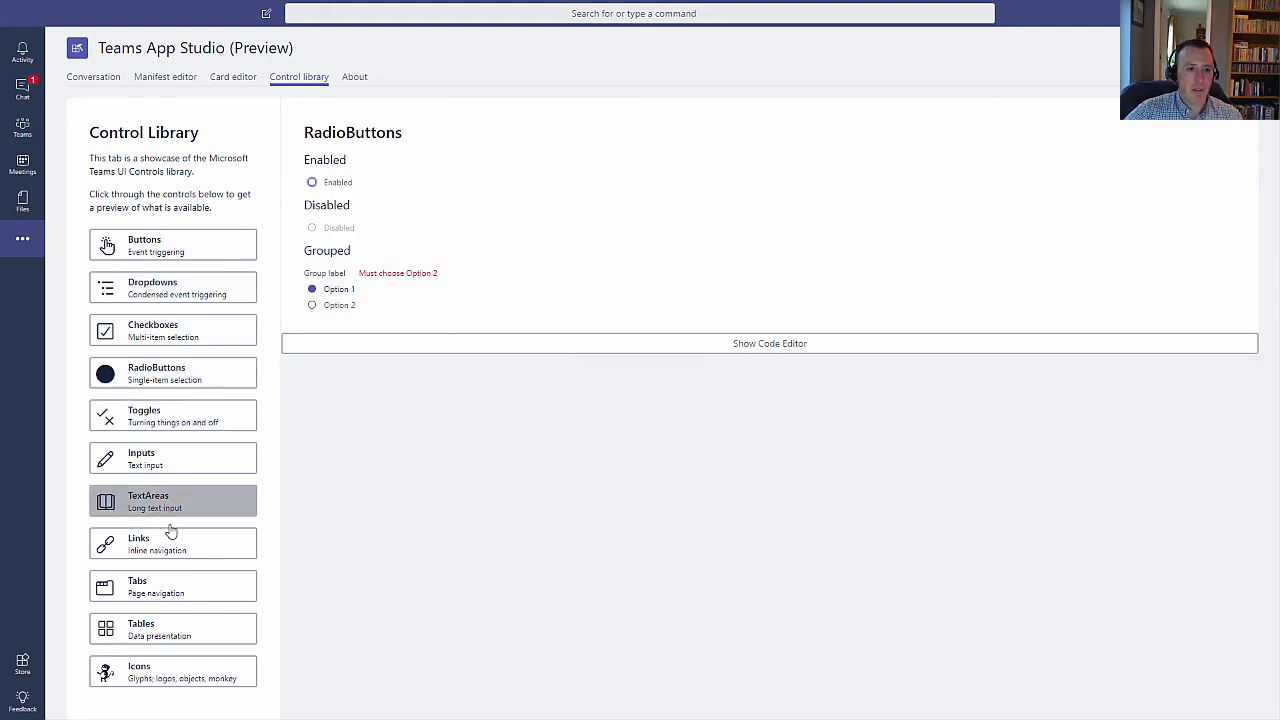
{"action": "left_click", "coordinate": [172, 586]}
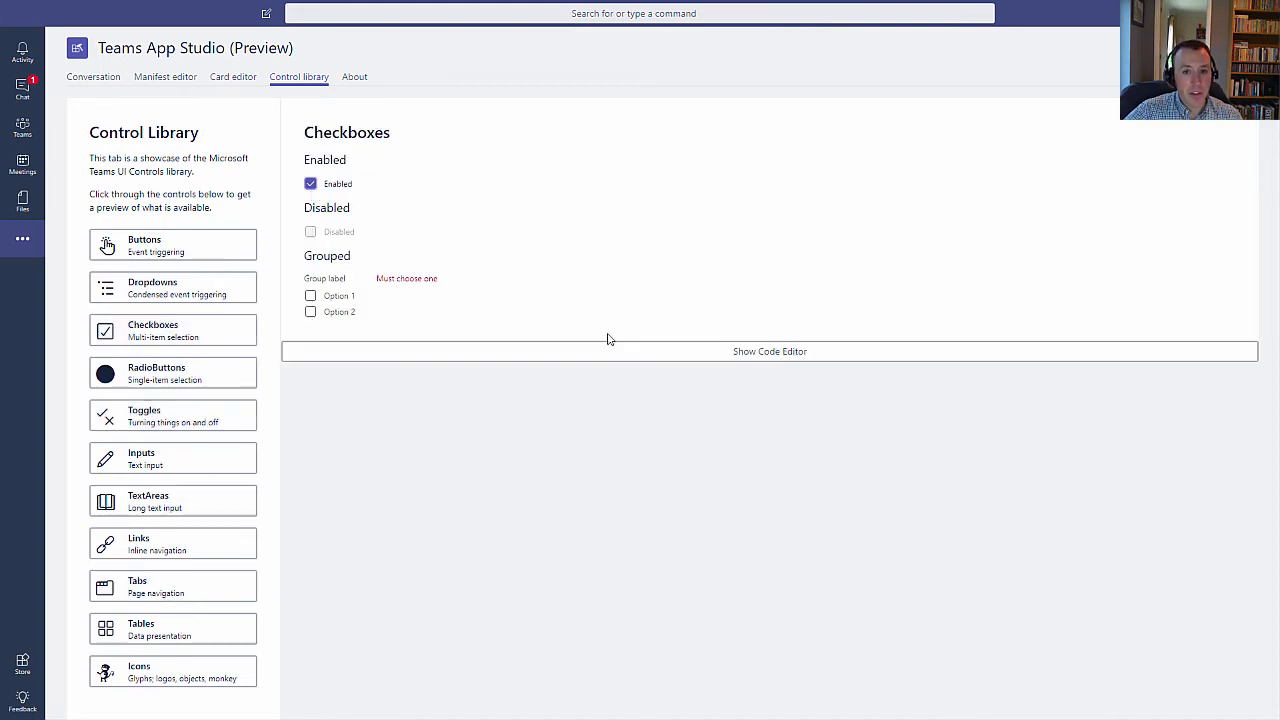
- Show the code editor and view the sample code for checkboxes, dropdowns and radio buttons
{"action": "left_click", "coordinate": [770, 352]}
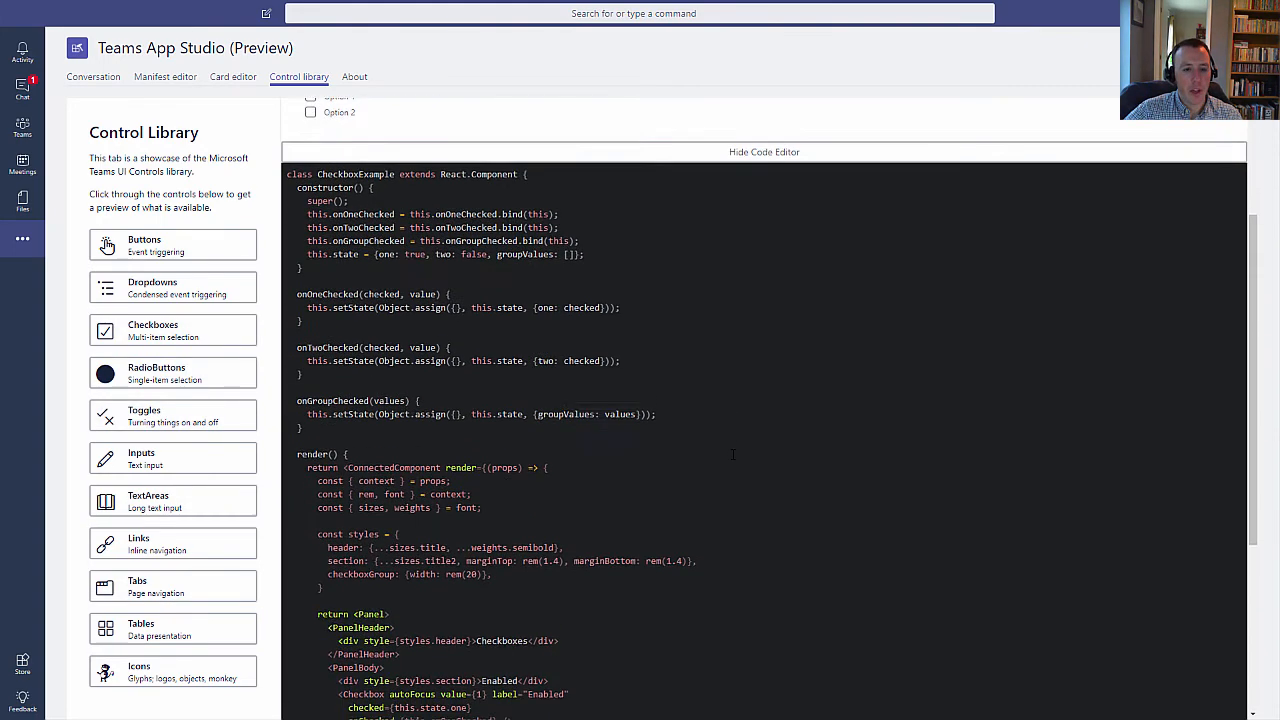
{"action": "scroll", "scroll_direction": "down", "scroll_amount": 3}
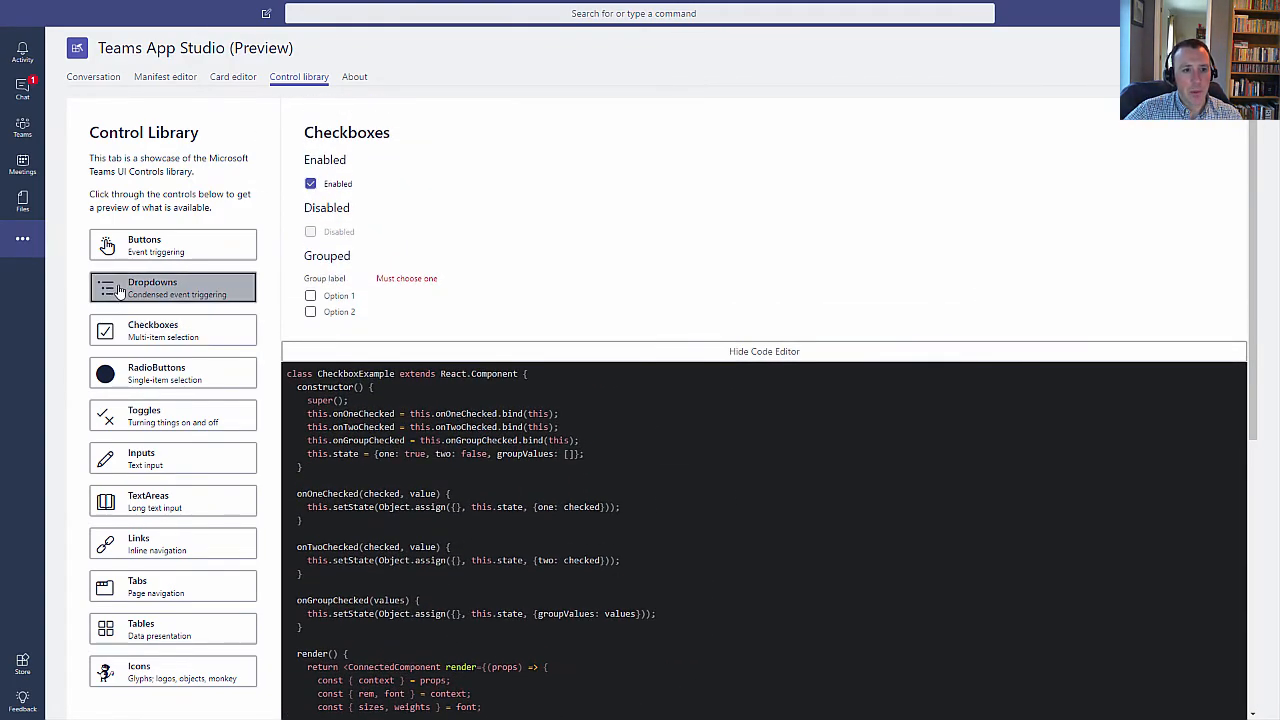
{"action": "left_click", "coordinate": [172, 288]}
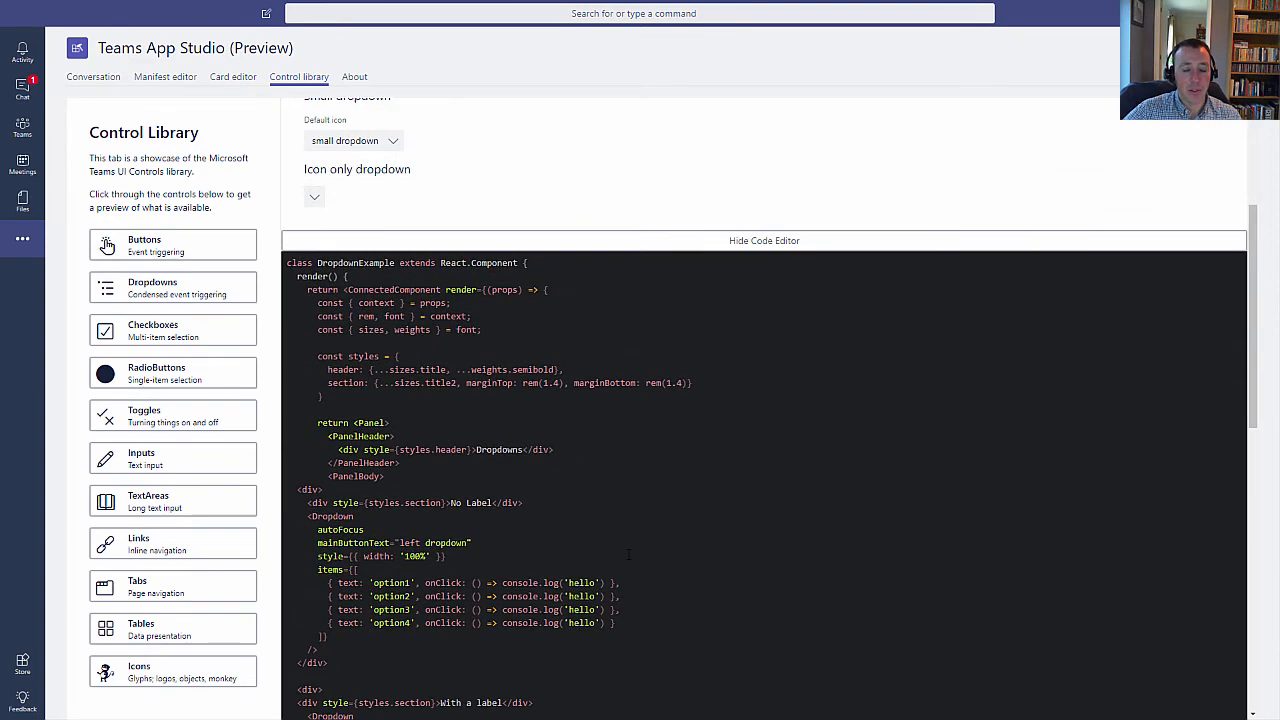
{"action": "left_click", "coordinate": [172, 374]}
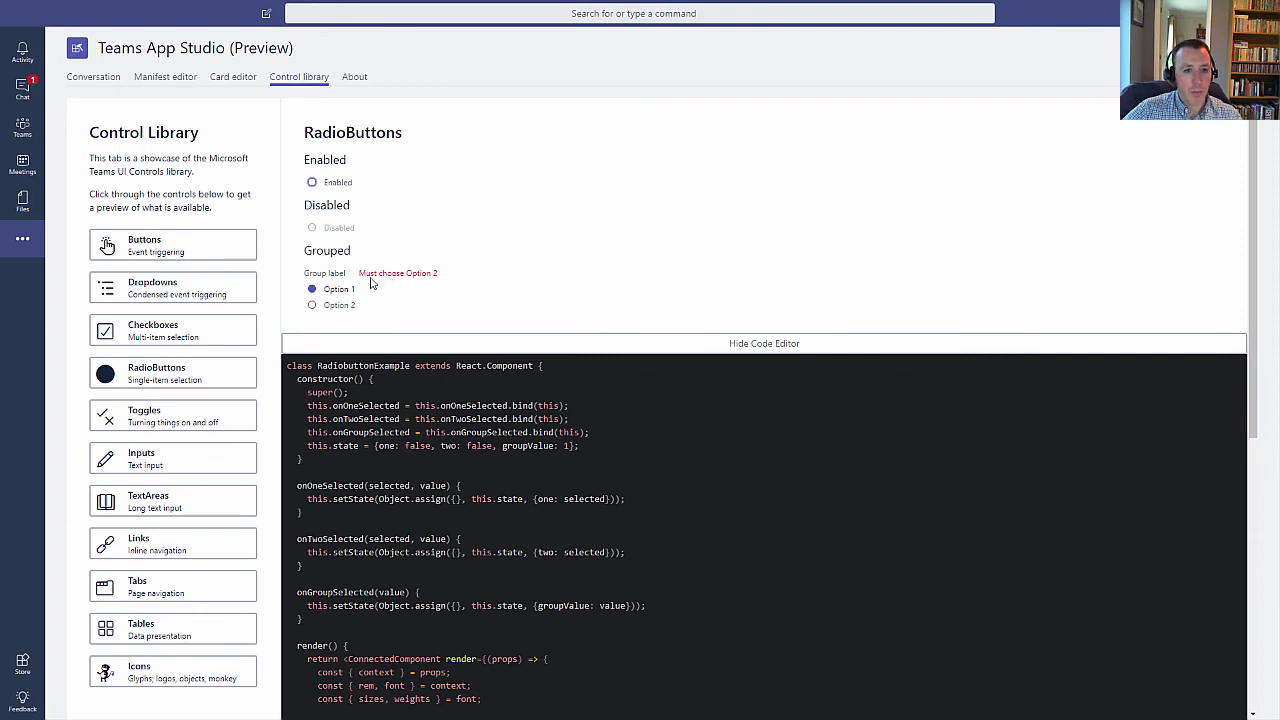
- Switch the grouped radio buttons to Option 2 and back to Option 1, review the code, then hide the editor
{"action": "left_click", "coordinate": [312, 304]}
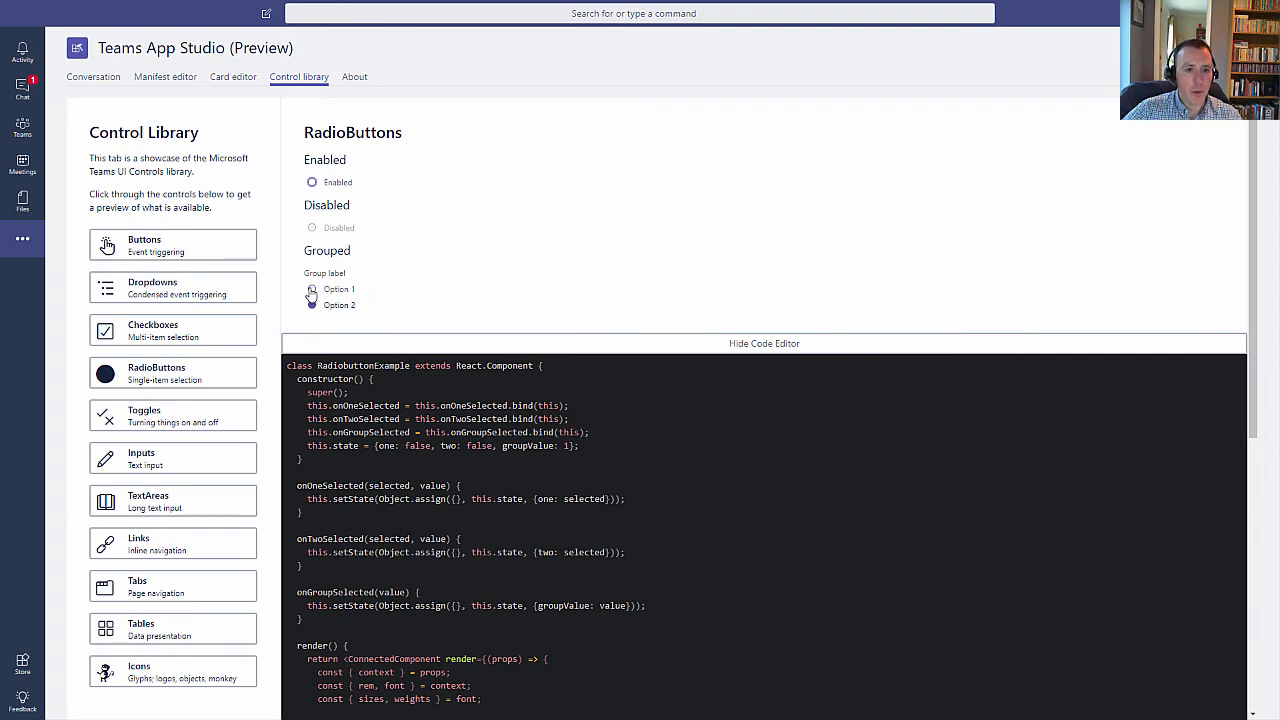
{"action": "left_click", "coordinate": [312, 288]}
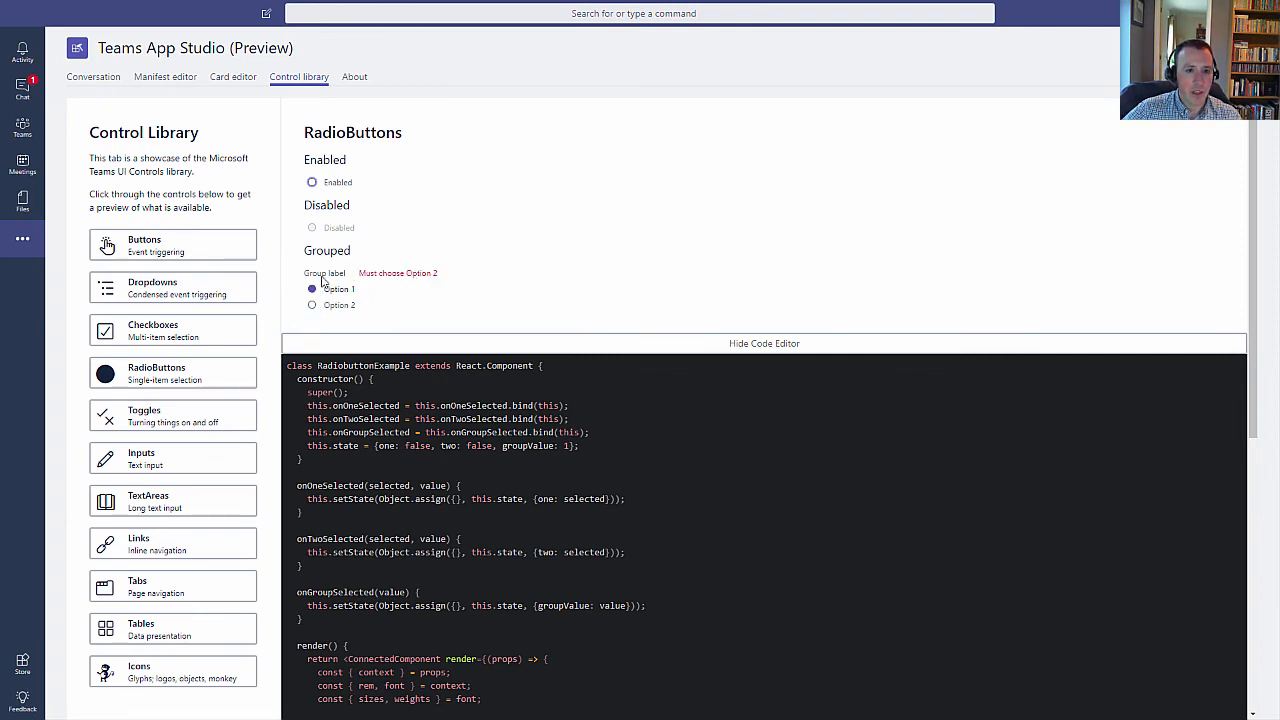
{"action": "scroll", "scroll_direction": "down", "scroll_amount": 3}
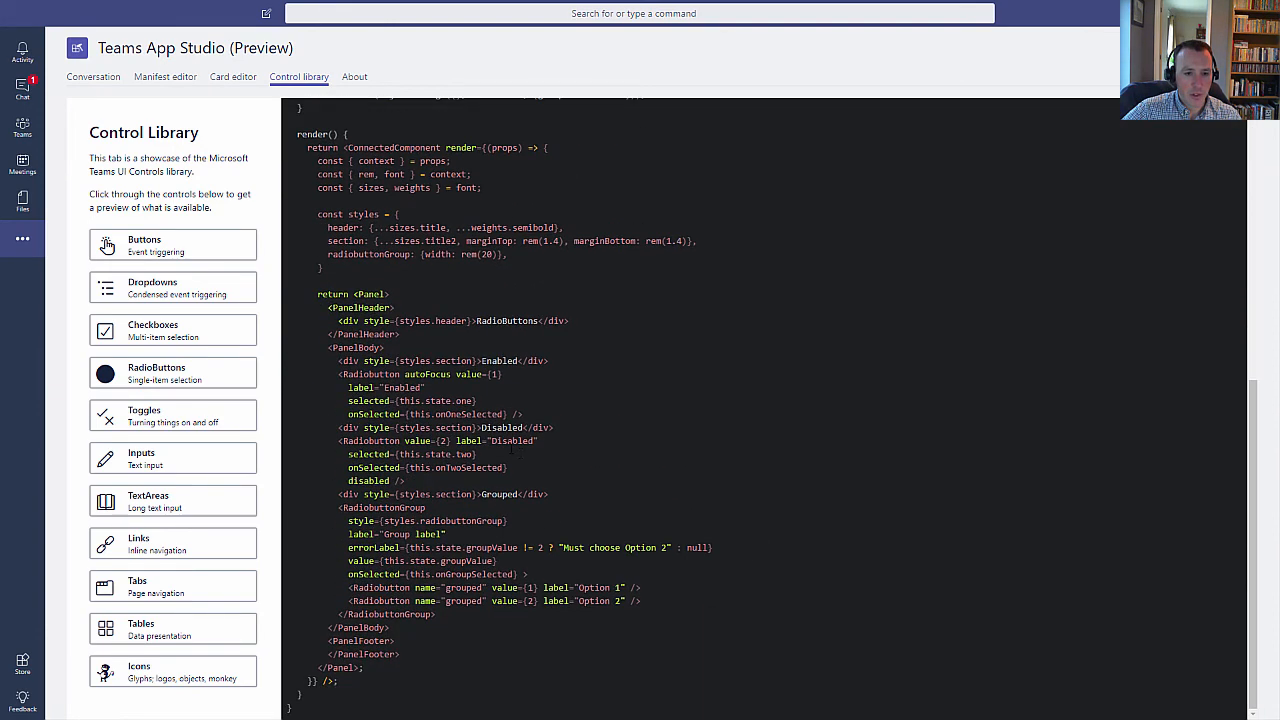
{"action": "left_click_drag", "start_coordinate": [466, 548], "coordinate": [712, 548]}
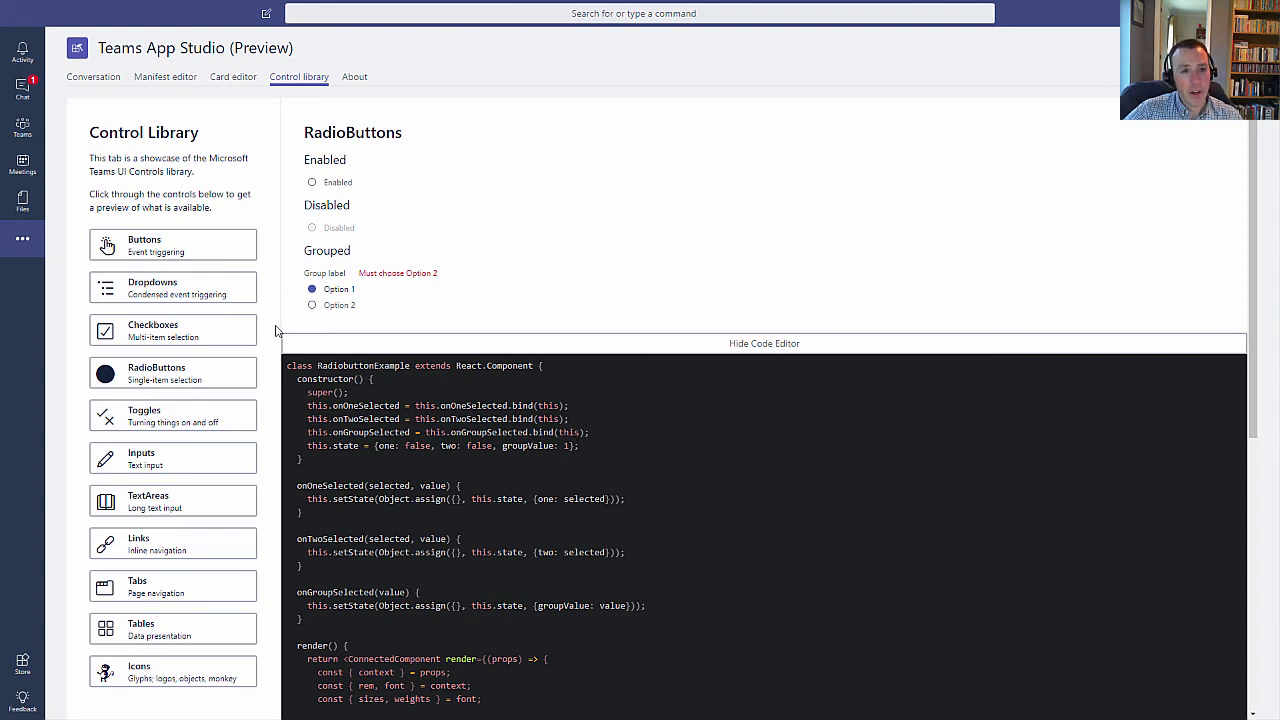
{"action": "left_click", "coordinate": [764, 344]}
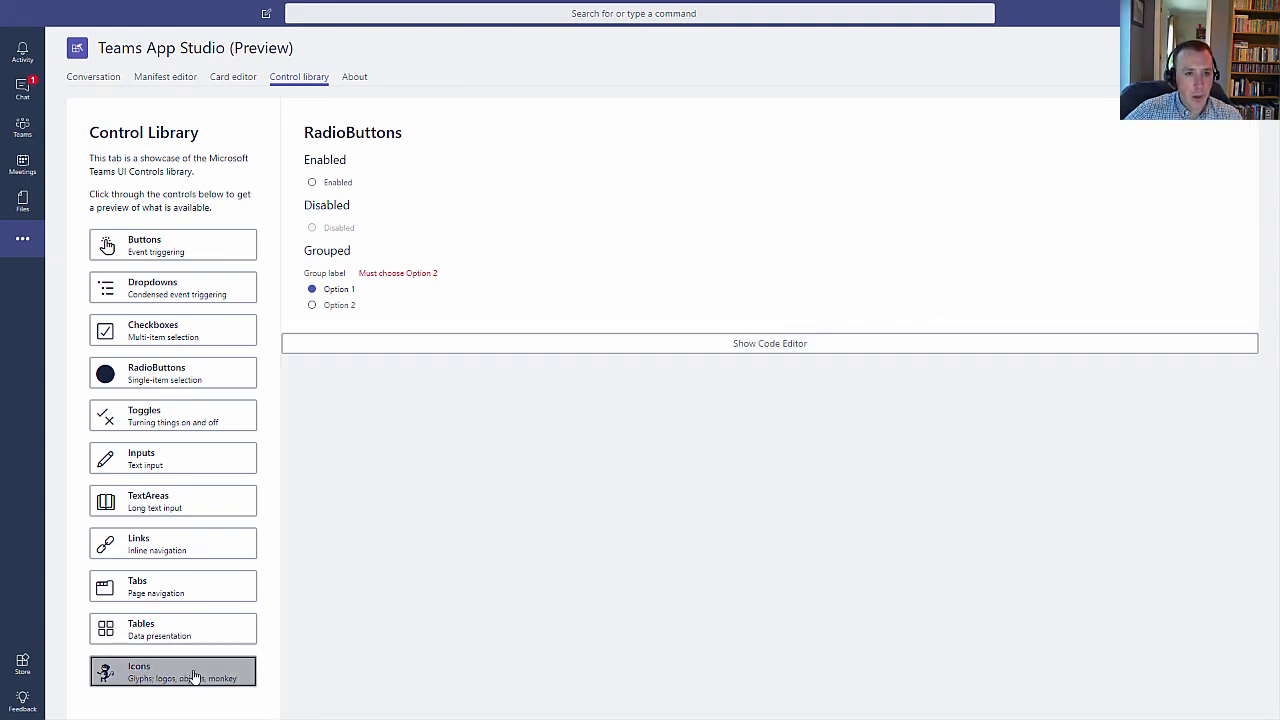
- Show the Icons gallery and scroll through the grid of named icons
{"action": "left_click", "coordinate": [172, 672]}
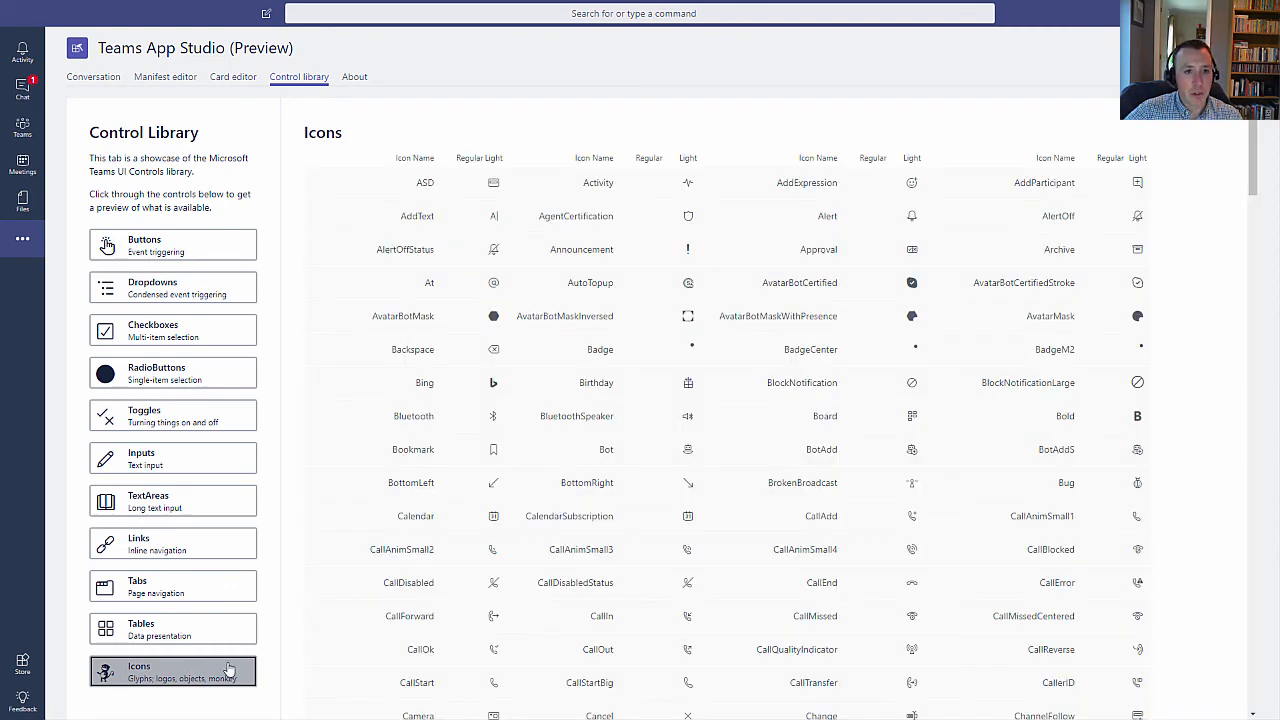
{"action": "scroll", "scroll_direction": "down", "scroll_amount": 3}
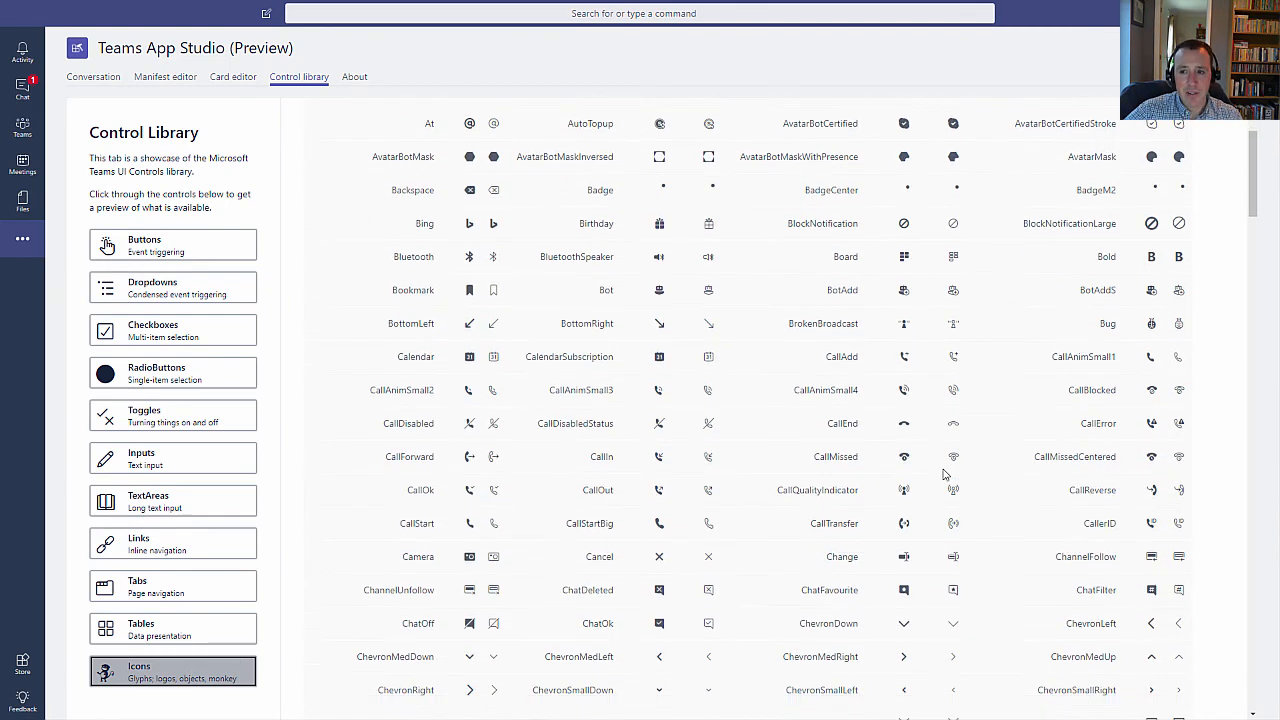
{"action": "scroll", "scroll_direction": "down", "scroll_amount": 3}
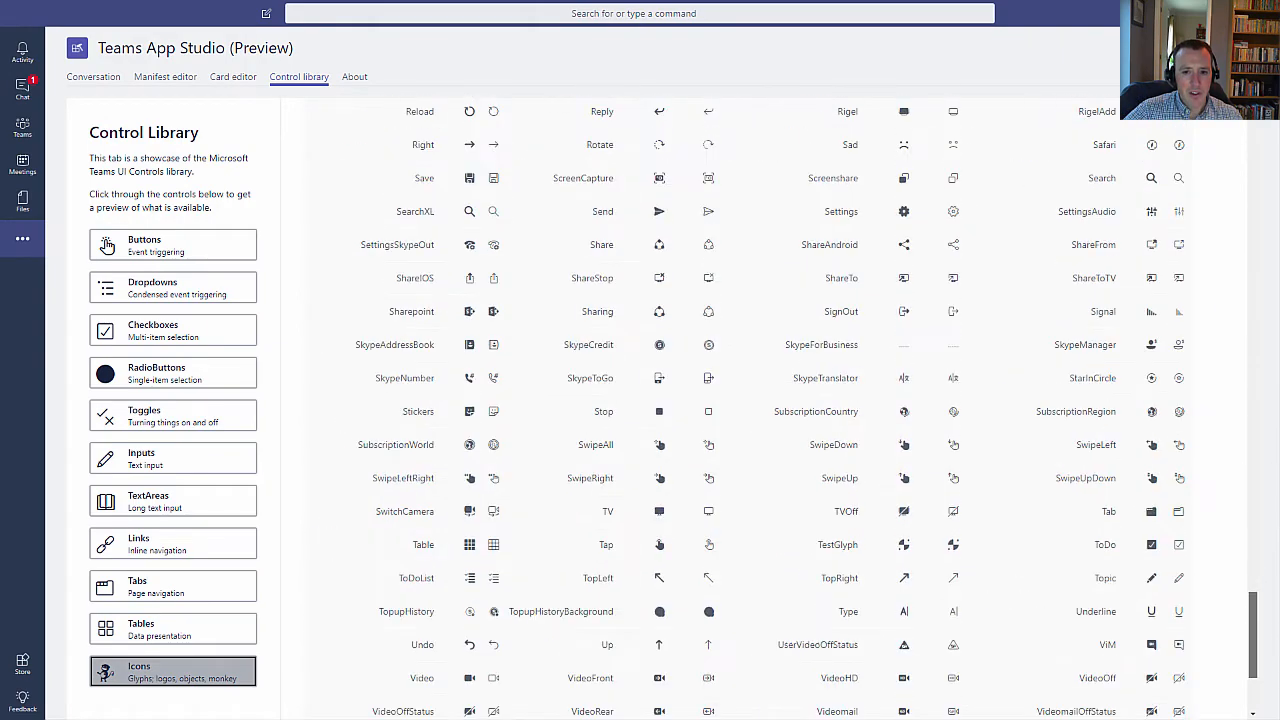
{"action": "scroll", "scroll_direction": "down", "scroll_amount": 3}
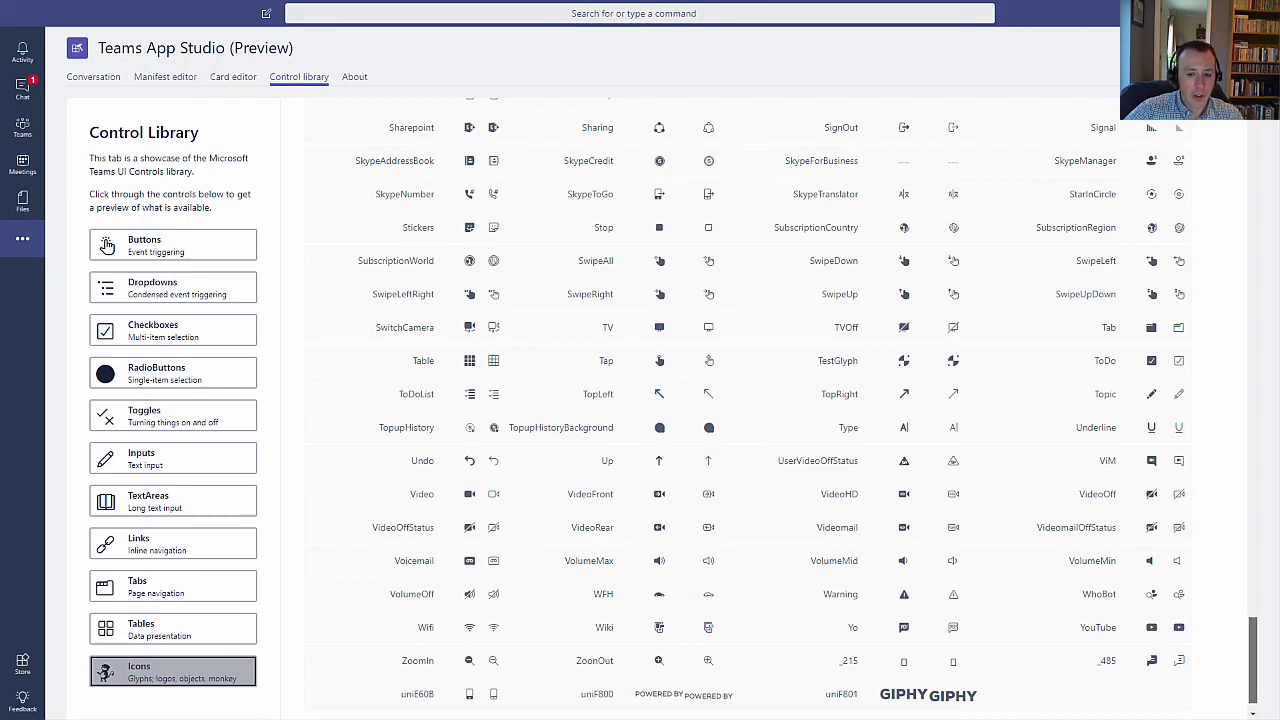
{"action": "scroll", "scroll_direction": "up", "scroll_amount": 3}
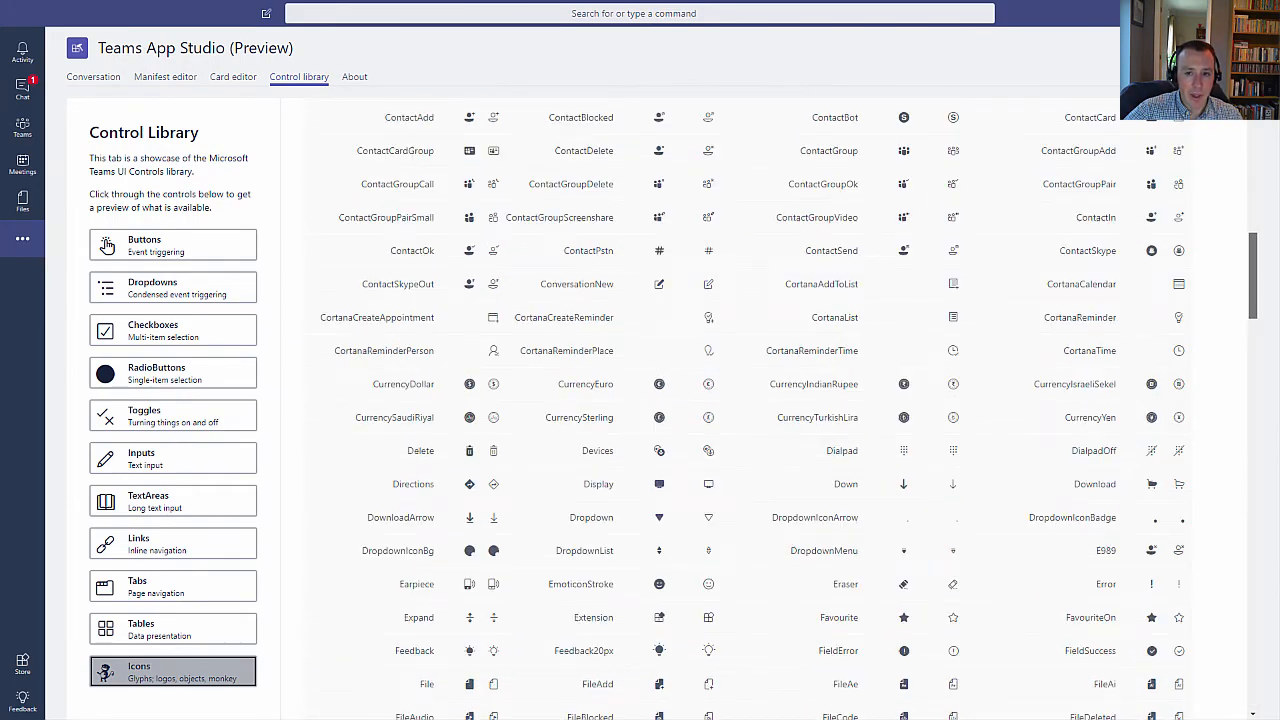